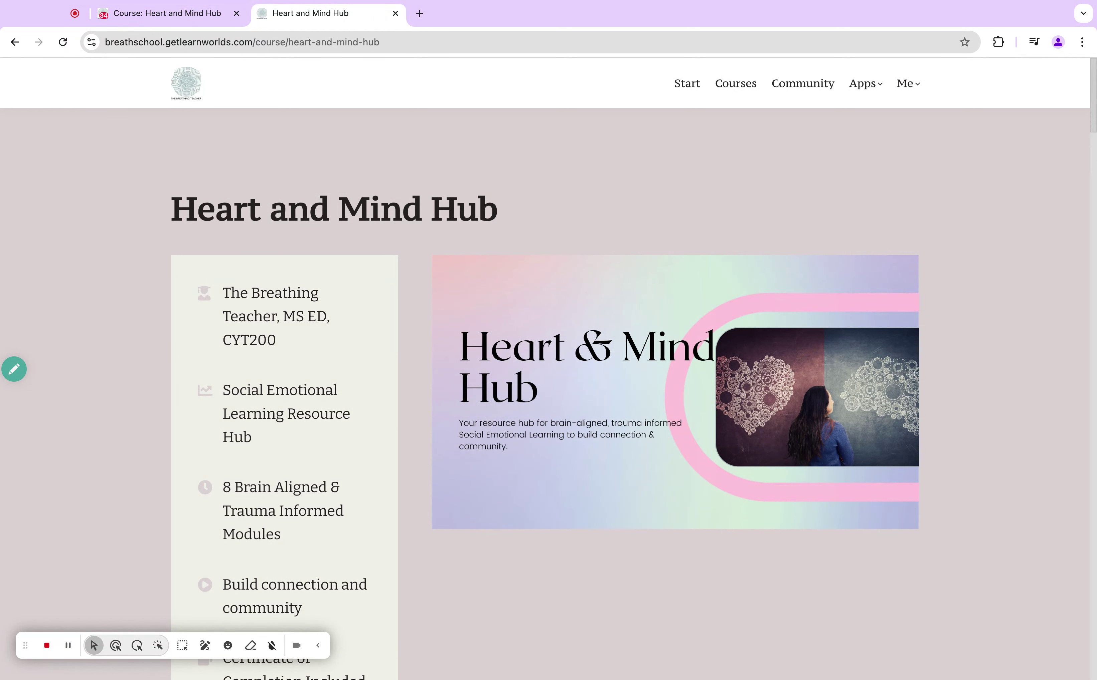
Scroll through the open activity preview, then return to the Heart and Mind Hub course outline tab.
scroll(down, 3)
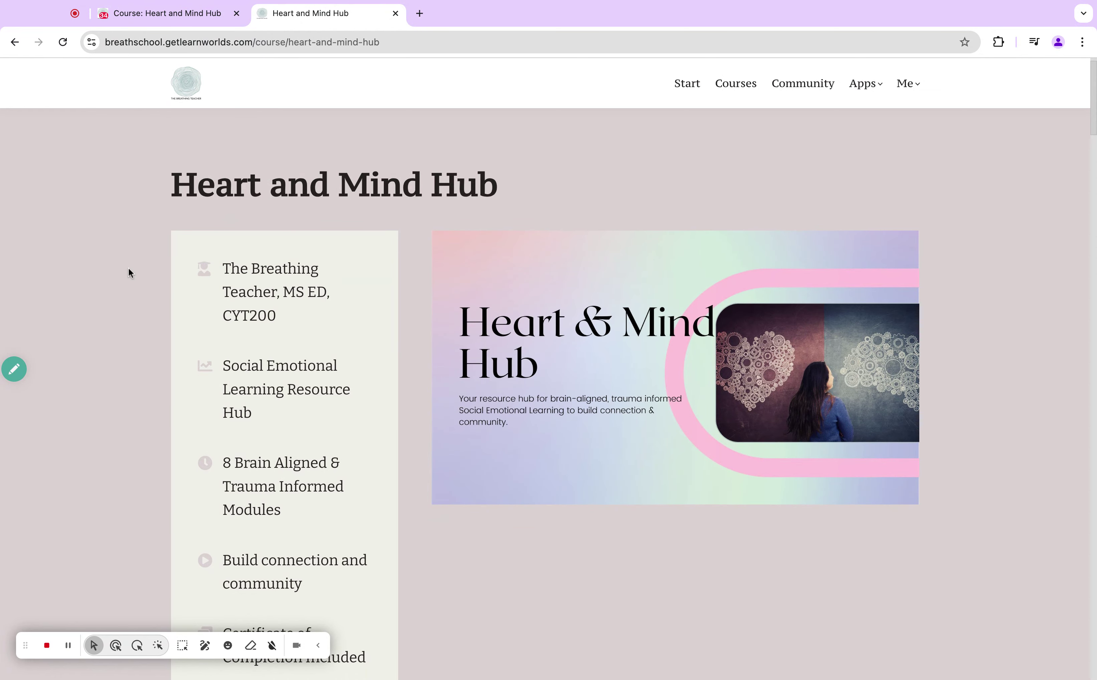
mouse_move(45, 17)
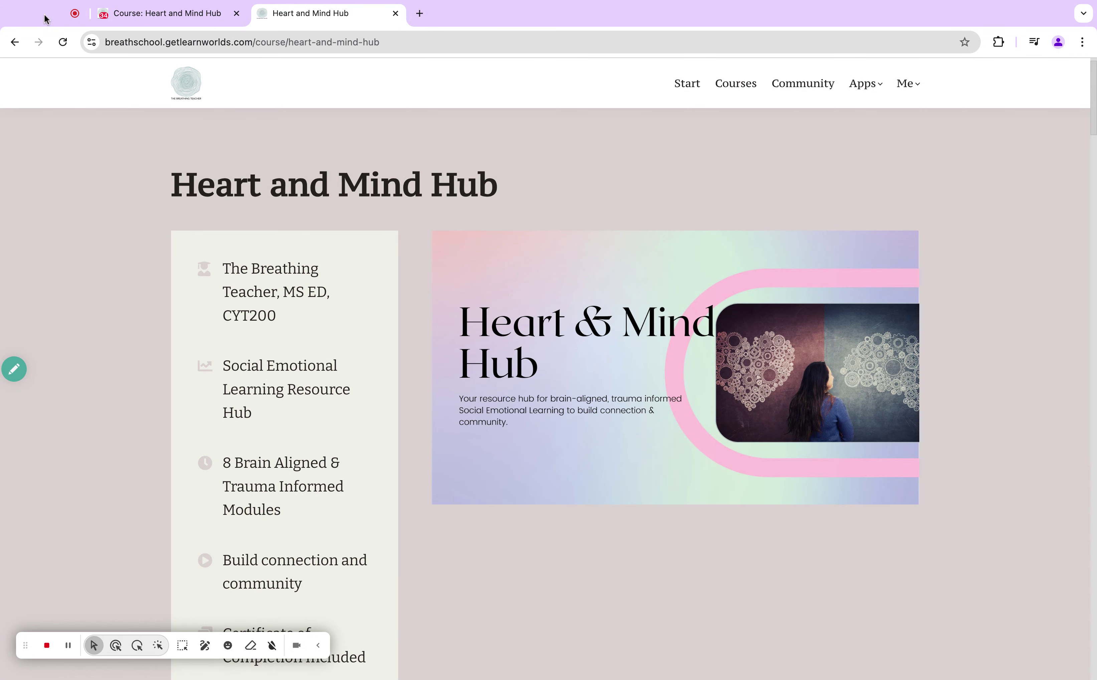
mouse_move(94, 114)
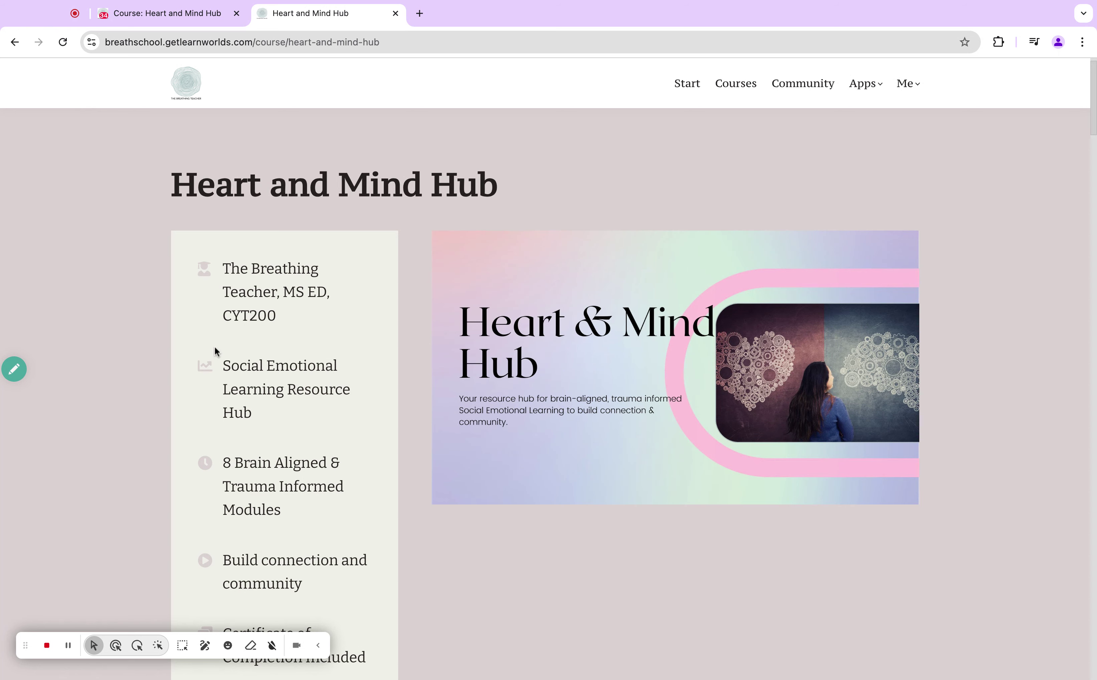
scroll(down, 3)
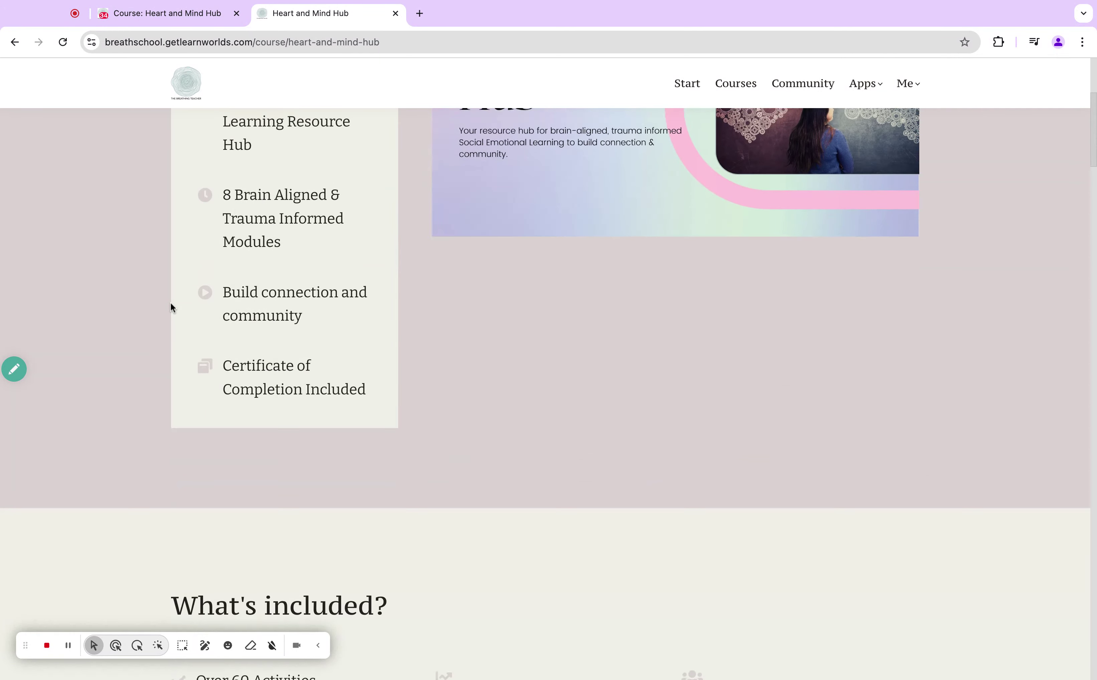
scroll(up, 3)
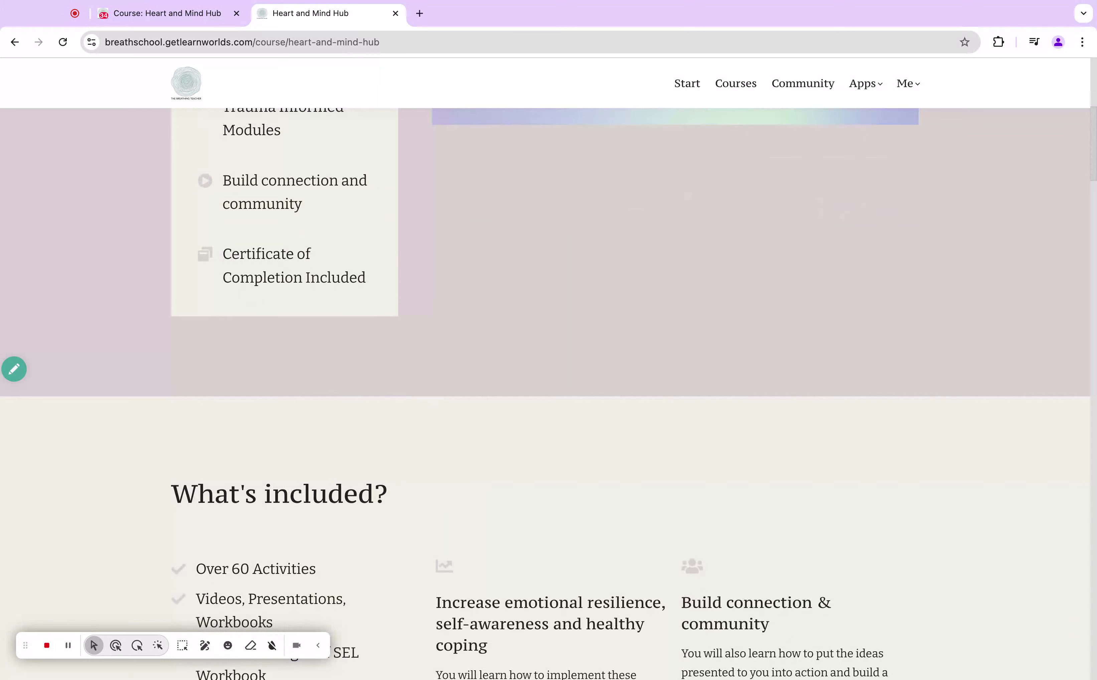
scroll(down, 3)
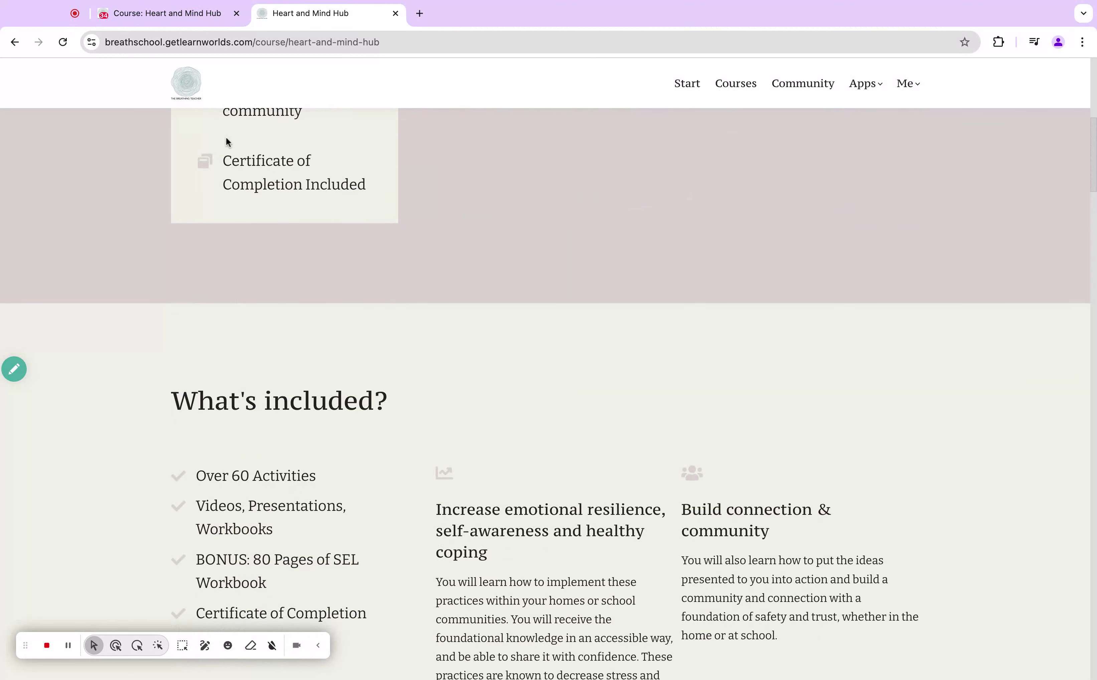
scroll(down, 3)
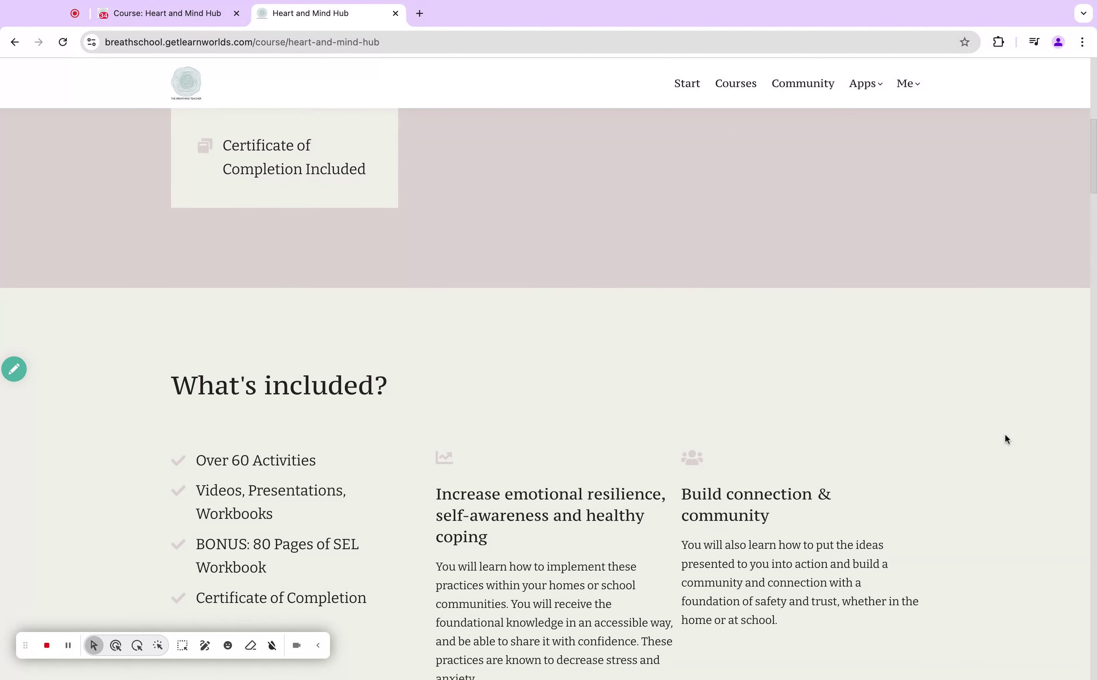
mouse_move(993, 404)
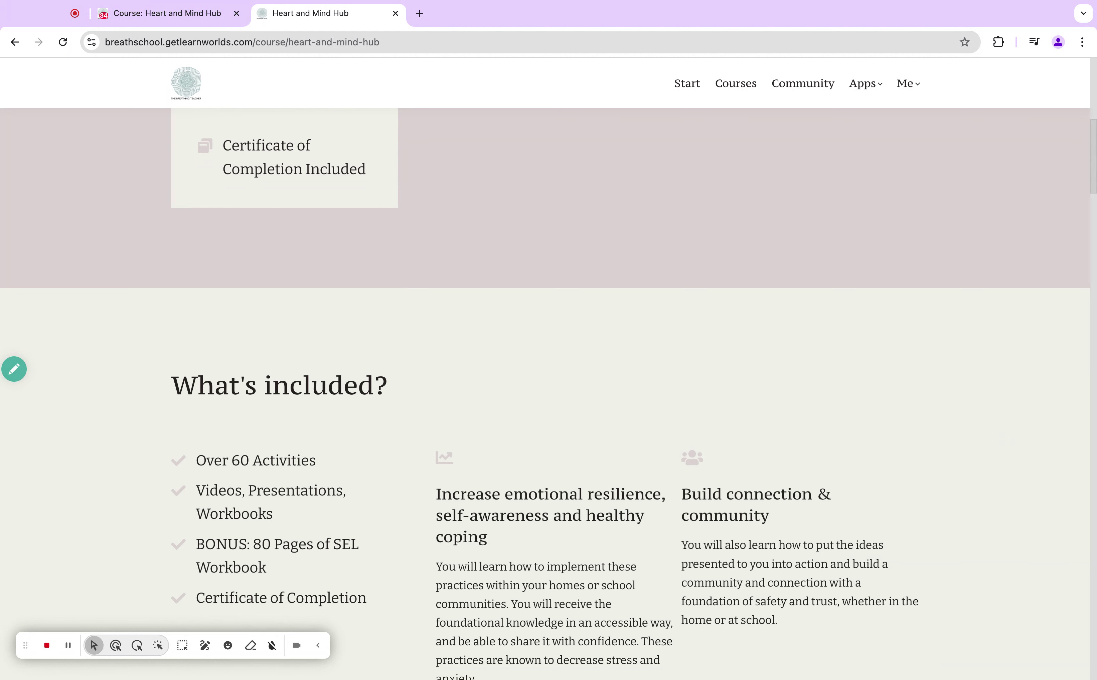
mouse_move(965, 368)
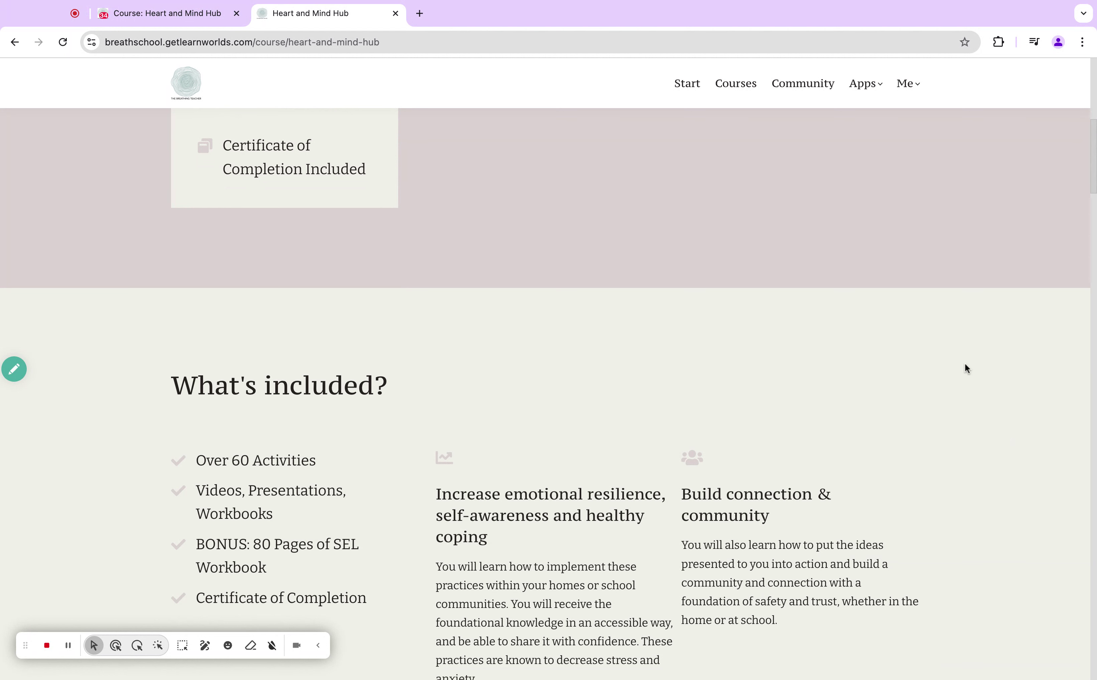
mouse_move(948, 362)
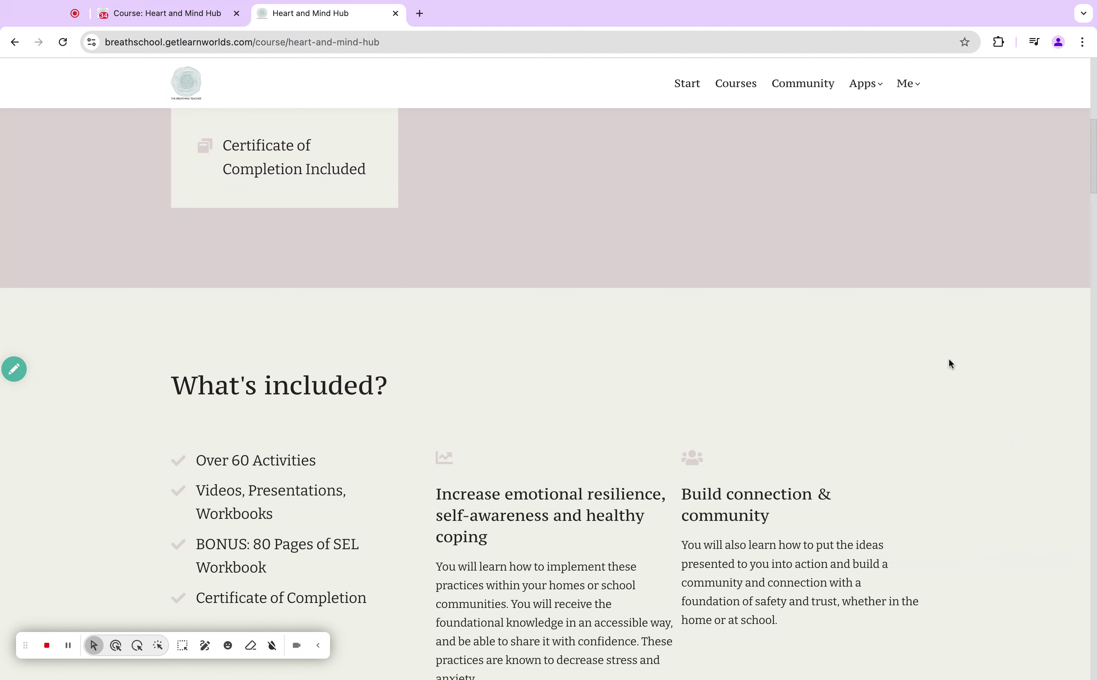
scroll(down, 3)
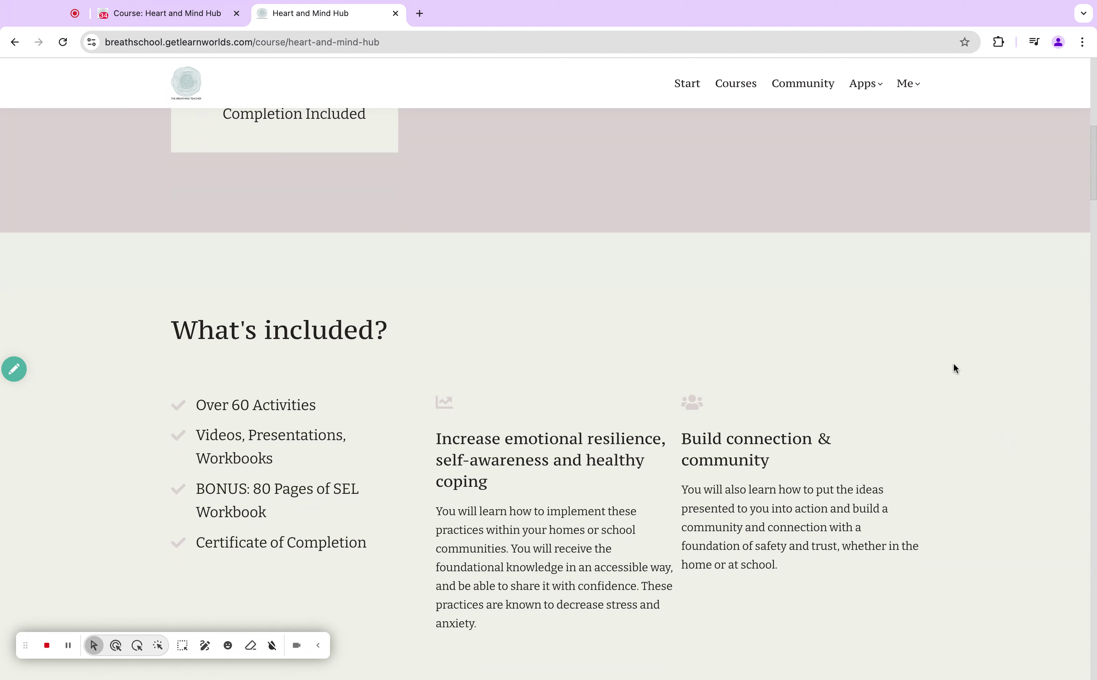
scroll(down, 3)
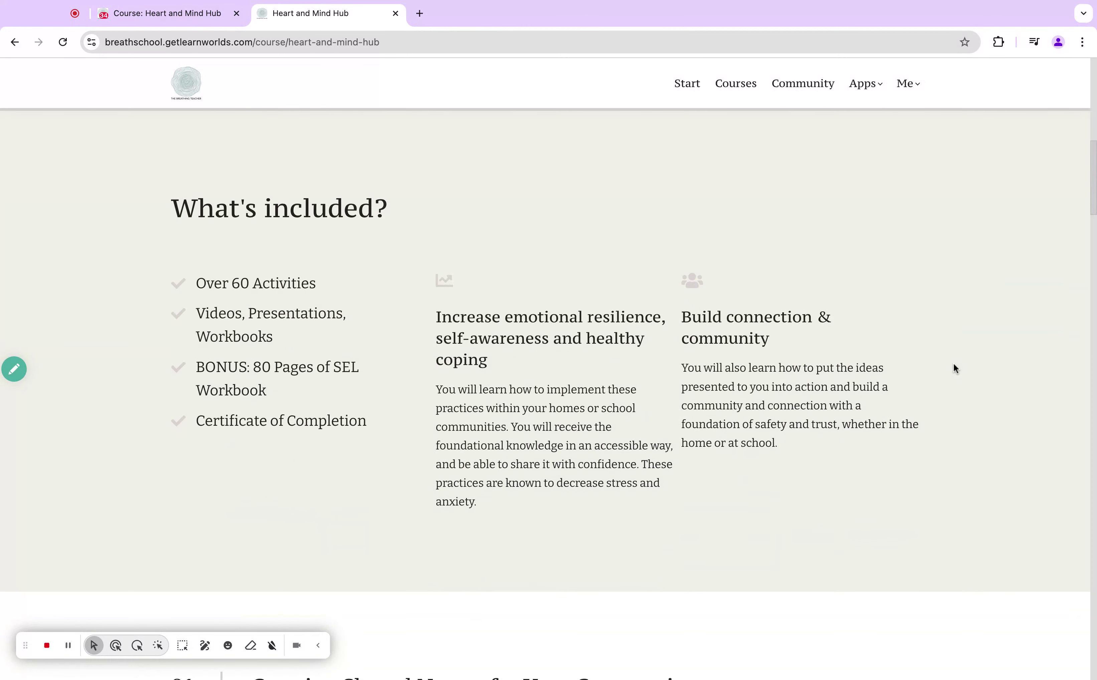
scroll(down, 3)
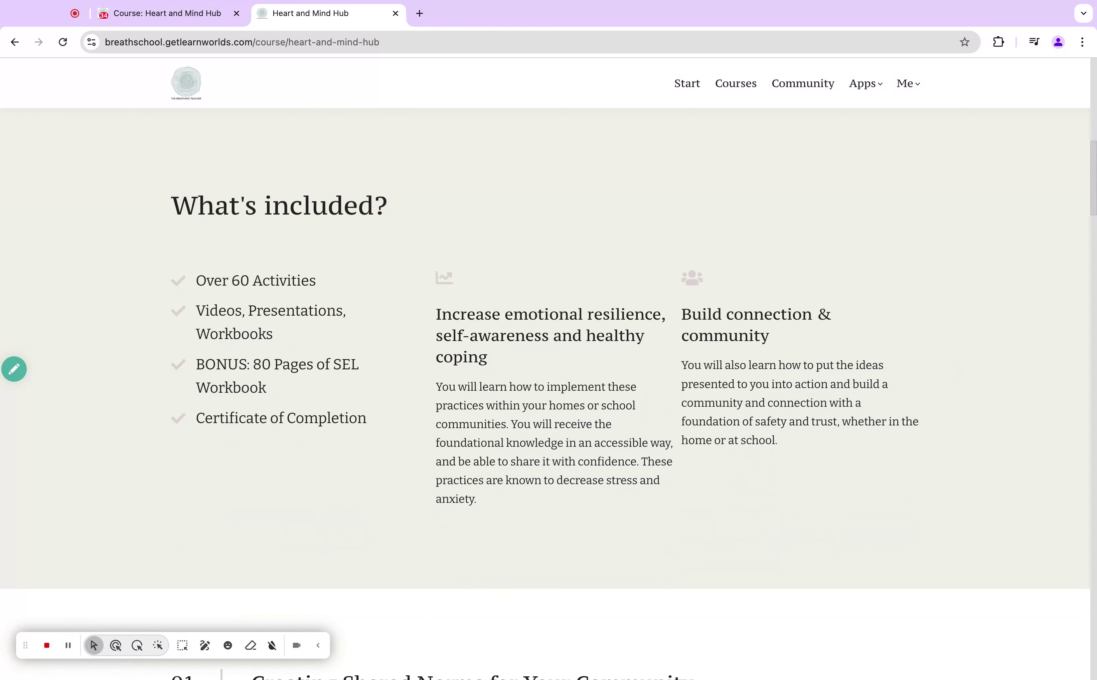
mouse_move(795, 295)
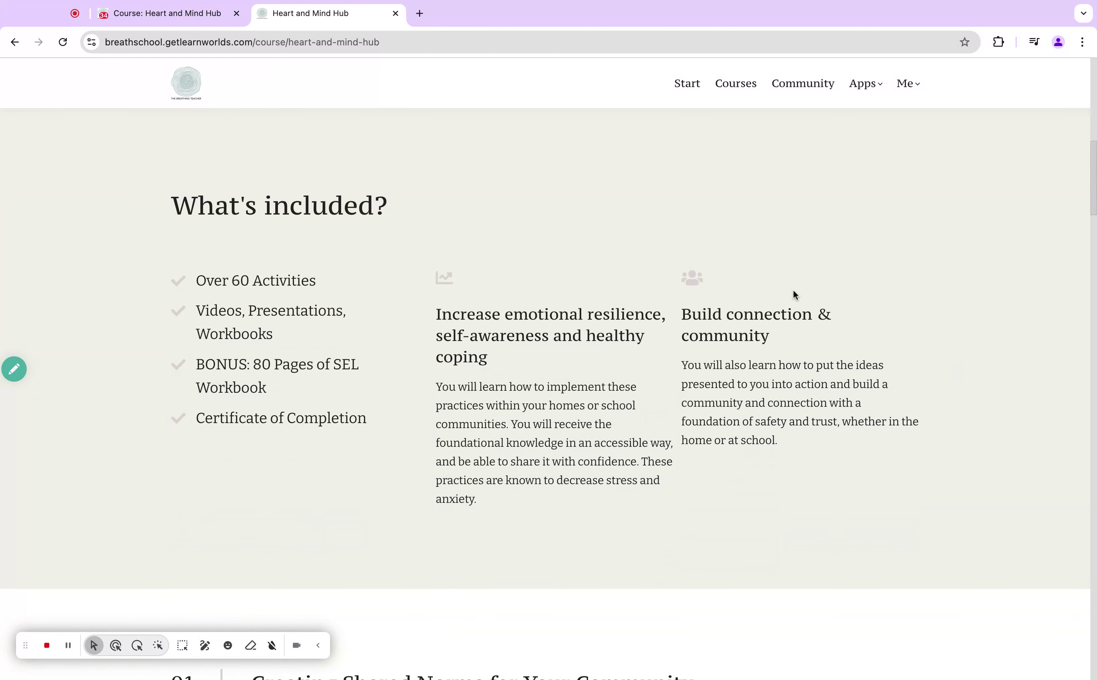
mouse_move(773, 295)
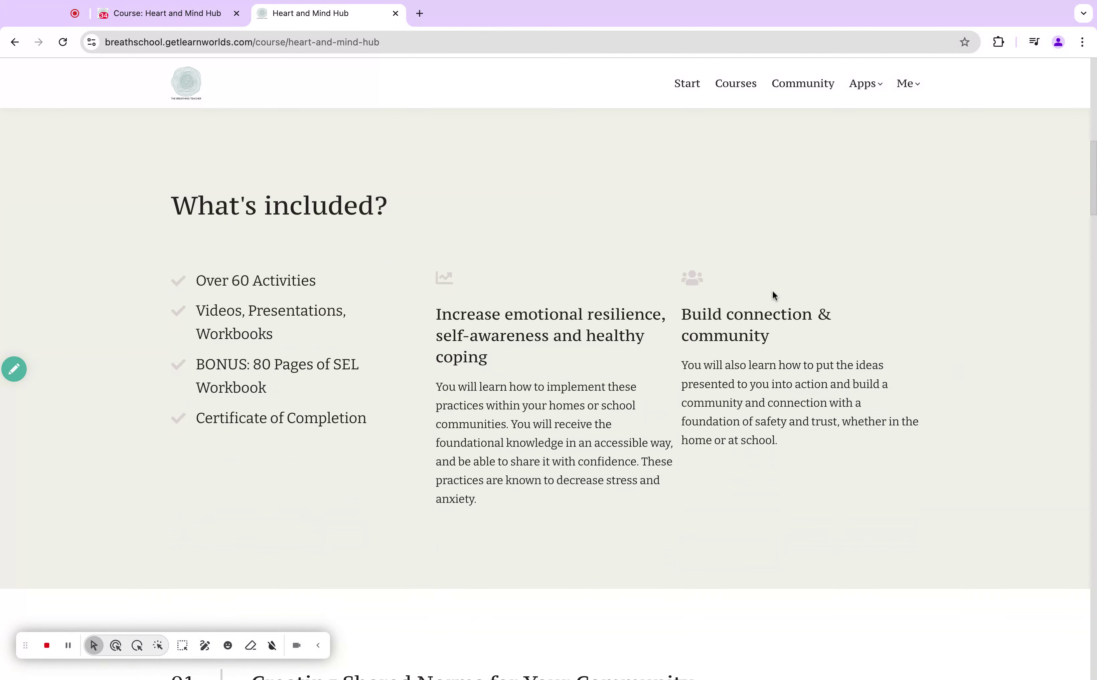
mouse_move(588, 332)
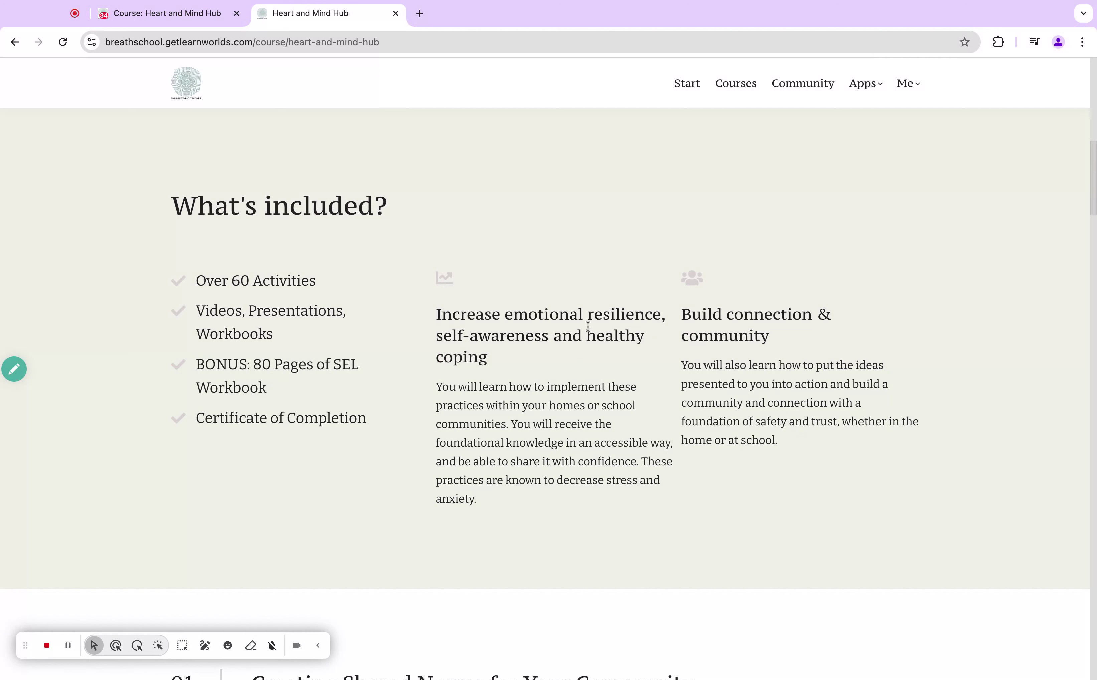
mouse_move(633, 181)
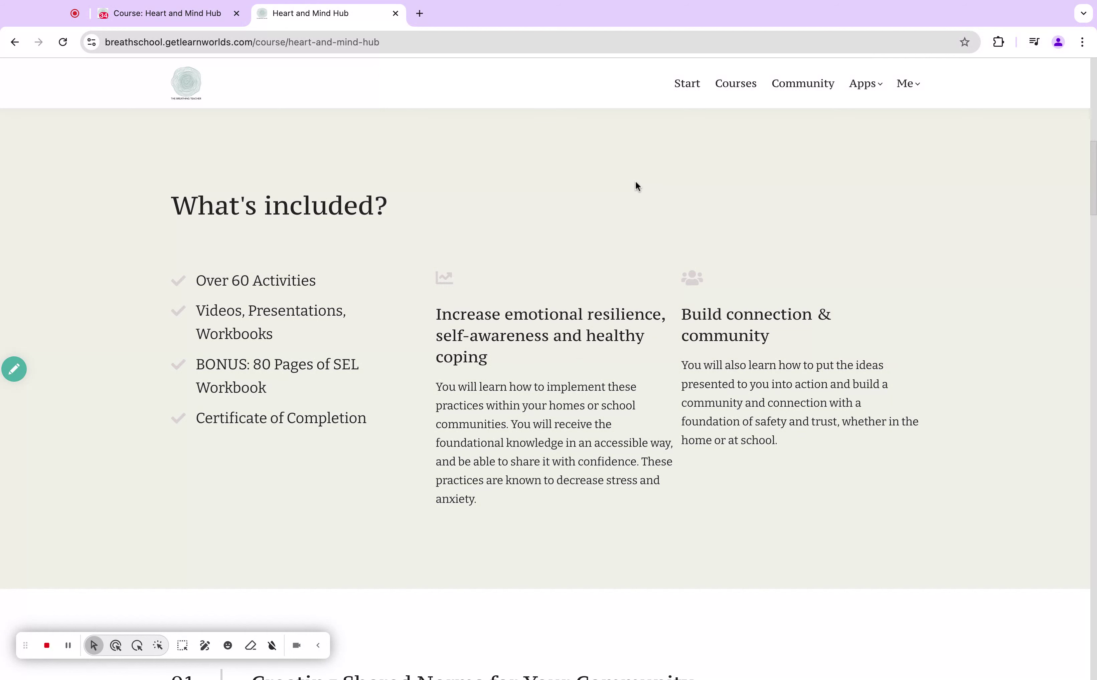
mouse_move(610, 353)
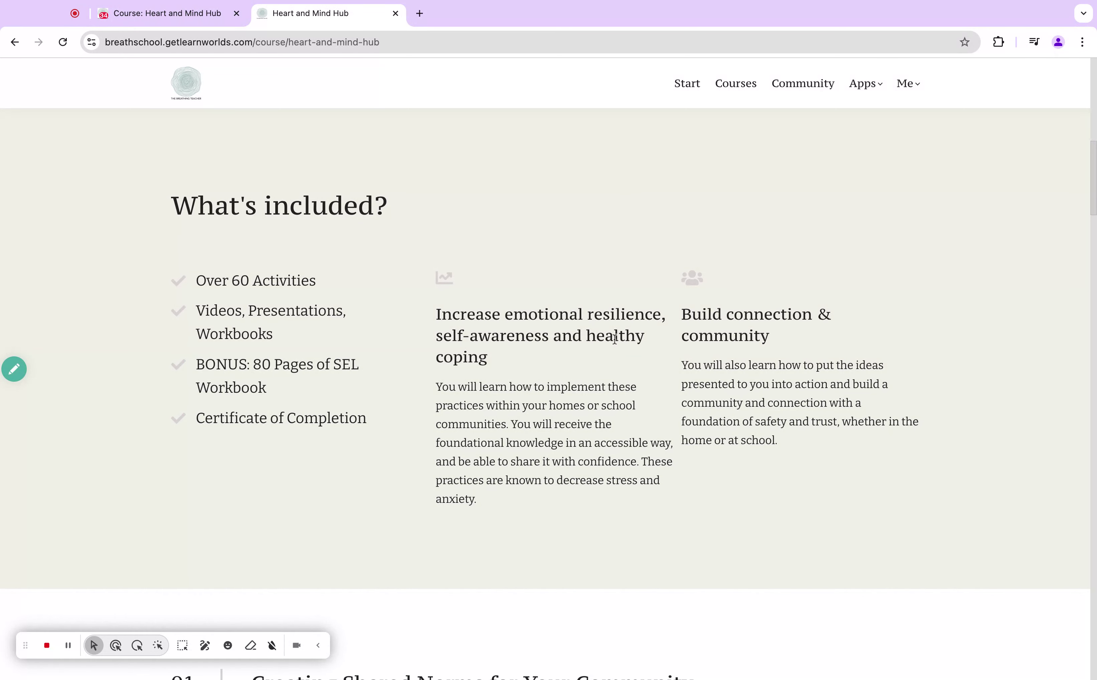
mouse_move(615, 340)
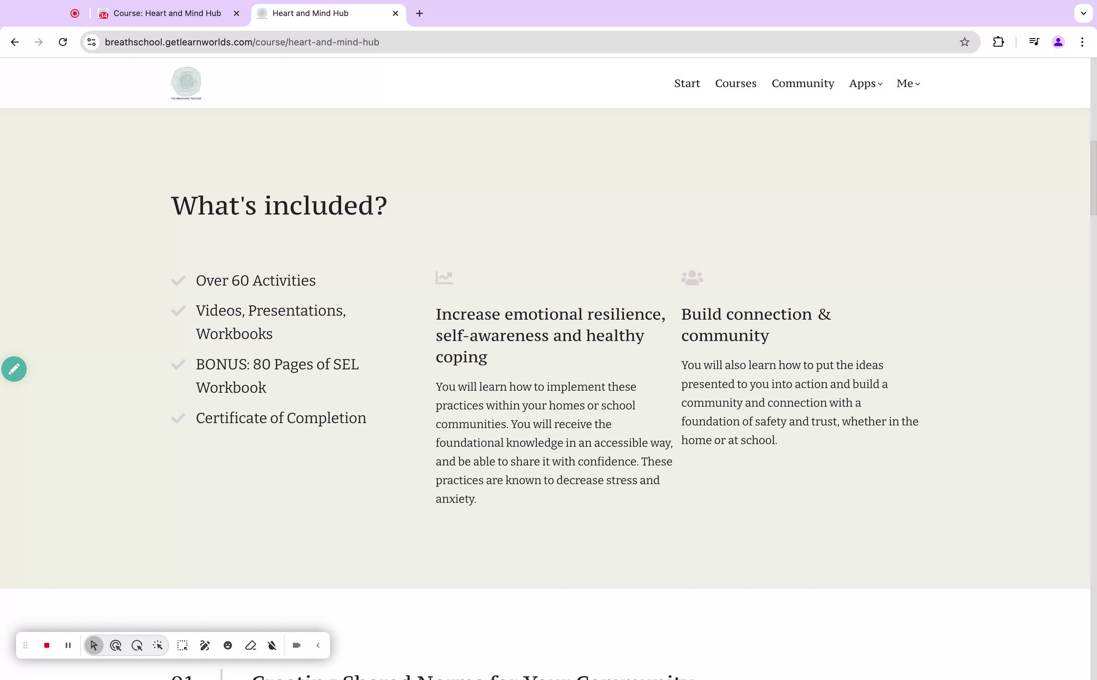
mouse_move(575, 462)
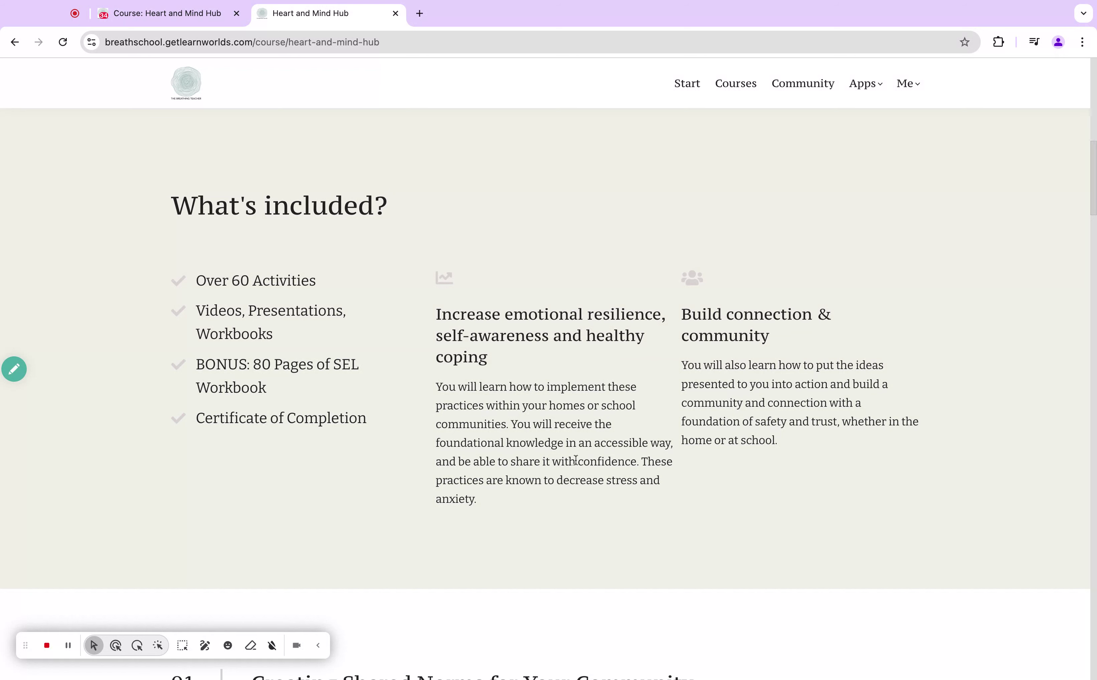
mouse_move(633, 410)
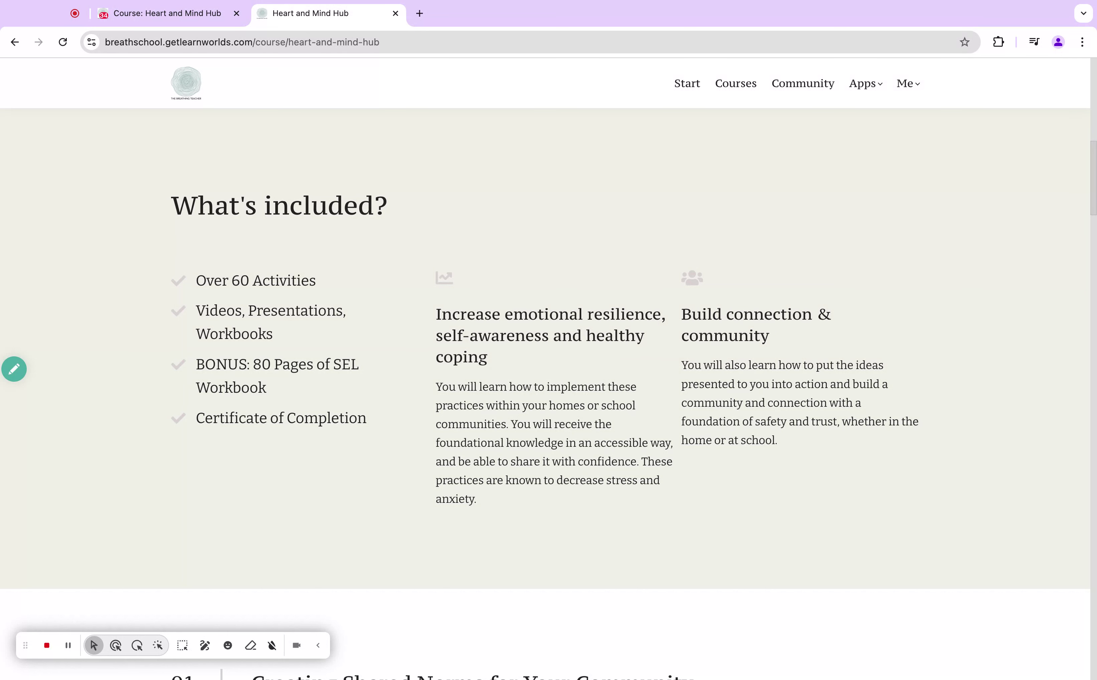
mouse_move(627, 434)
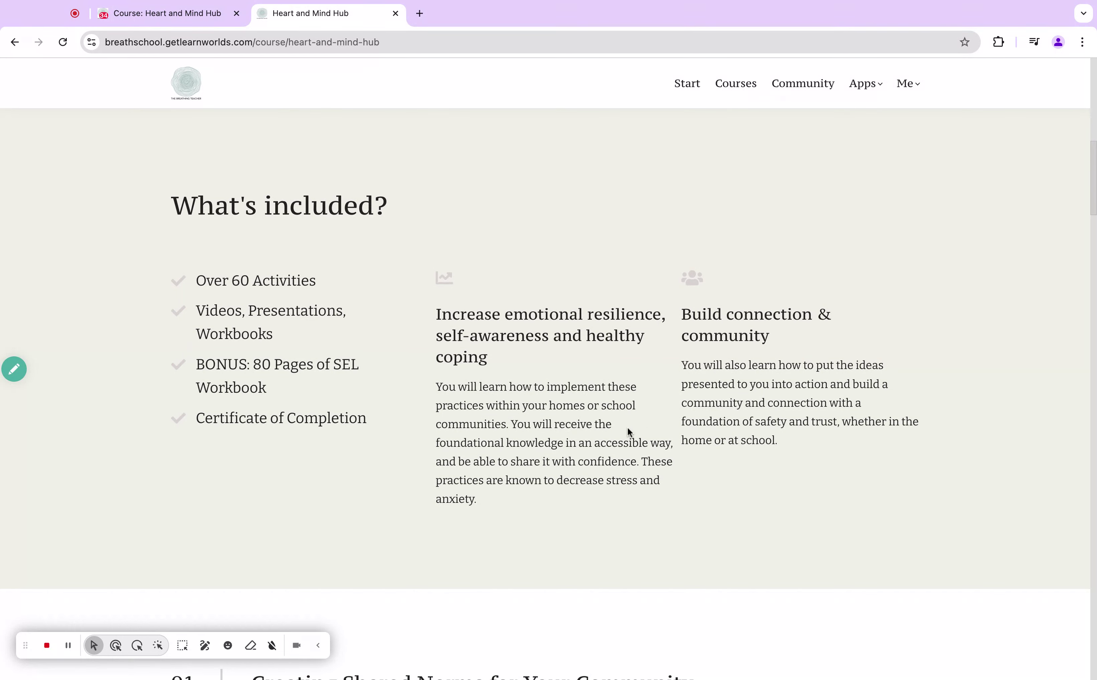
mouse_move(598, 443)
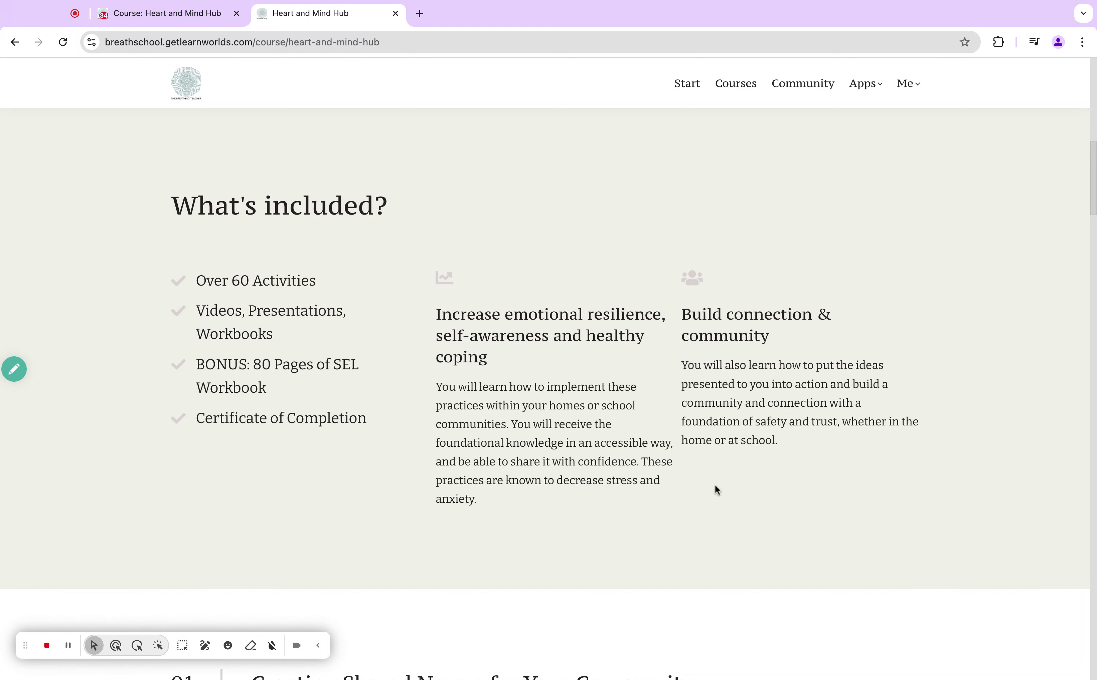
mouse_move(781, 481)
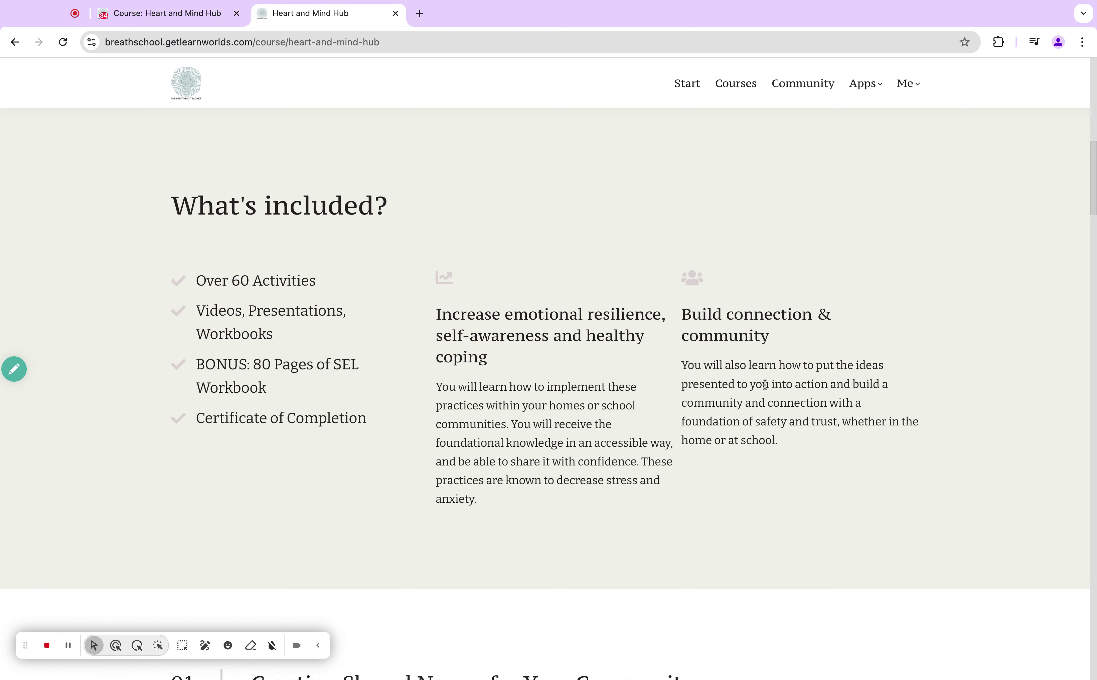
mouse_move(773, 369)
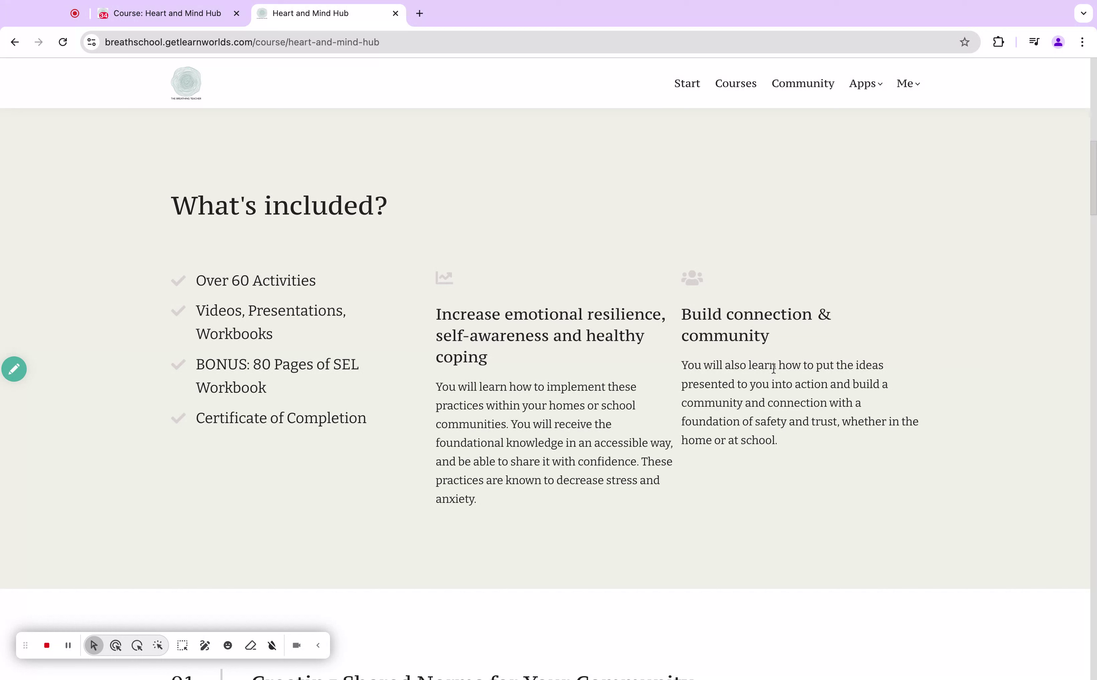
mouse_move(397, 409)
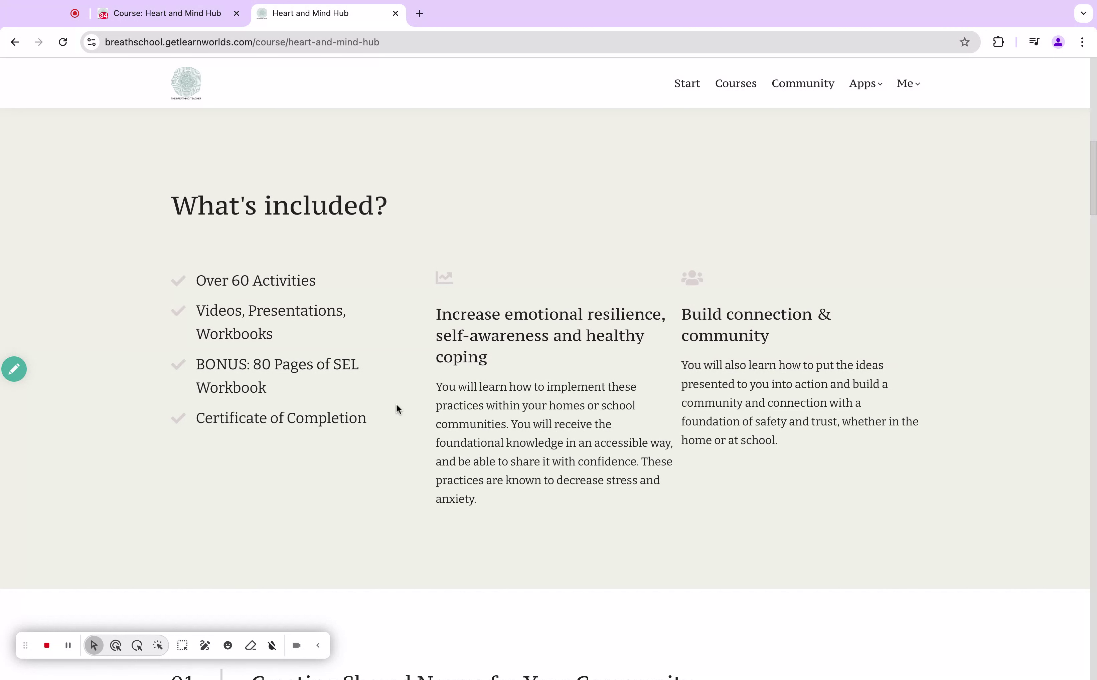
mouse_move(402, 411)
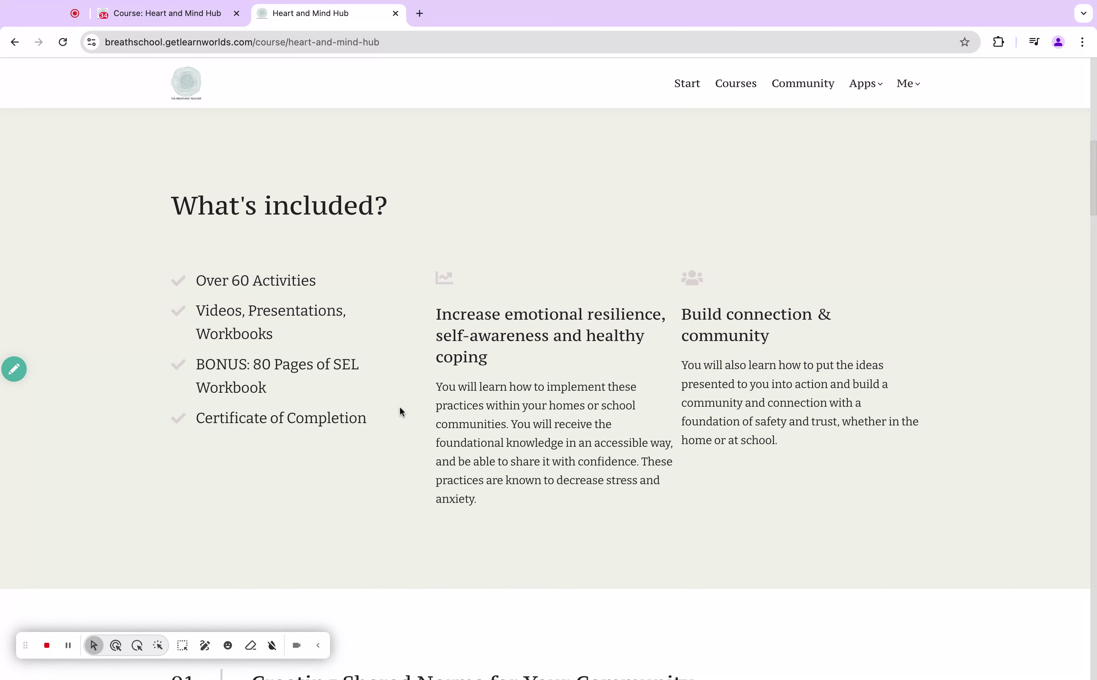
scroll(down, 3)
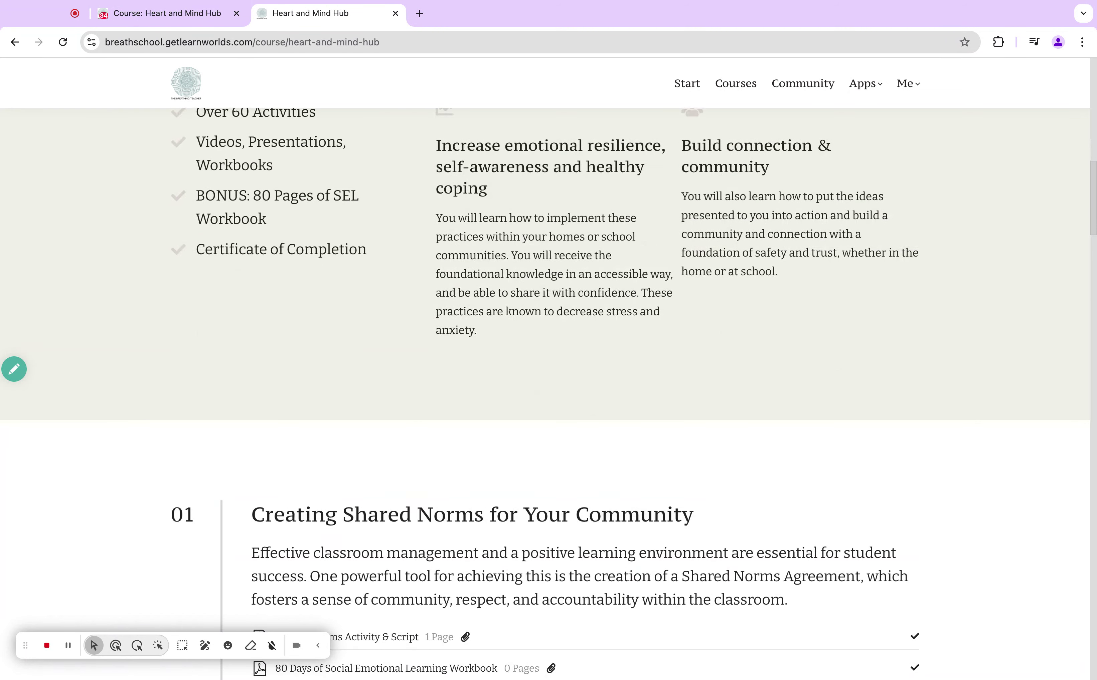
scroll(down, 3)
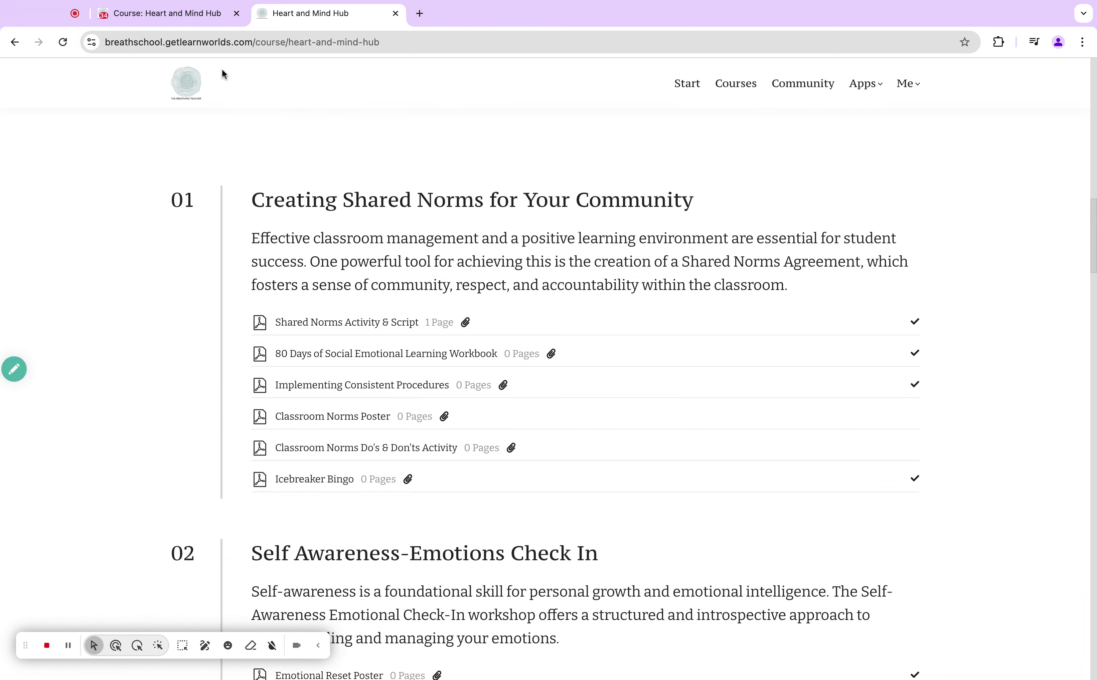
click(168, 13)
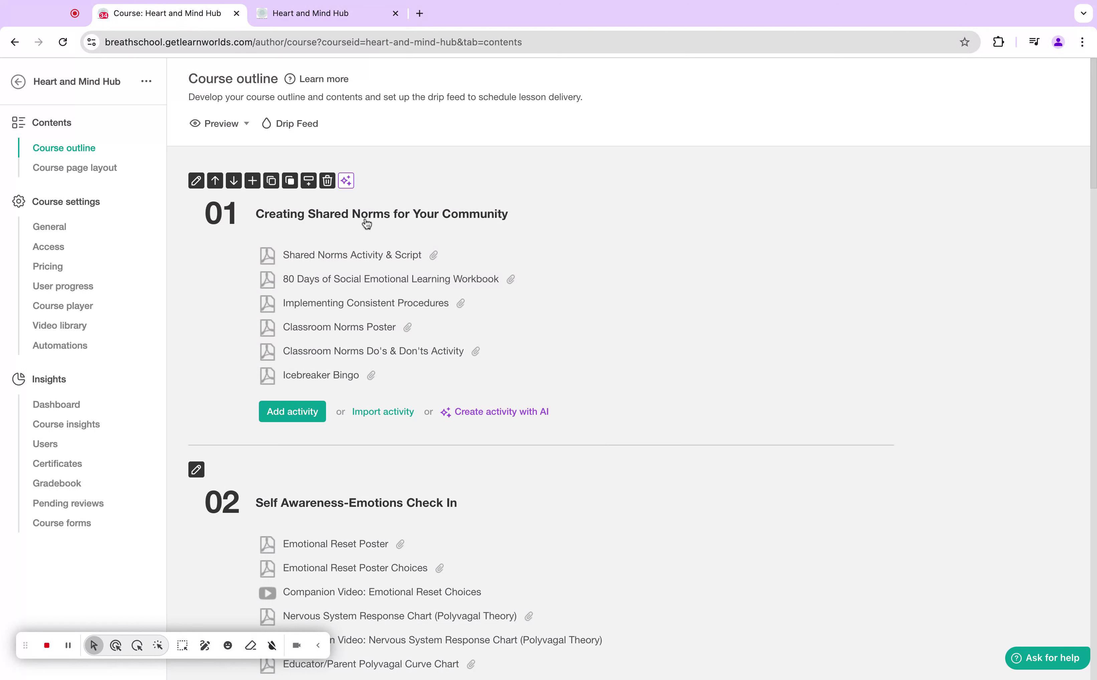
mouse_move(340, 228)
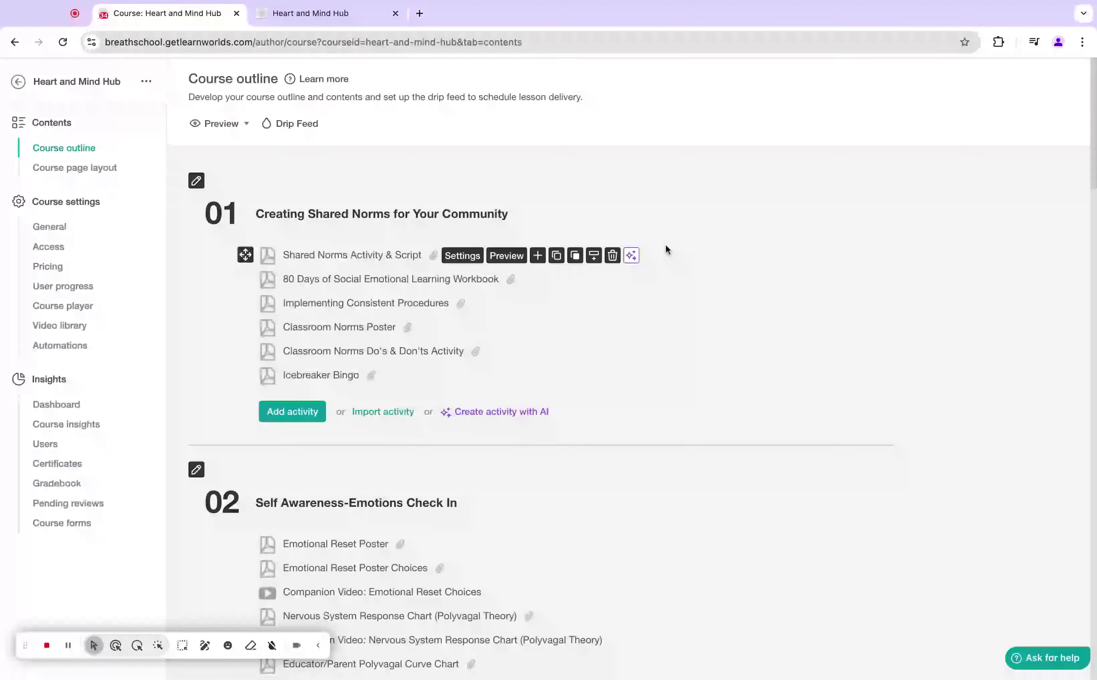
mouse_move(662, 248)
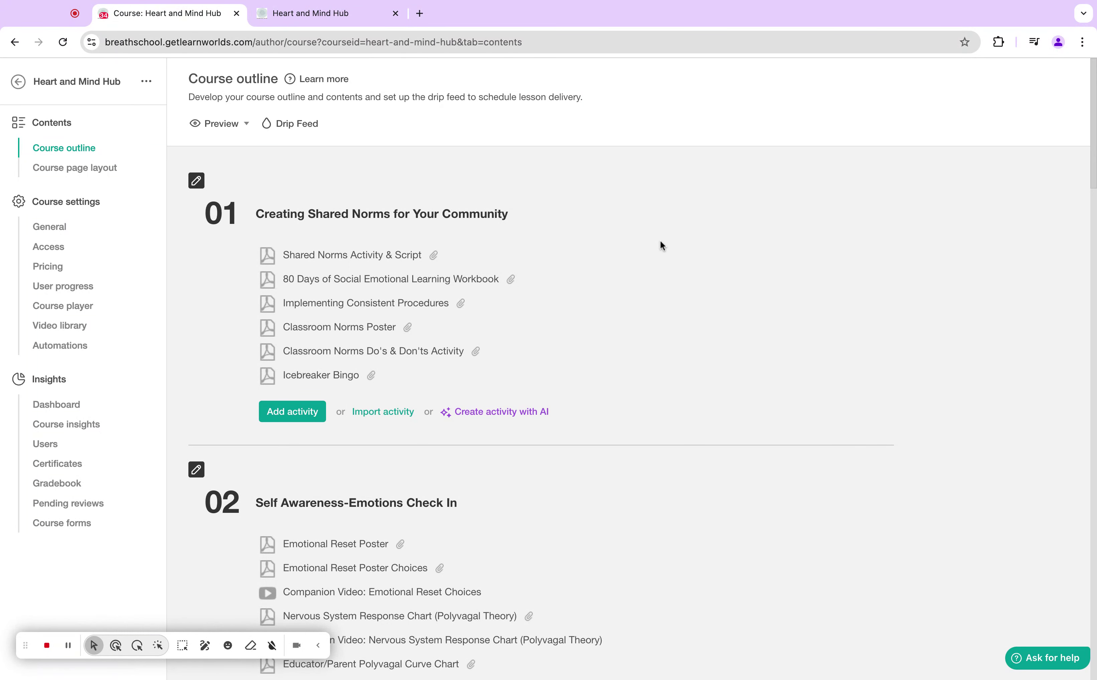
mouse_move(402, 273)
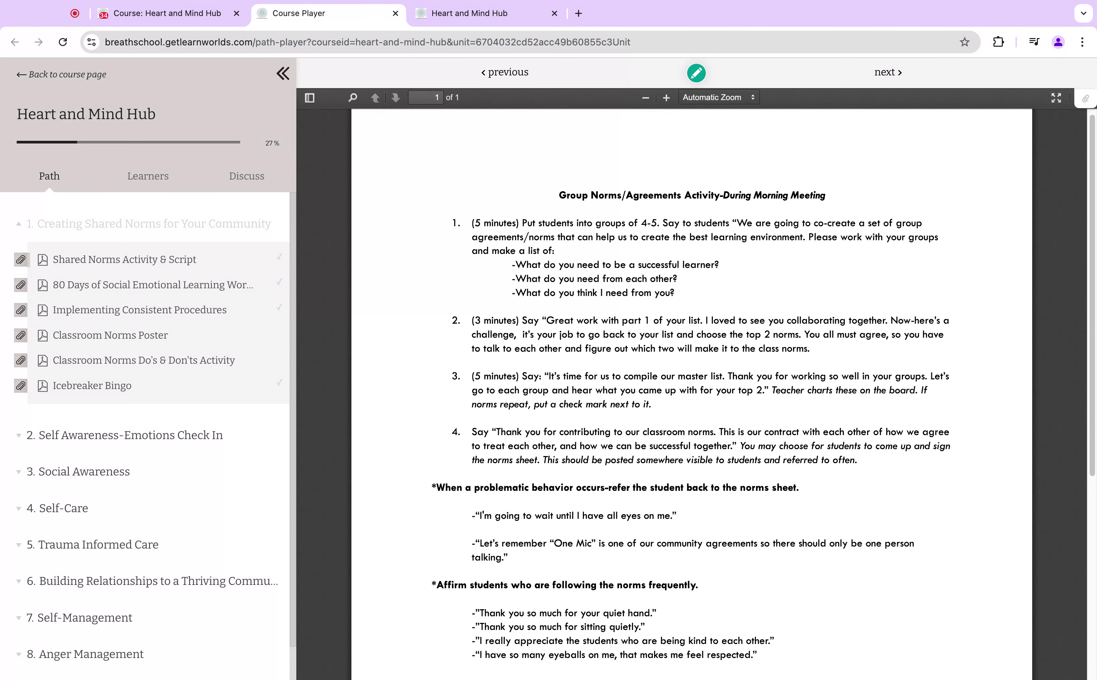
Scroll the Group Norms/Agreements Activity PDF and go back to the course page.
scroll(down, 3)
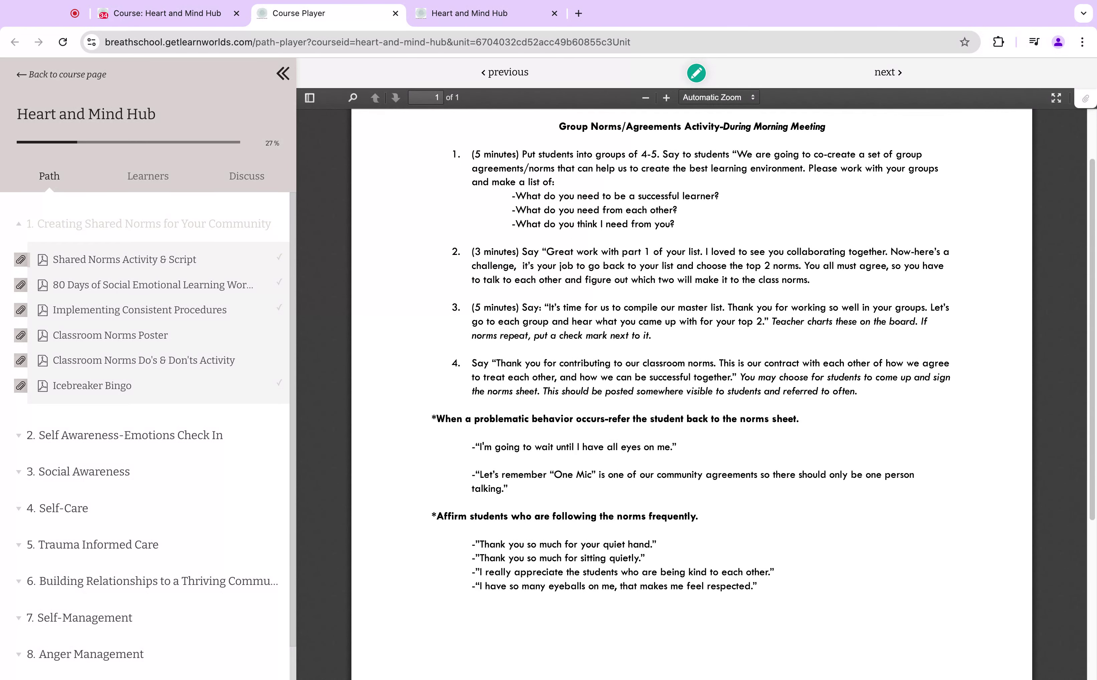
click(67, 75)
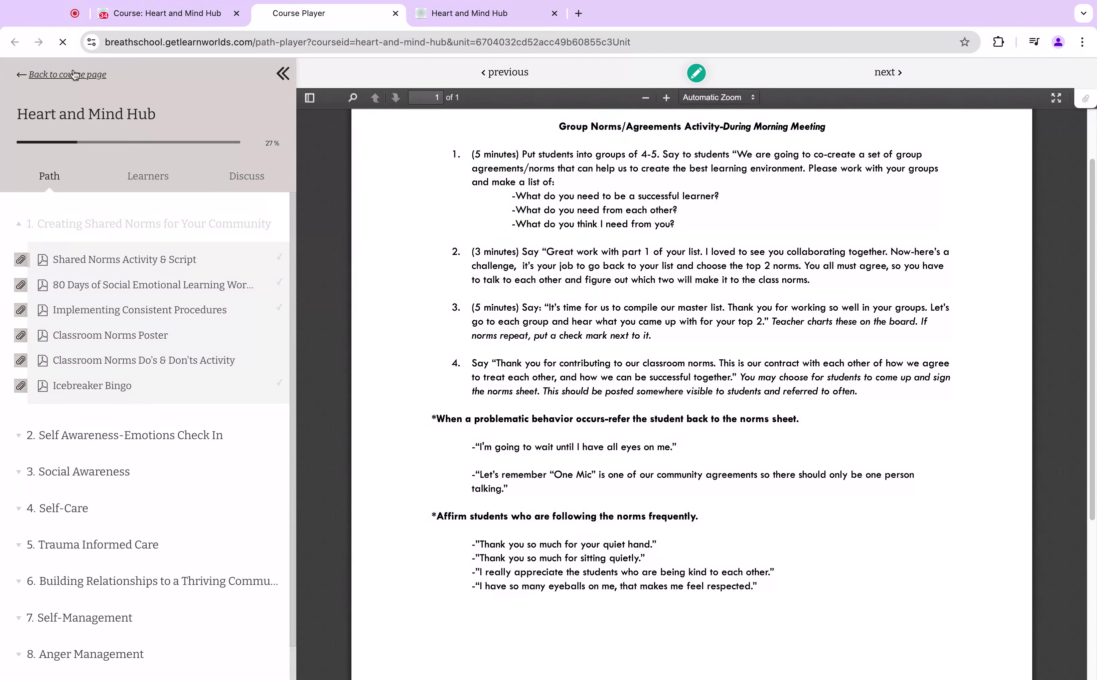
Return to the outline editor and open another module 01 activity preview in a new tab.
click(166, 13)
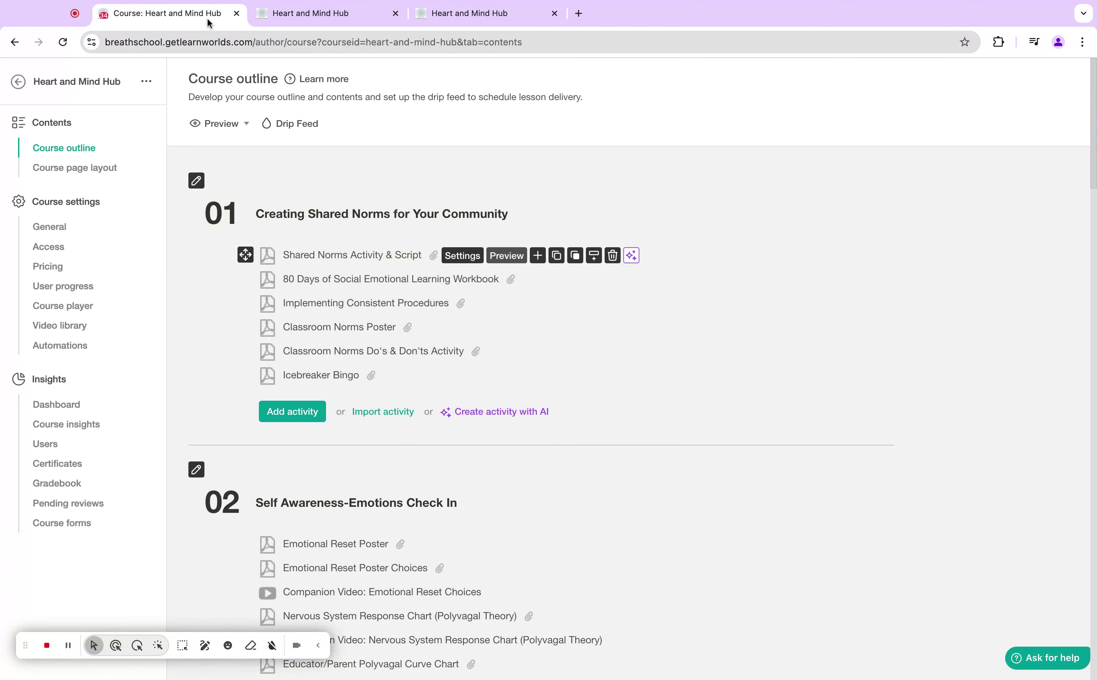
mouse_move(424, 312)
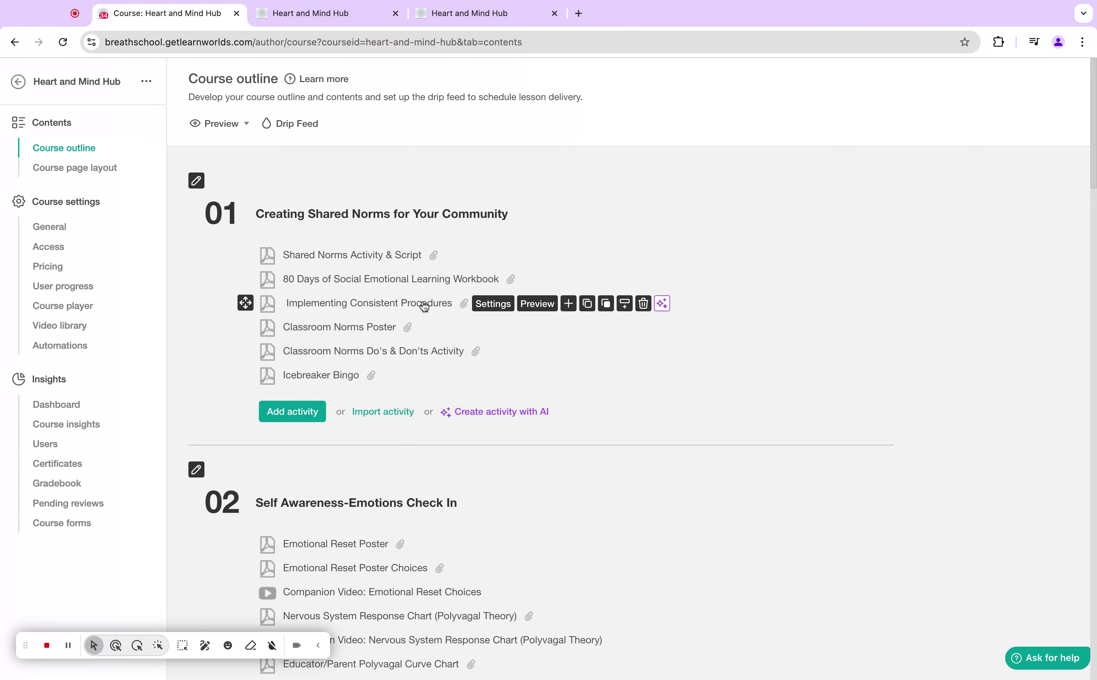
mouse_move(445, 337)
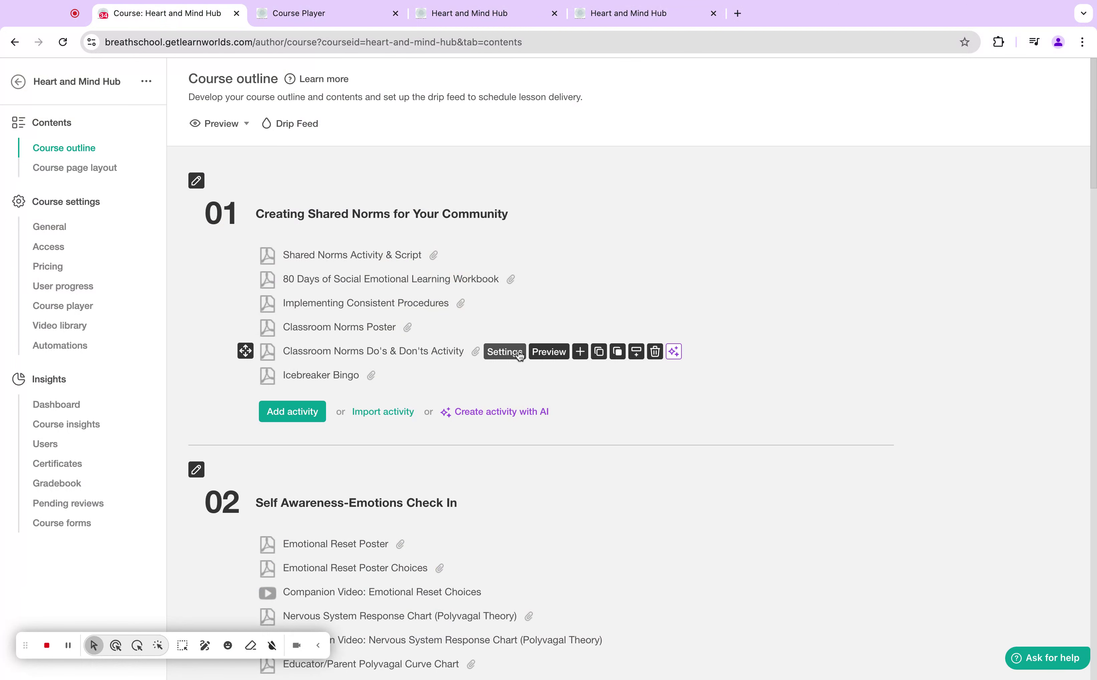
mouse_move(339, 393)
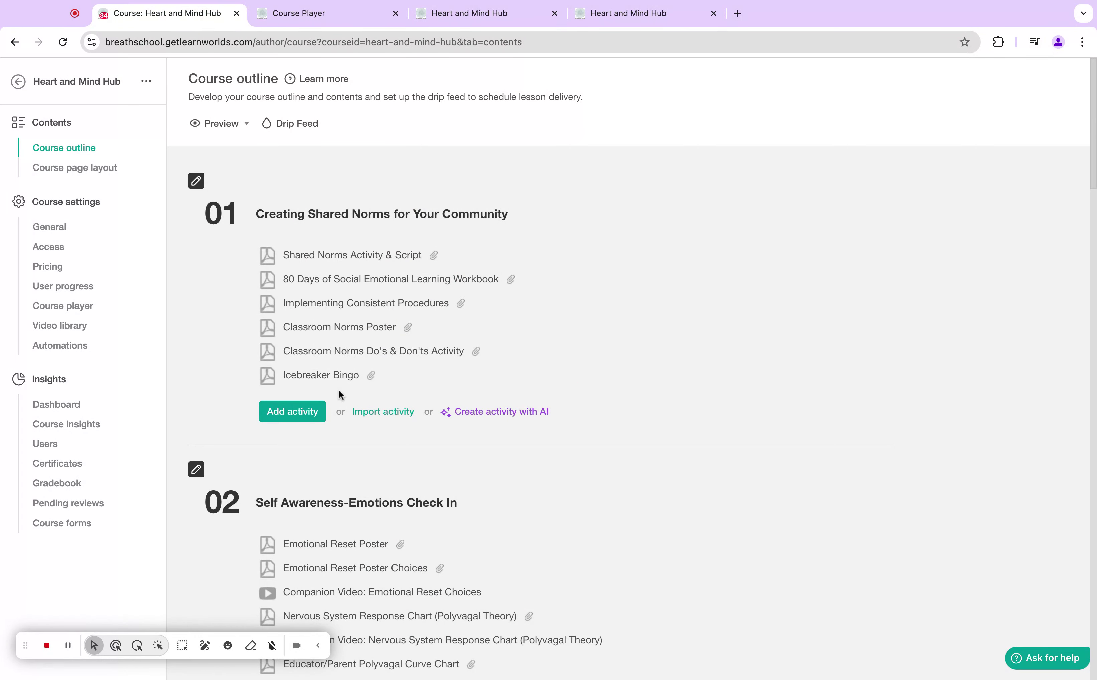
click(298, 13)
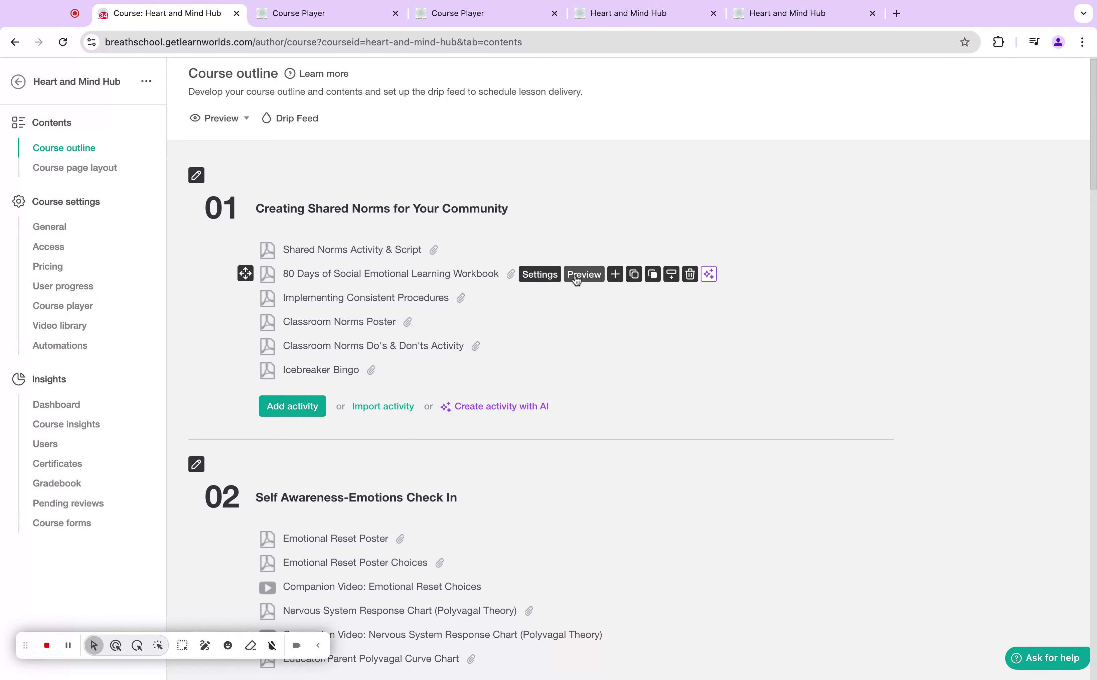
Preview the 80 Days of Social Emotional Learning Workbook pages, then return to the outline editor.
click(583, 274)
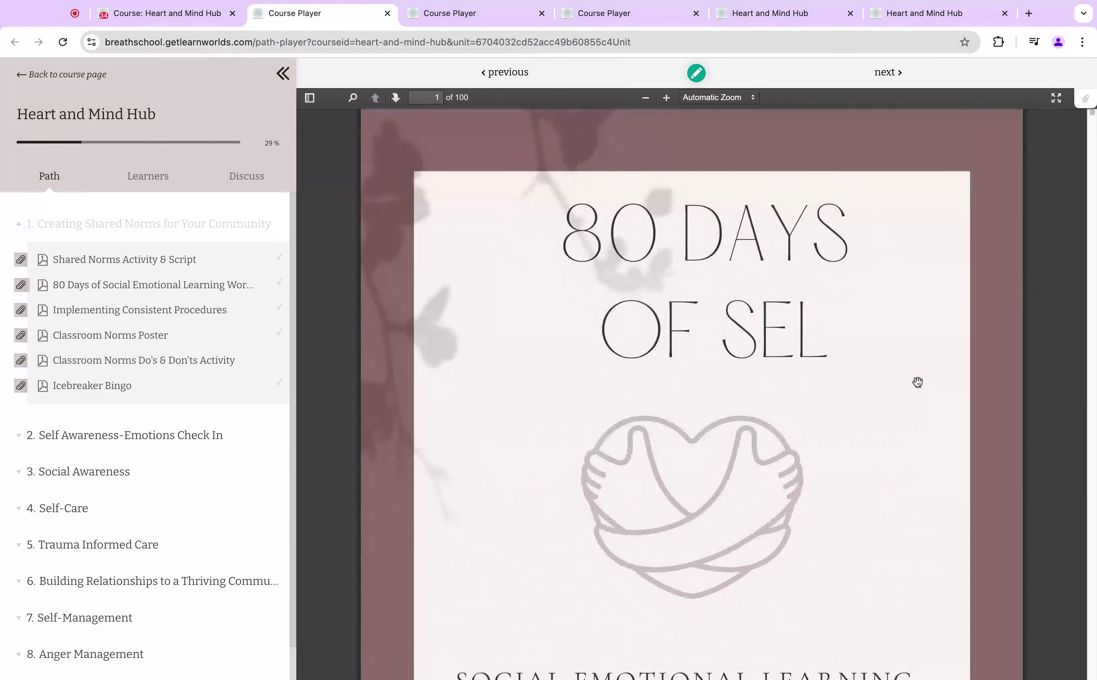
scroll(down, 3)
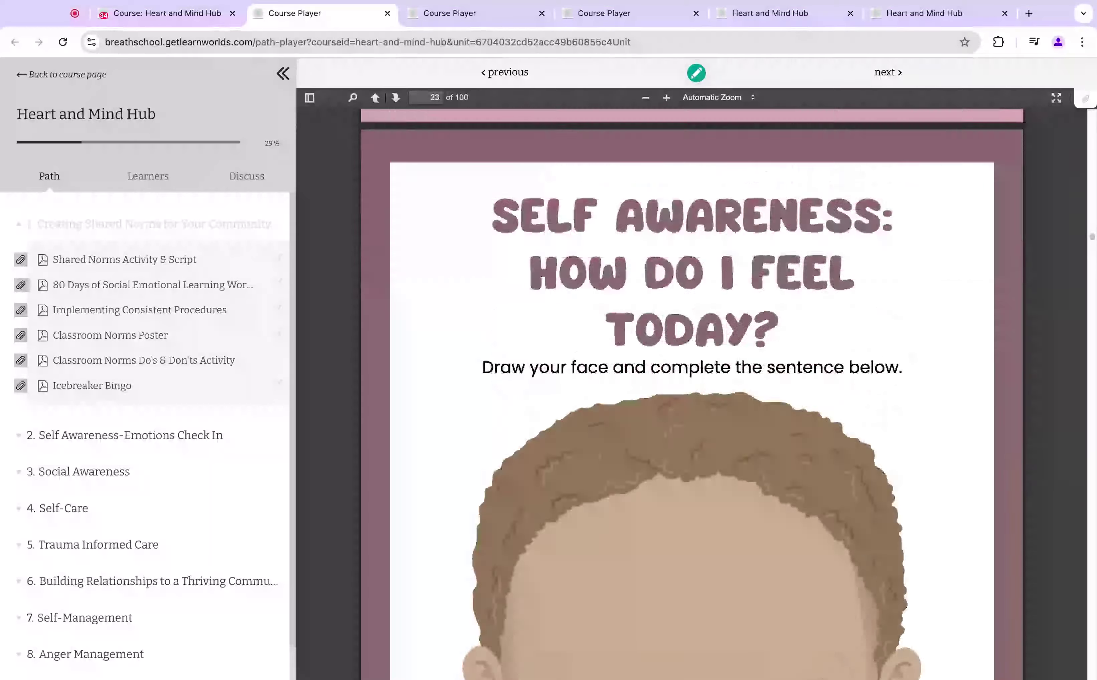
scroll(down, 3)
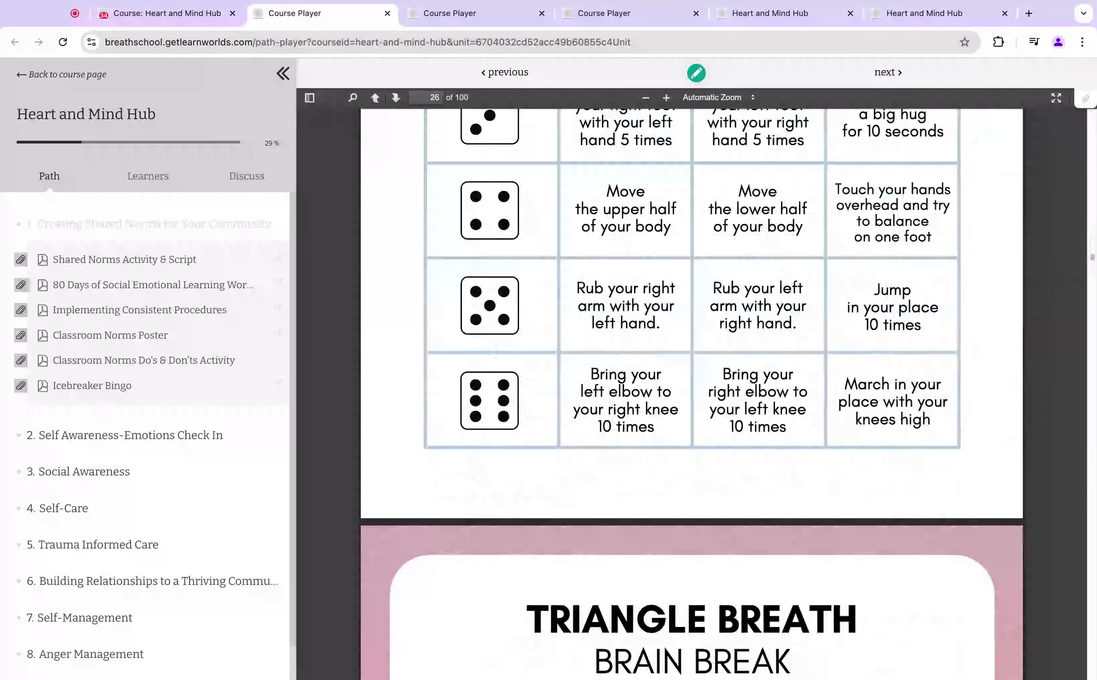
scroll(down, 3)
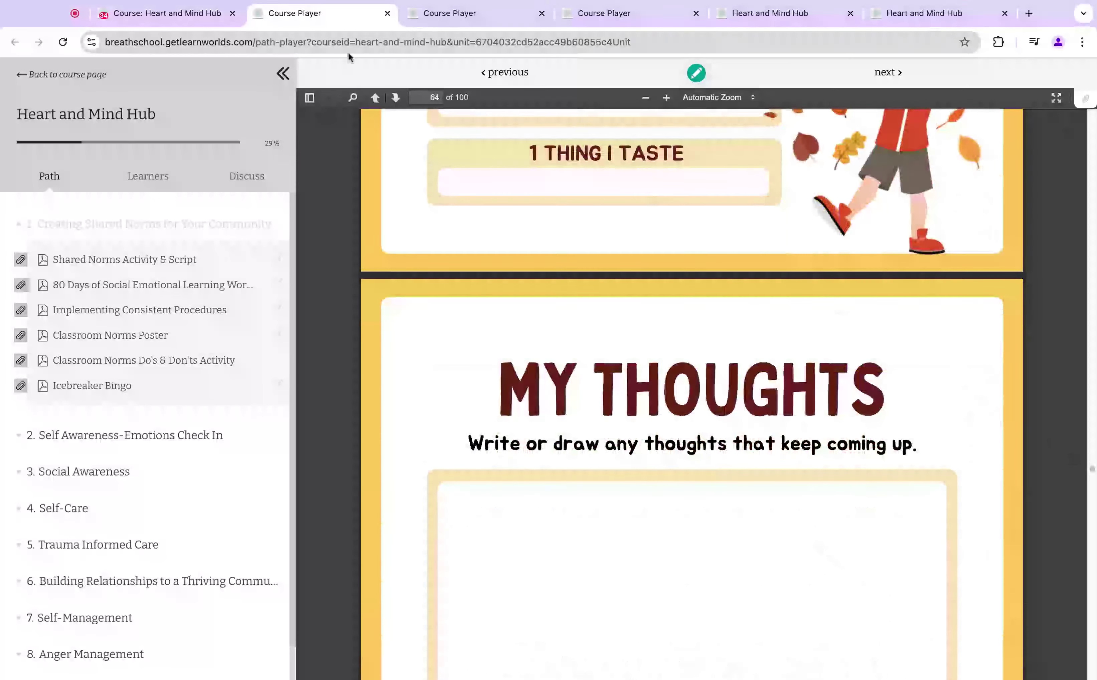
scroll(down, 3)
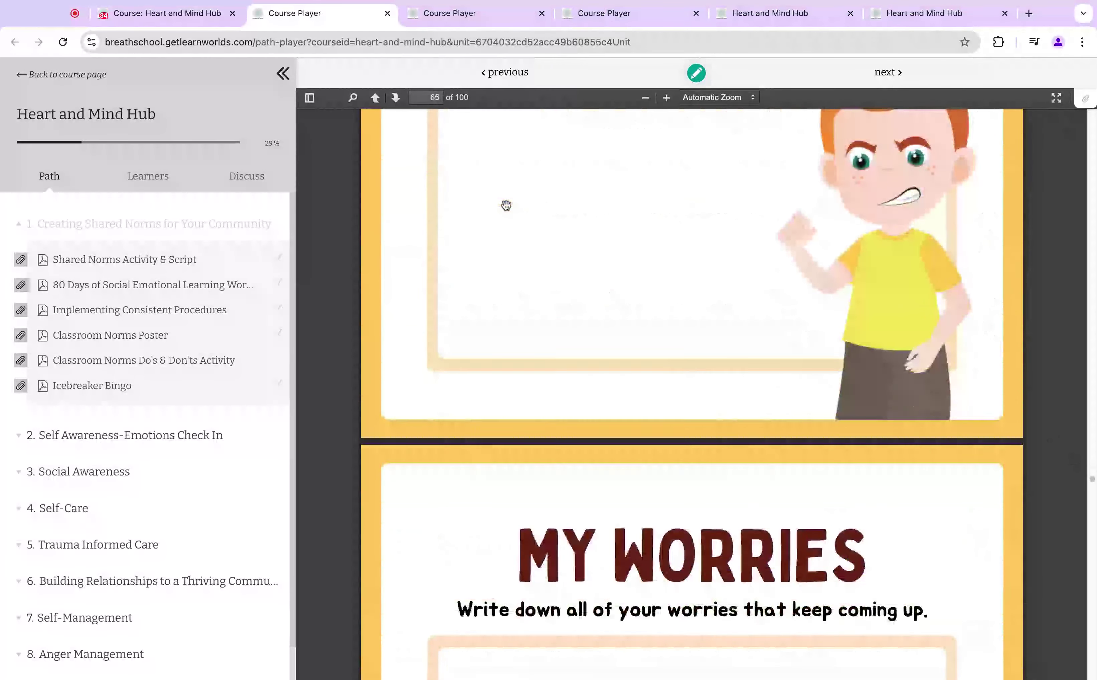
click(166, 14)
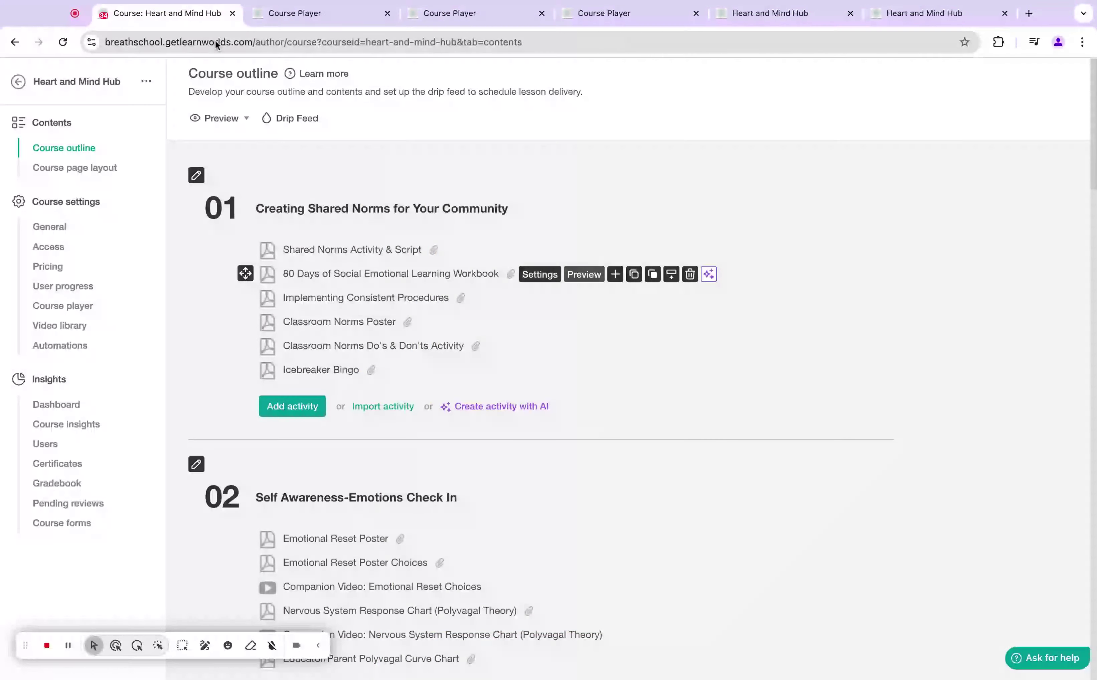
Preview the Emotional Reset Poster in the player and return to the course outline.
scroll(down, 3)
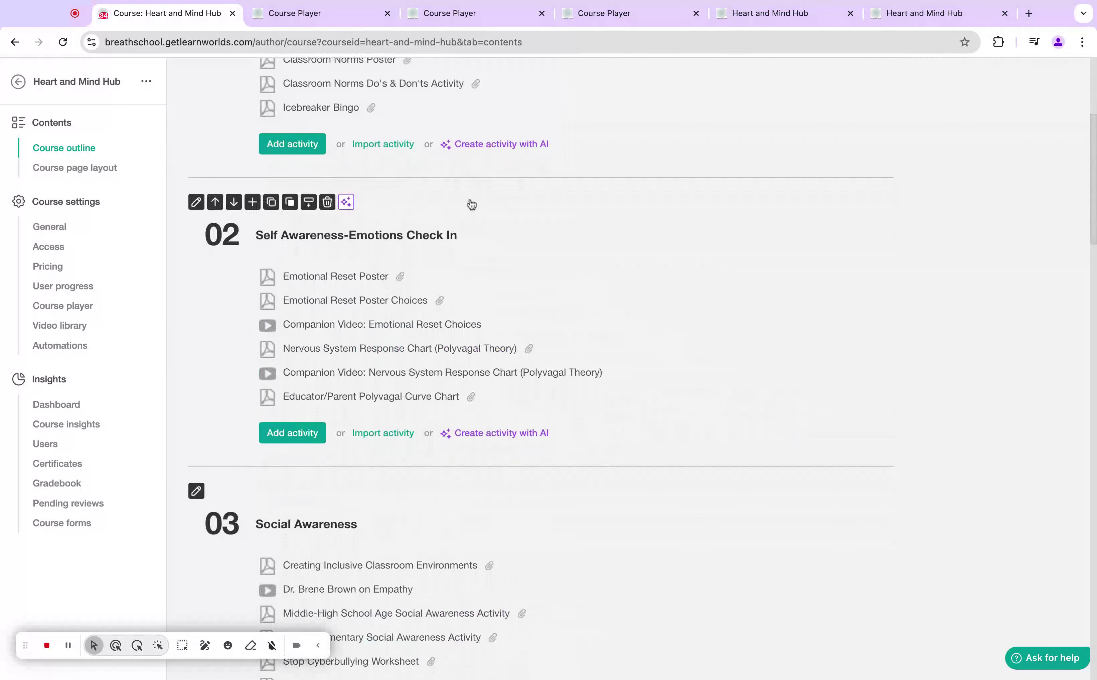
mouse_move(469, 283)
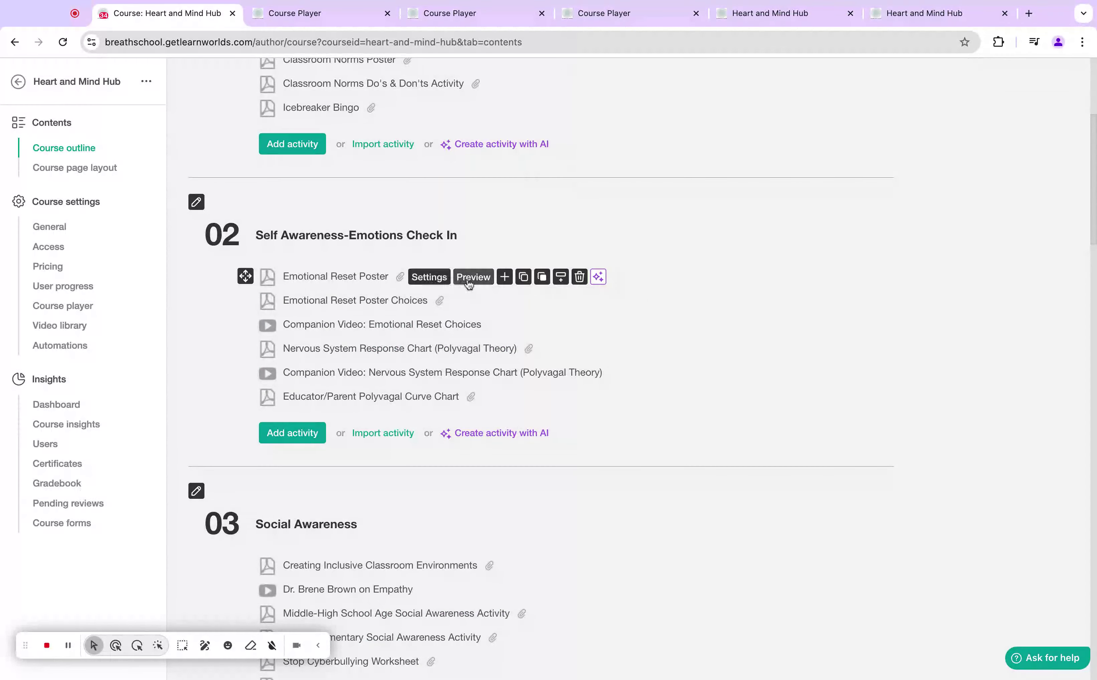
click(473, 277)
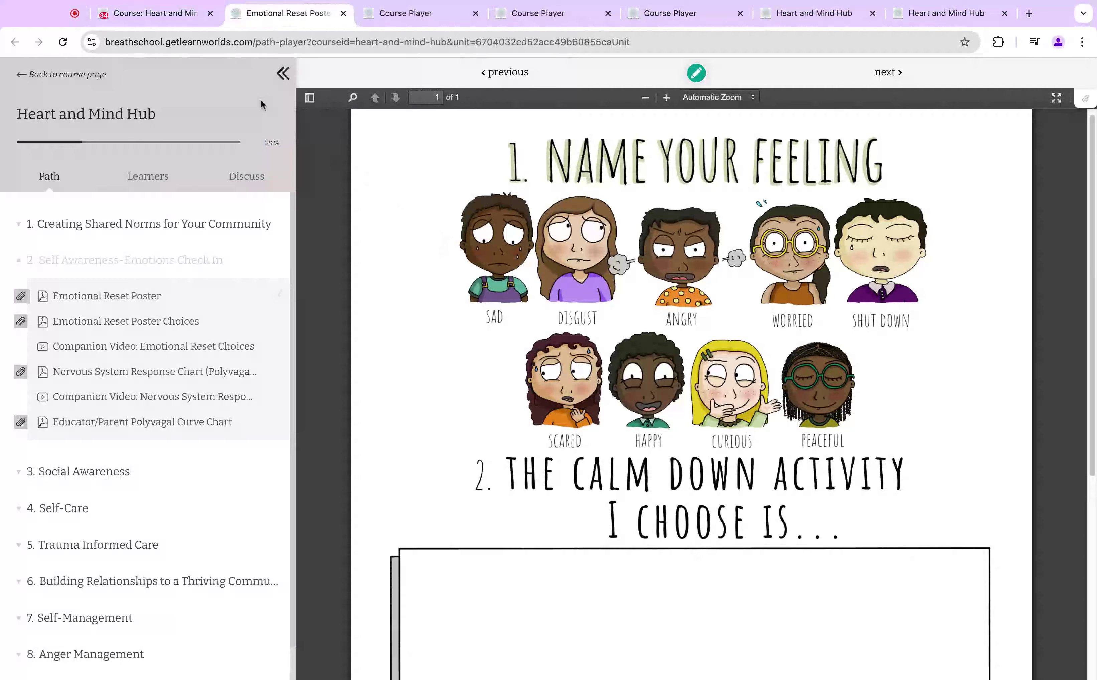
scroll(down, 3)
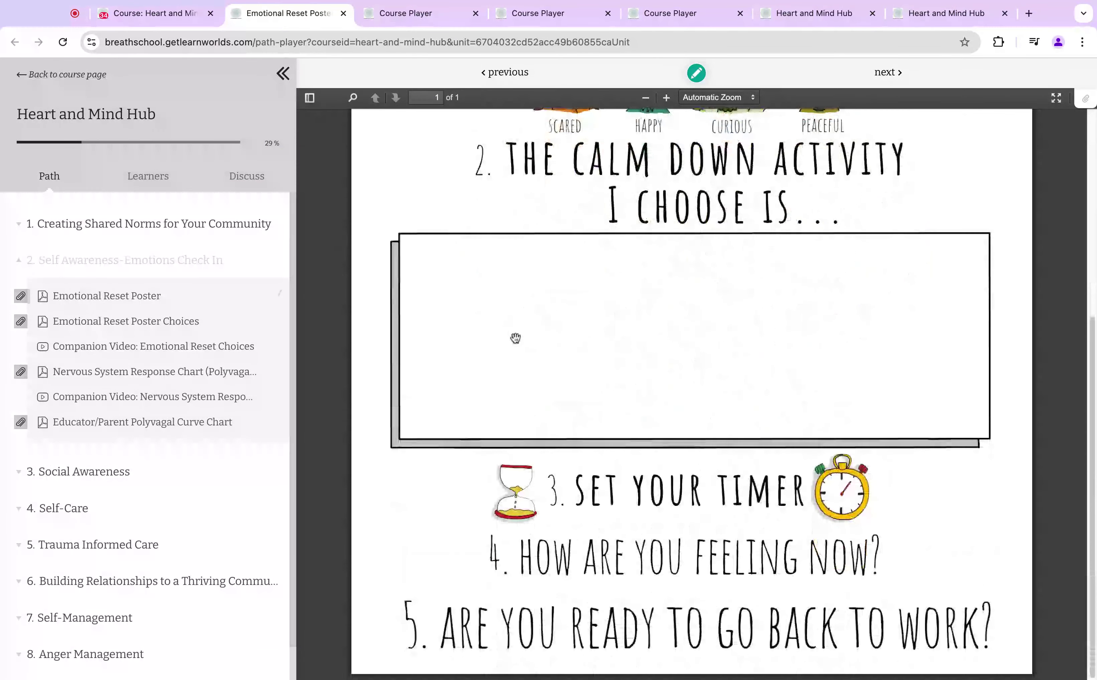
click(66, 75)
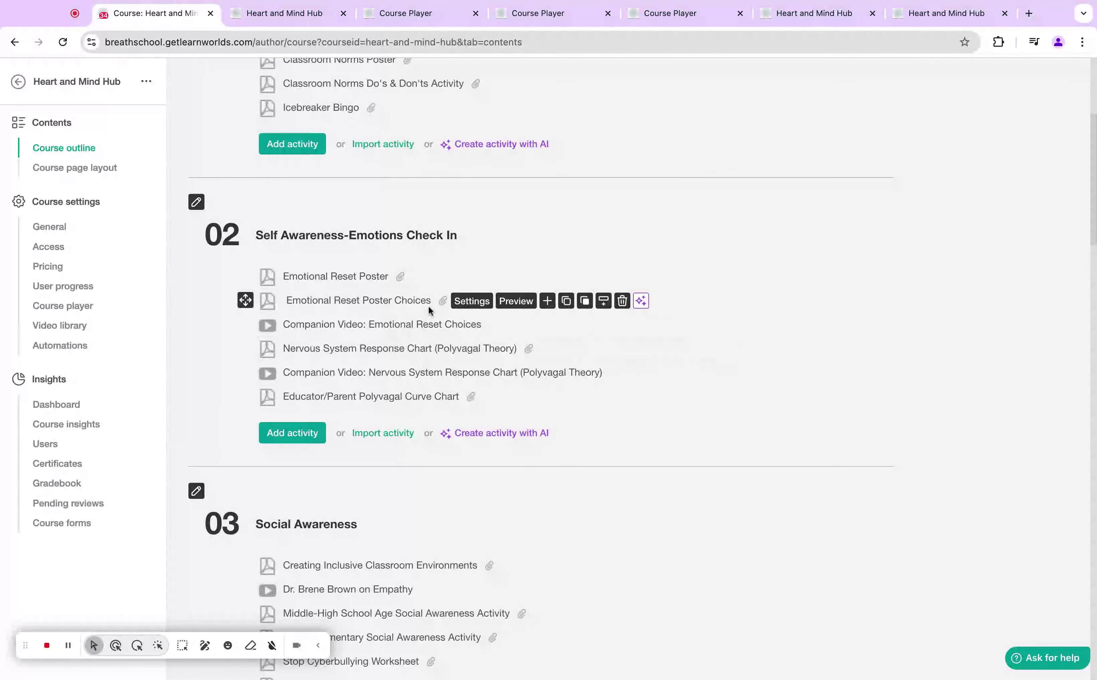
mouse_move(459, 334)
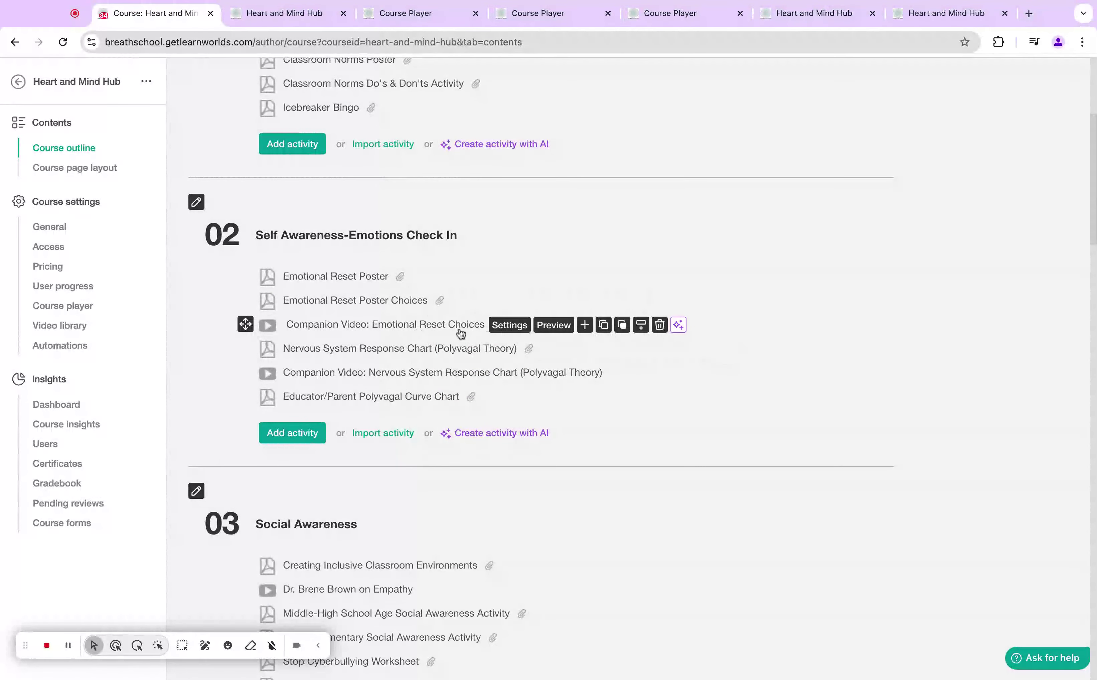
mouse_move(467, 333)
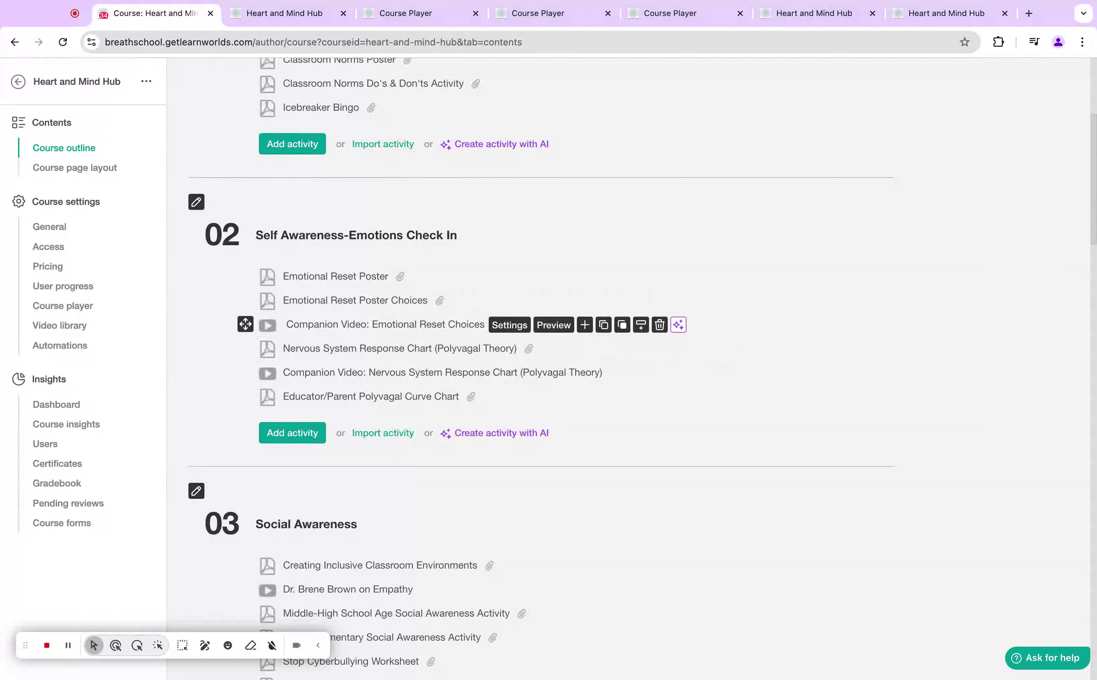
mouse_move(377, 352)
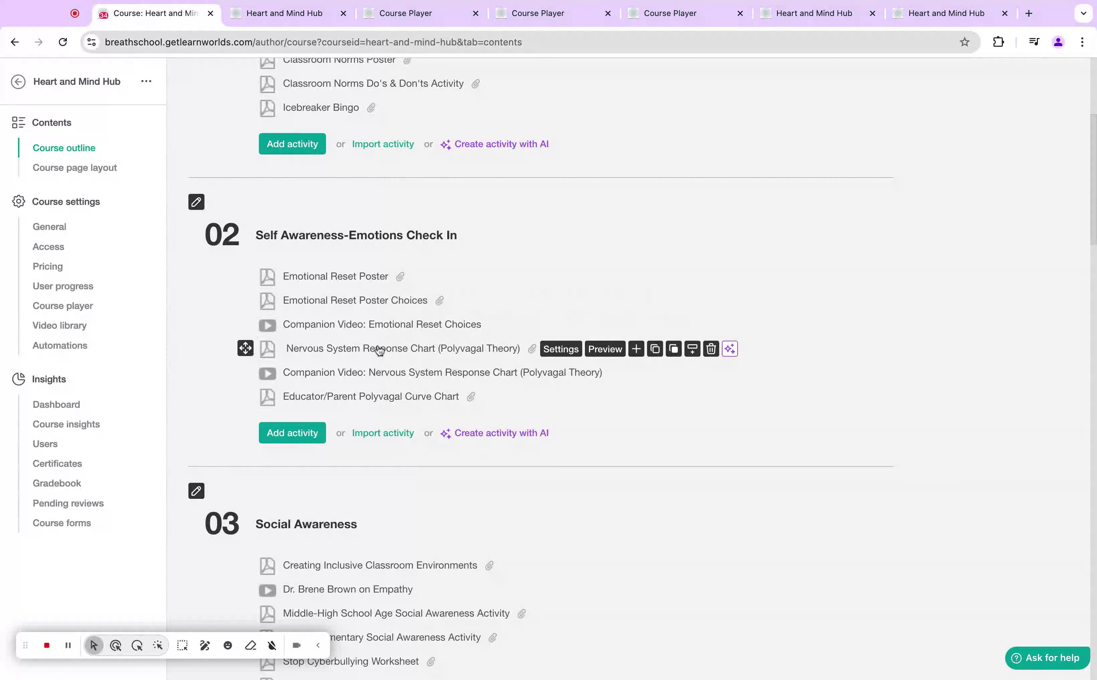
Preview the Nervous System Response Chart and return to the course outline.
click(605, 349)
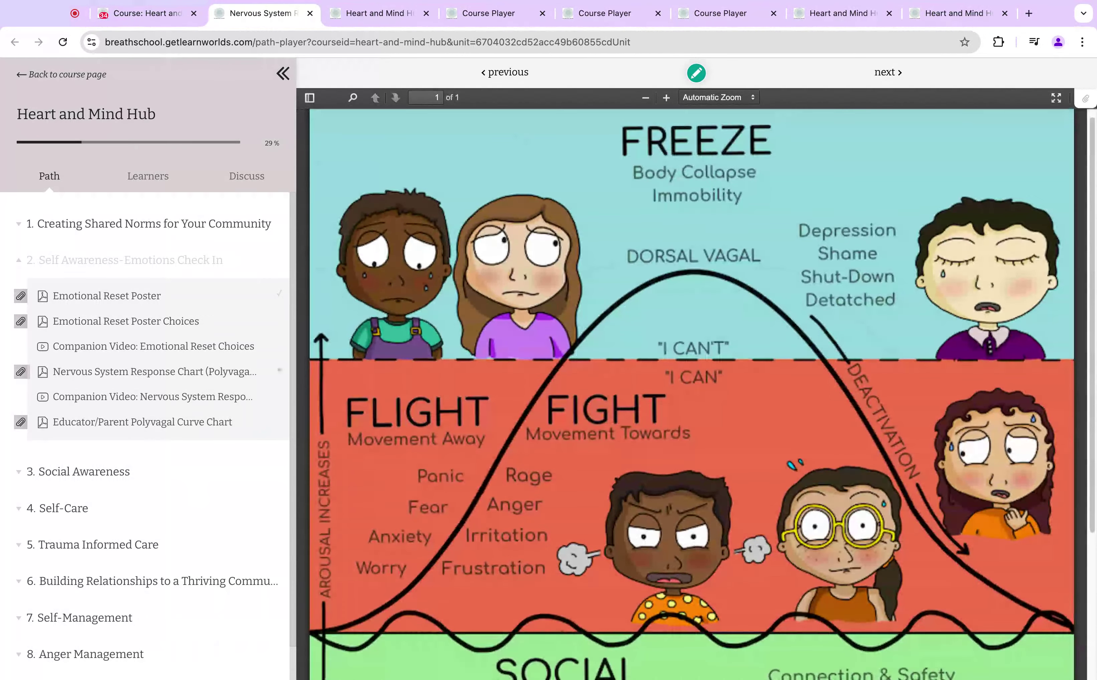
scroll(down, 3)
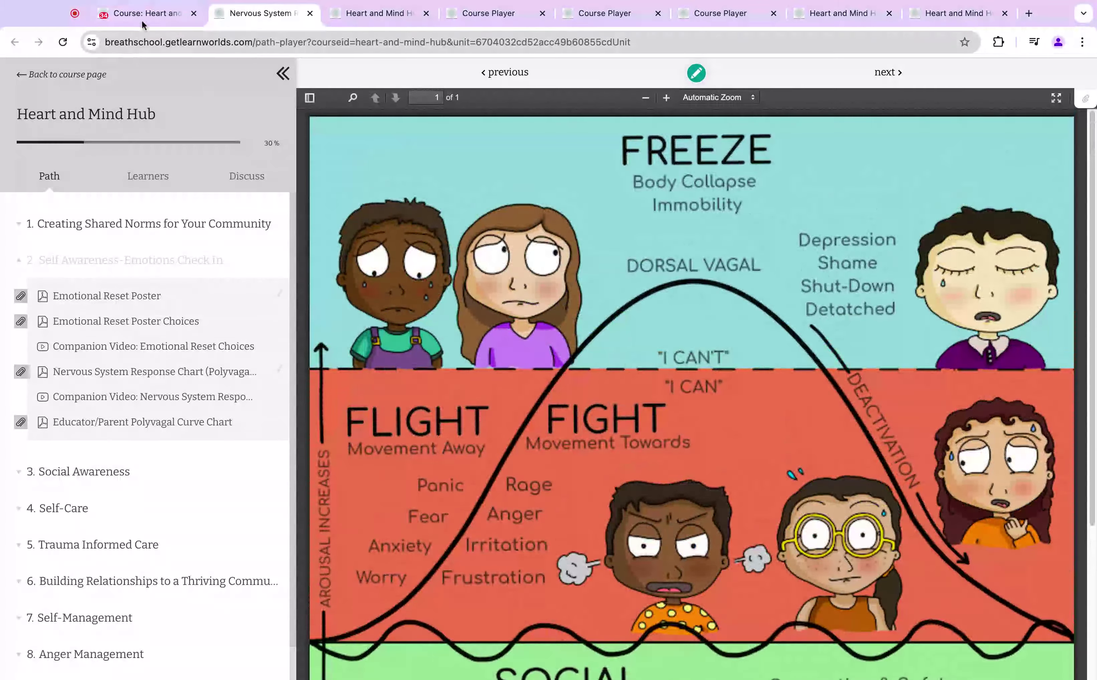
click(146, 13)
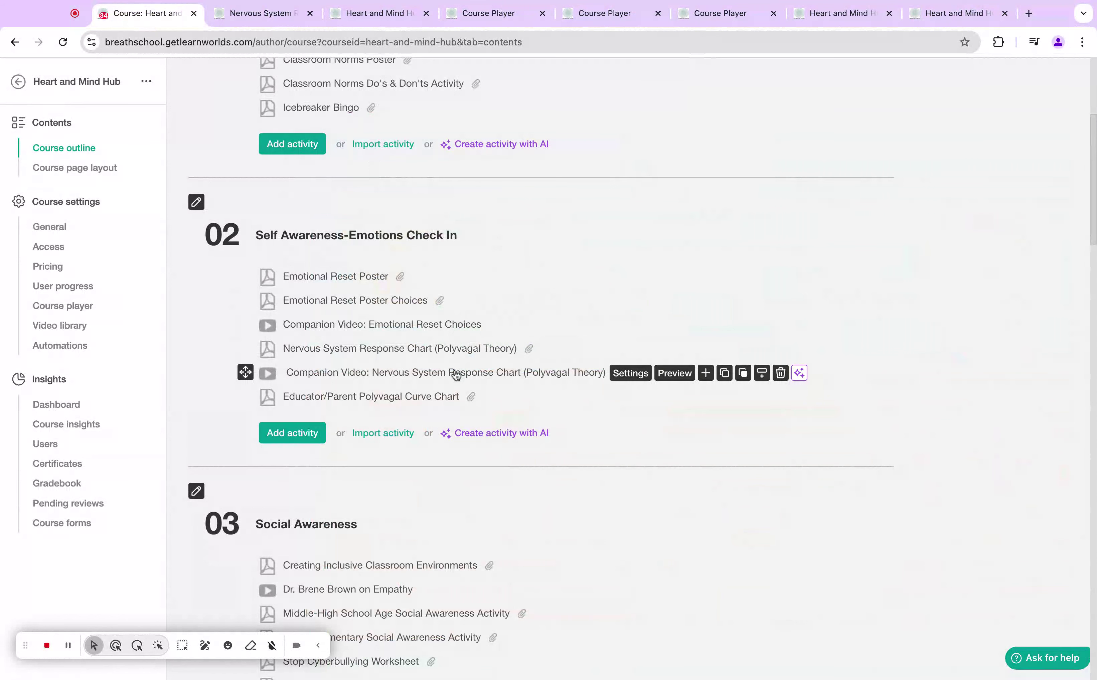
scroll(down, 3)
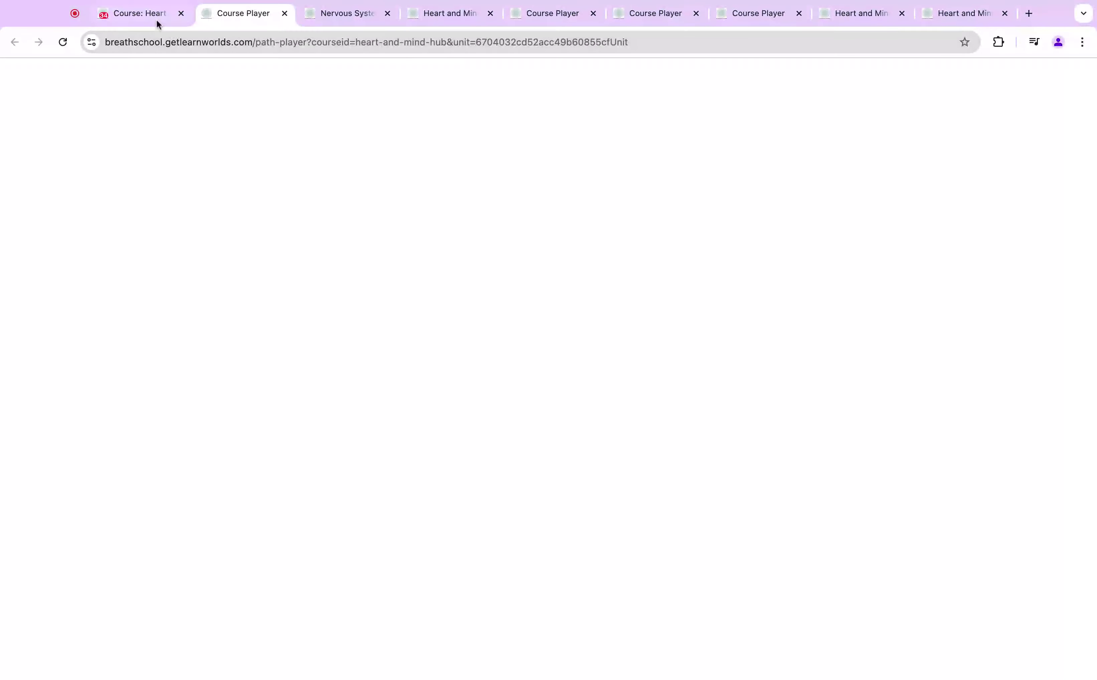
Return to the outline, review module 03 Social Awareness activities and scroll to module 04 Self-Care.
click(142, 13)
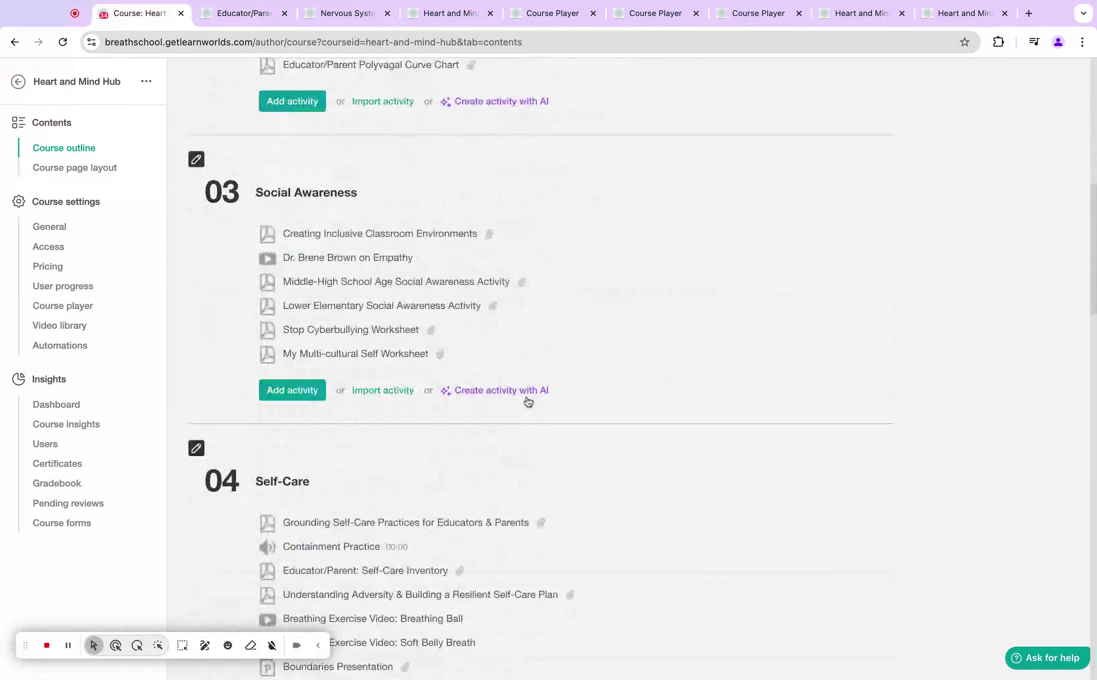
mouse_move(470, 223)
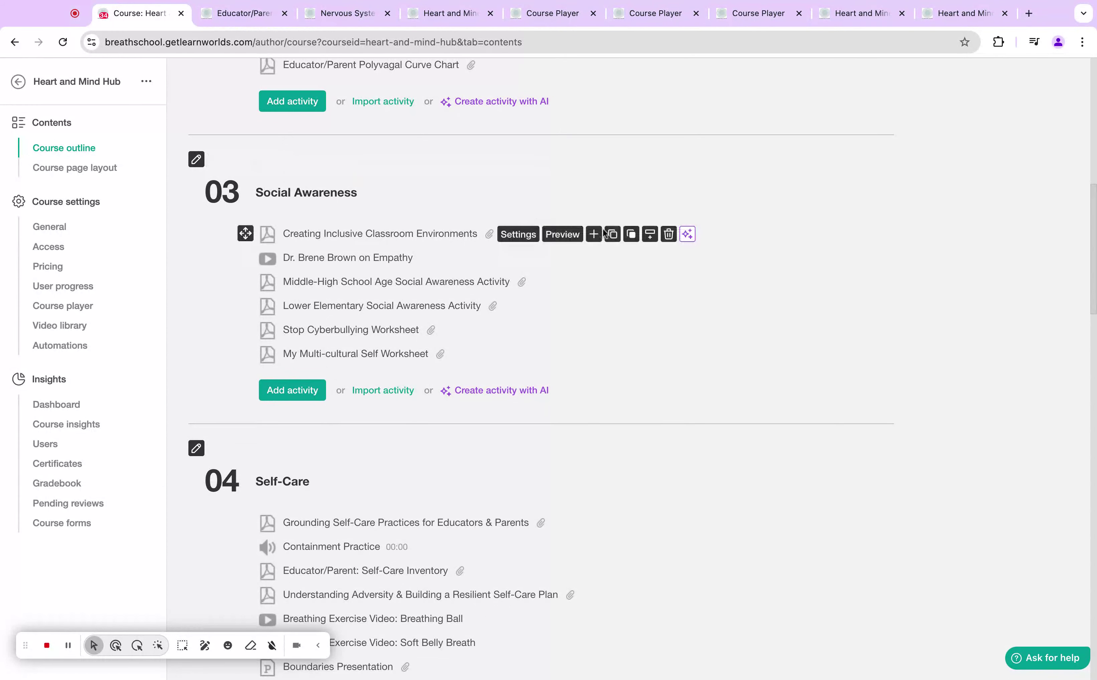
mouse_move(295, 291)
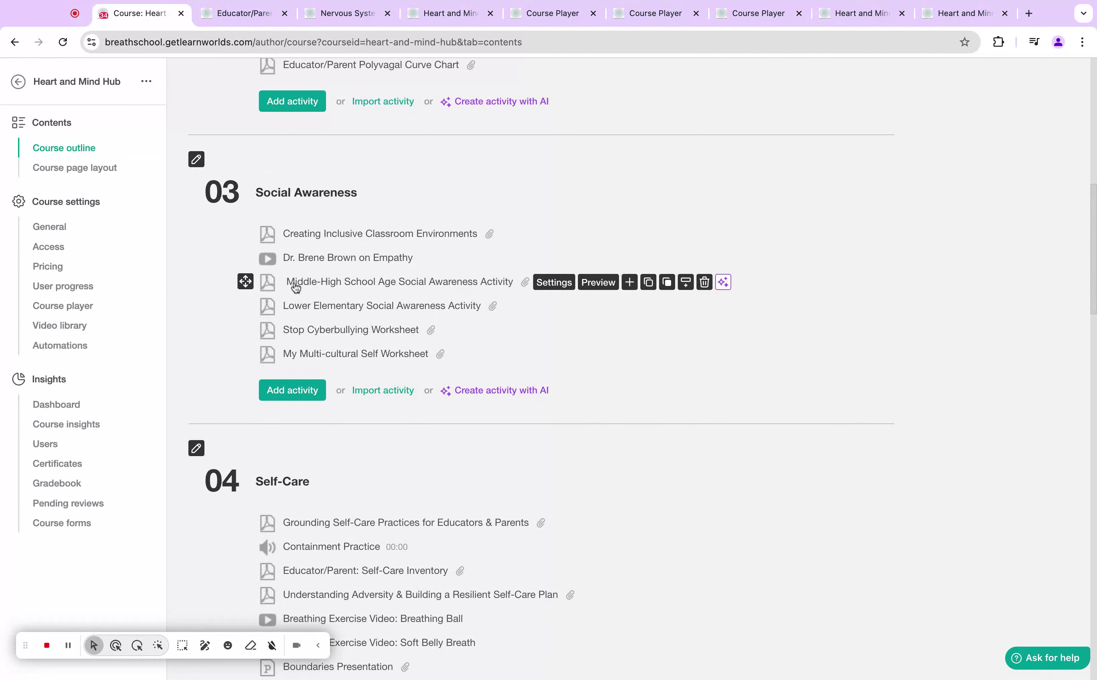
mouse_move(361, 316)
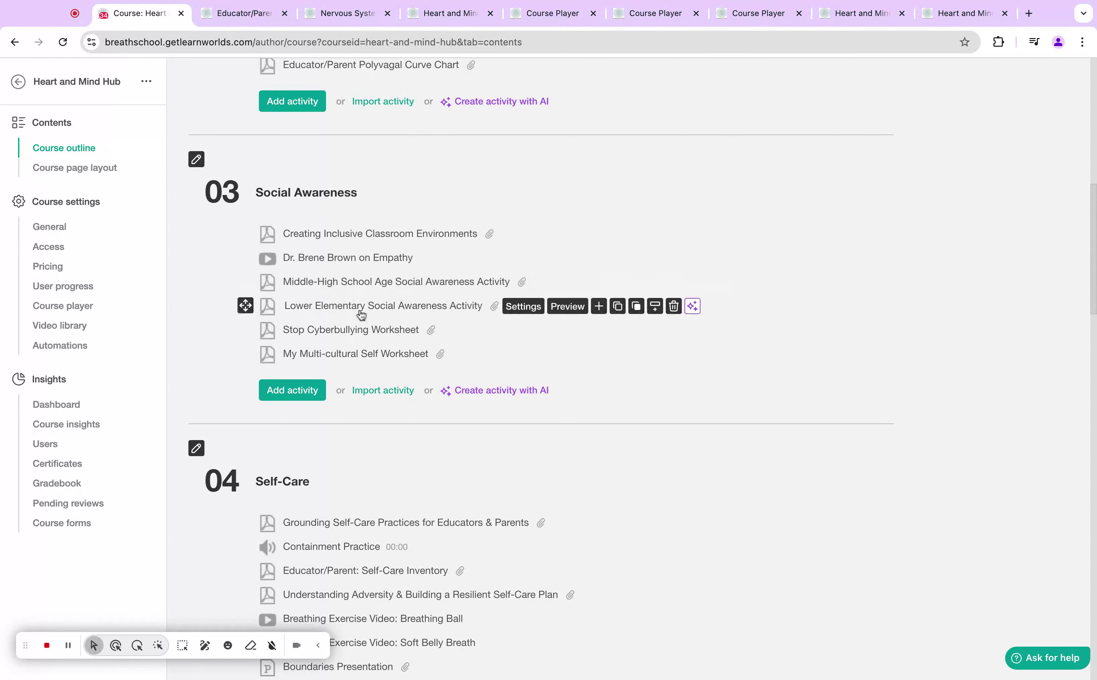
mouse_move(457, 312)
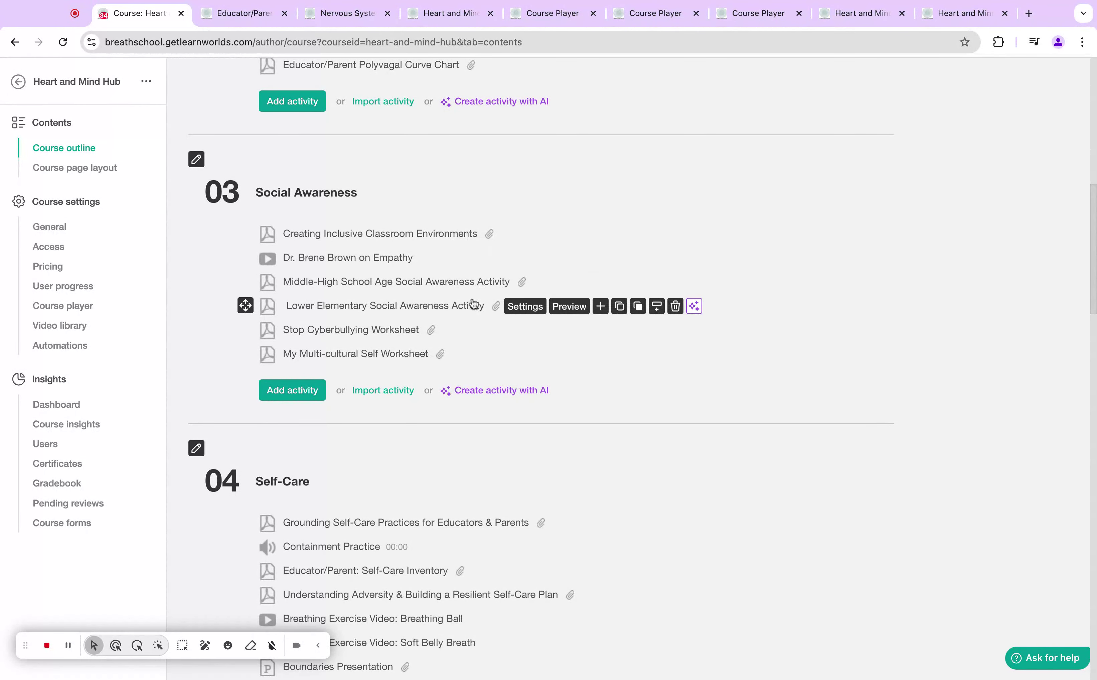
mouse_move(391, 336)
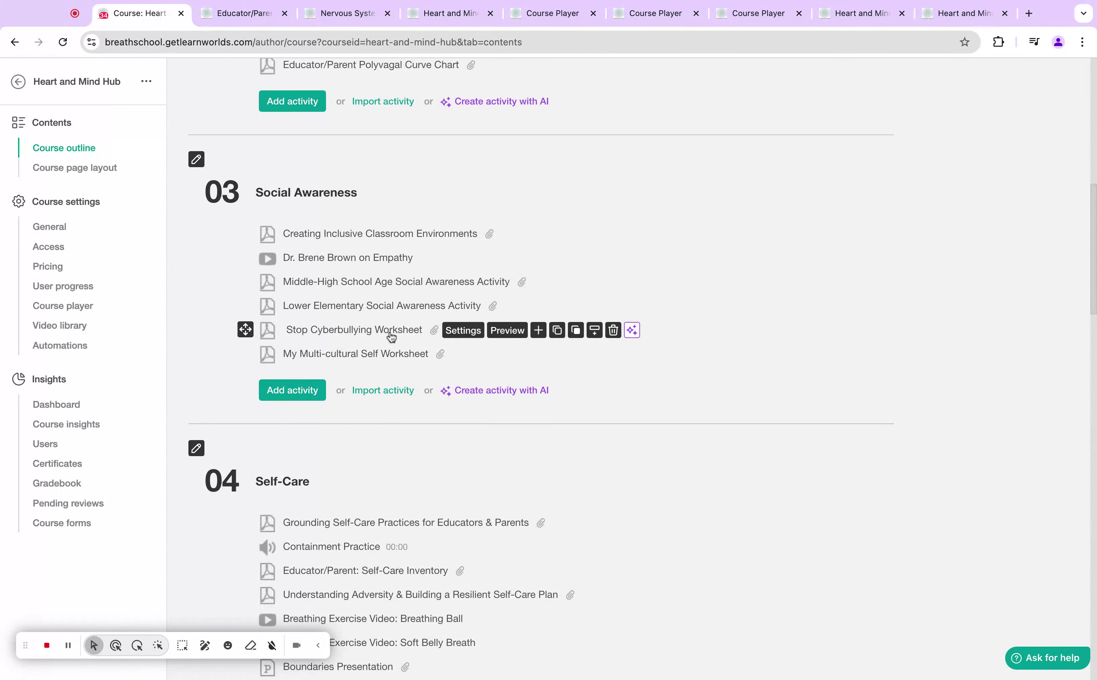
mouse_move(388, 319)
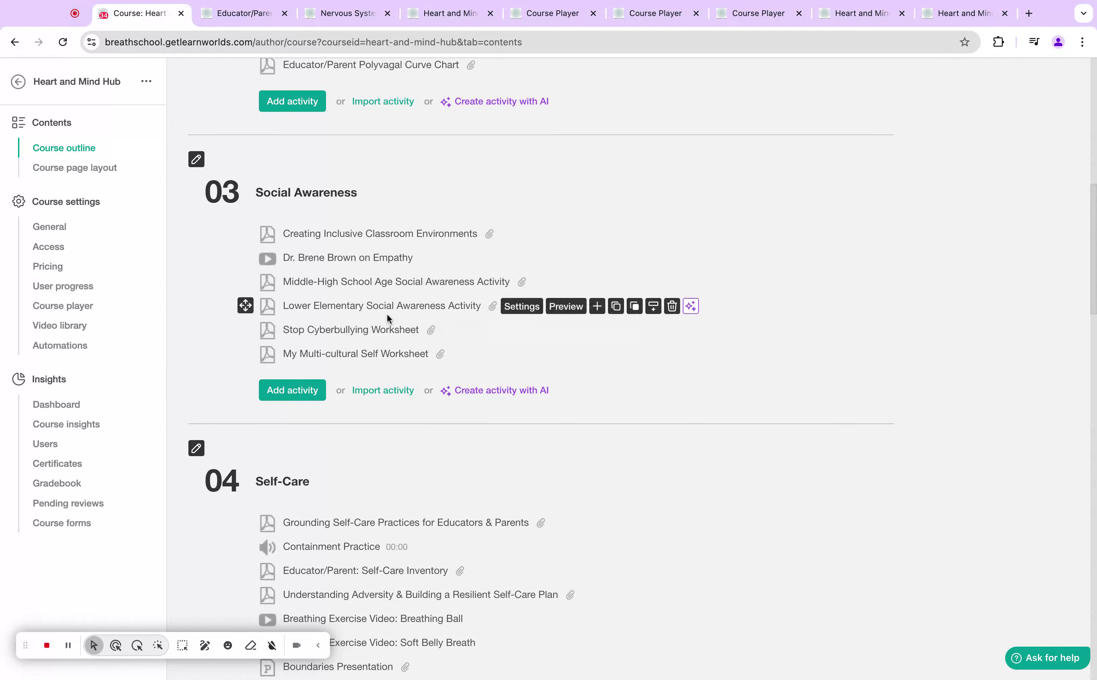
mouse_move(412, 362)
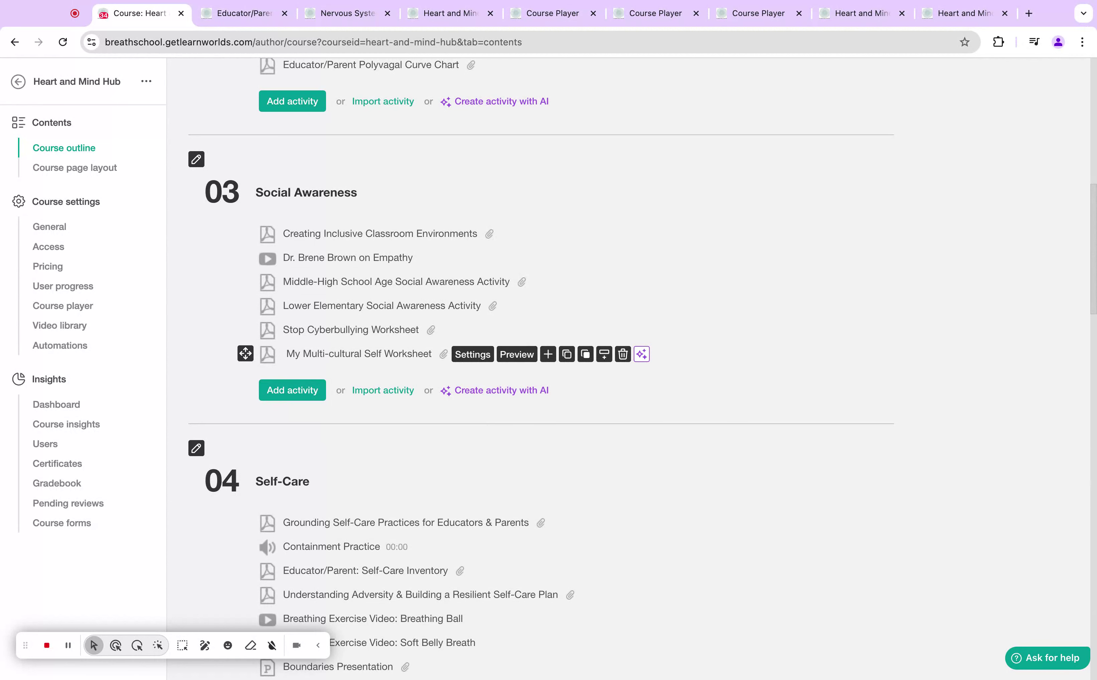
mouse_move(443, 364)
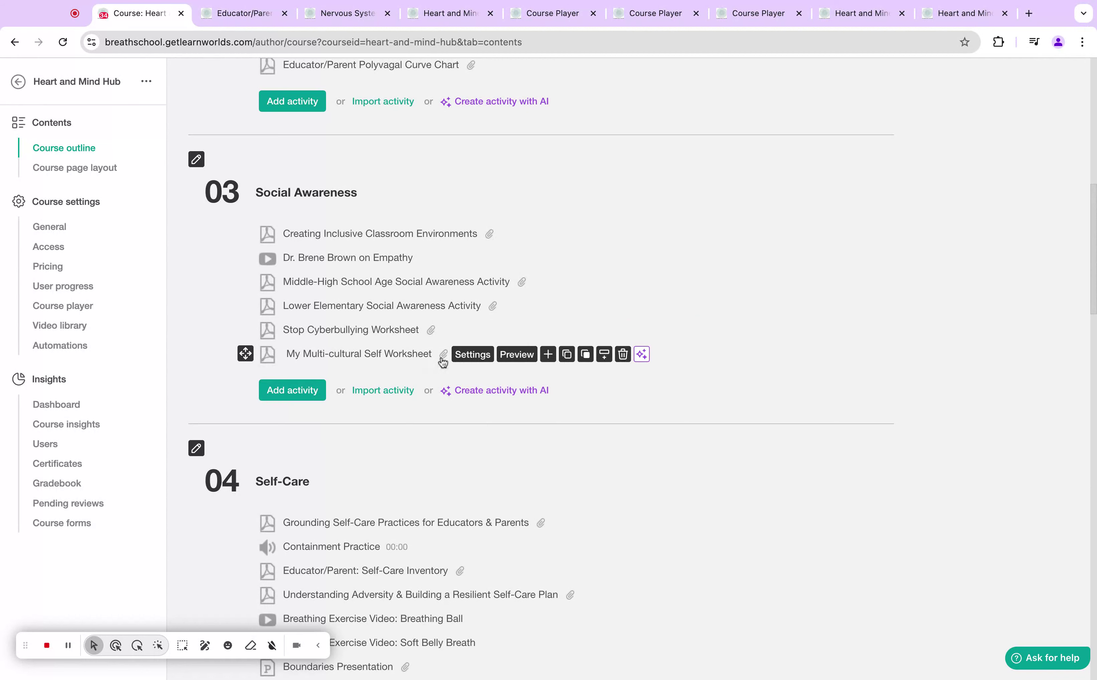
scroll(down, 3)
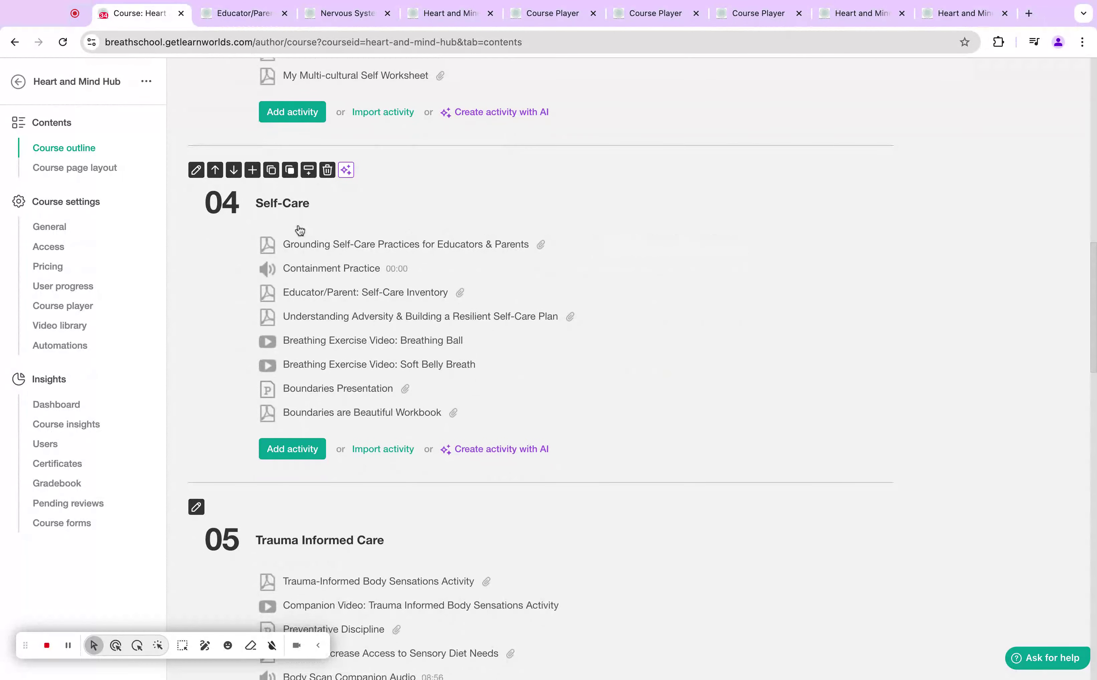
Preview the Boundaries Presentation from module 04 Self-Care in a new player tab.
scroll(down, 3)
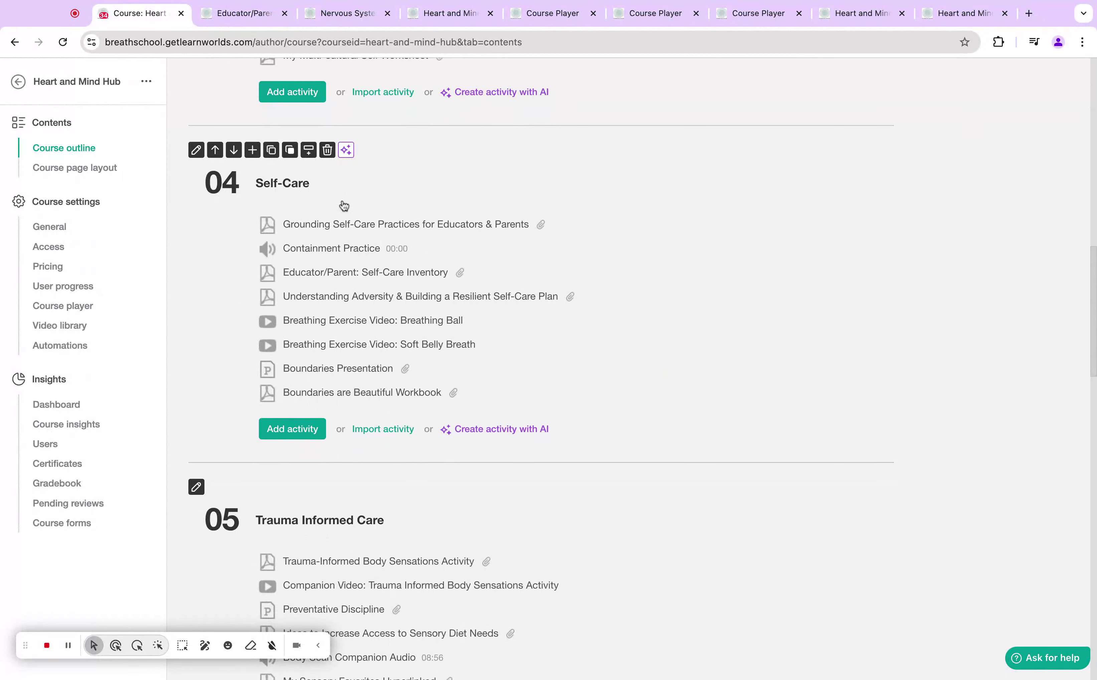
mouse_move(371, 236)
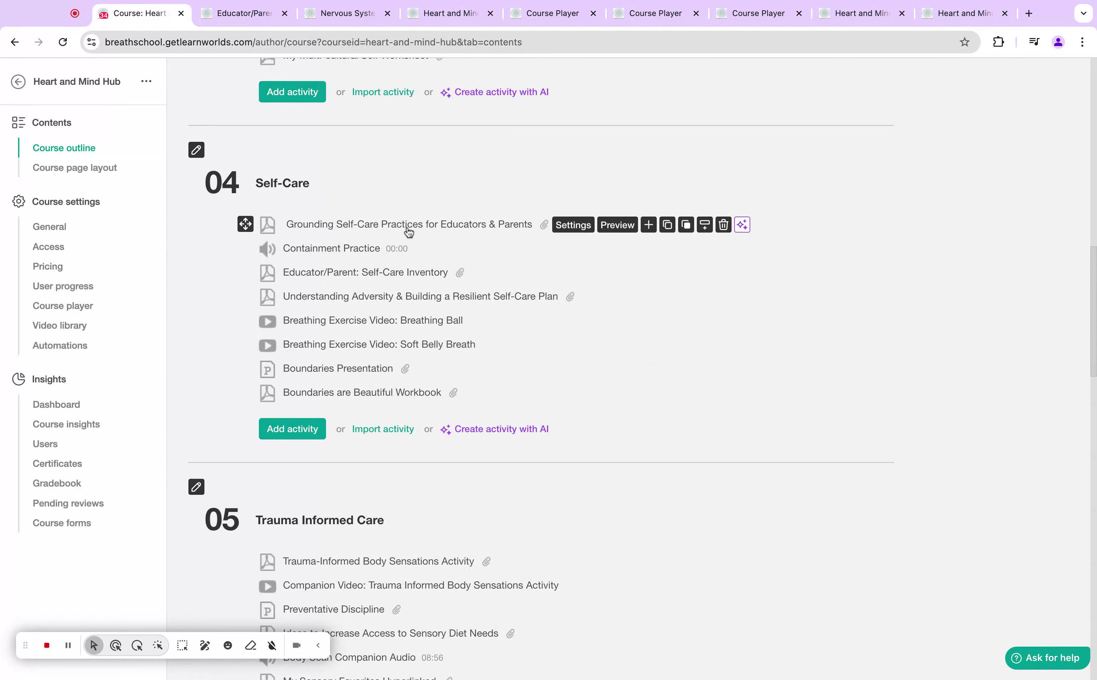
mouse_move(403, 255)
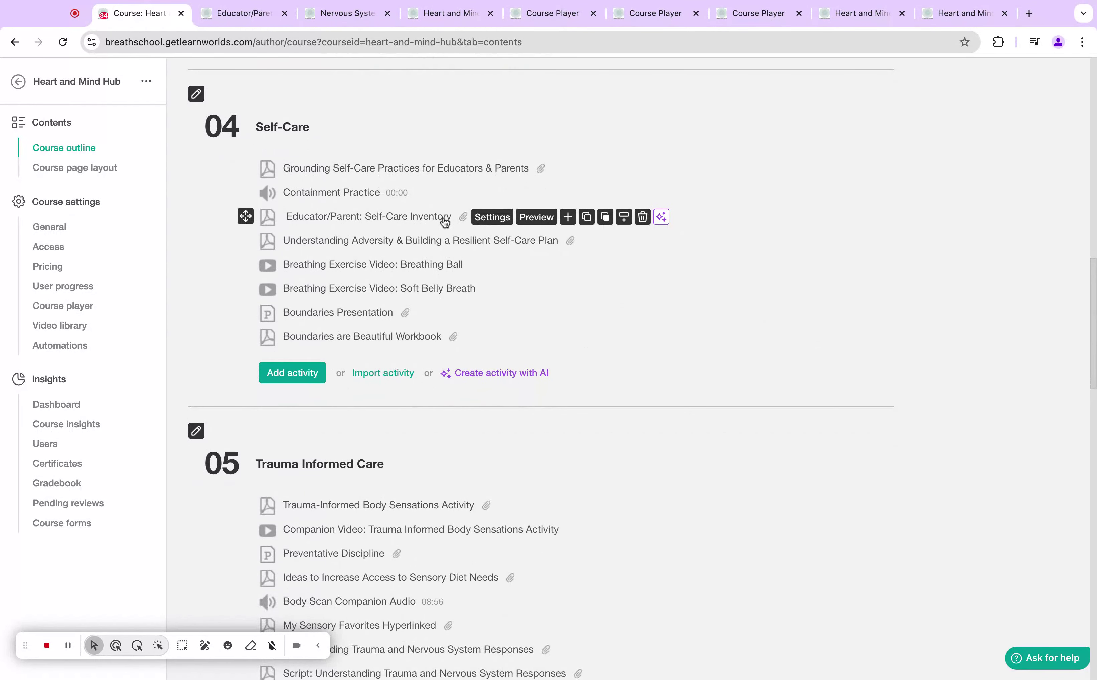
mouse_move(464, 292)
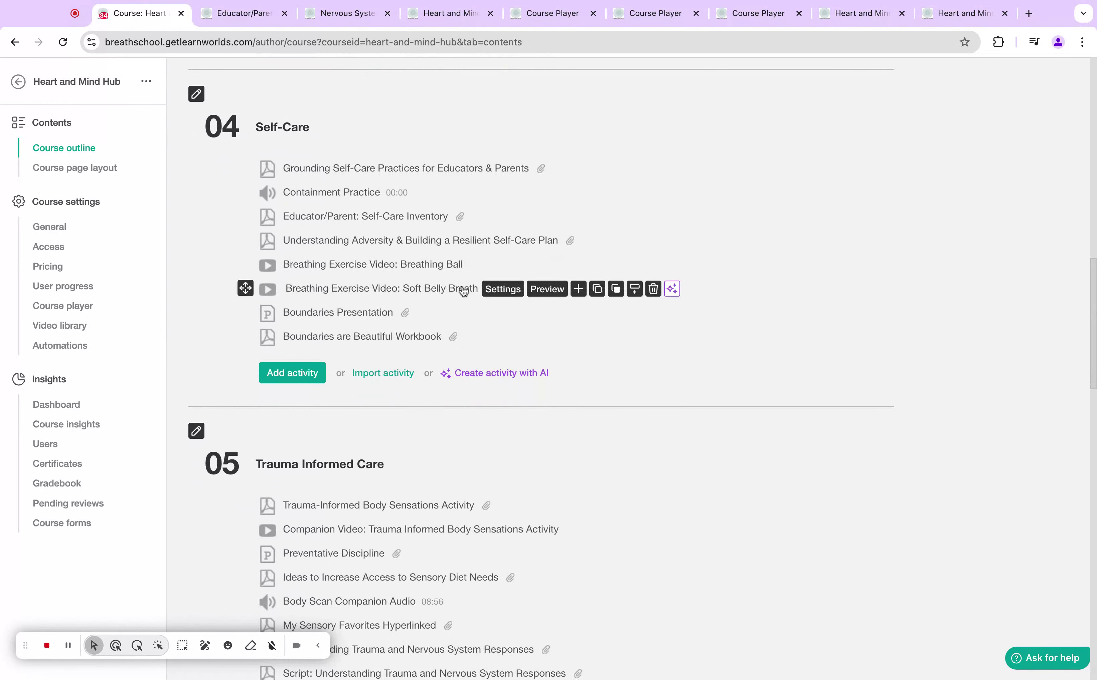
mouse_move(426, 318)
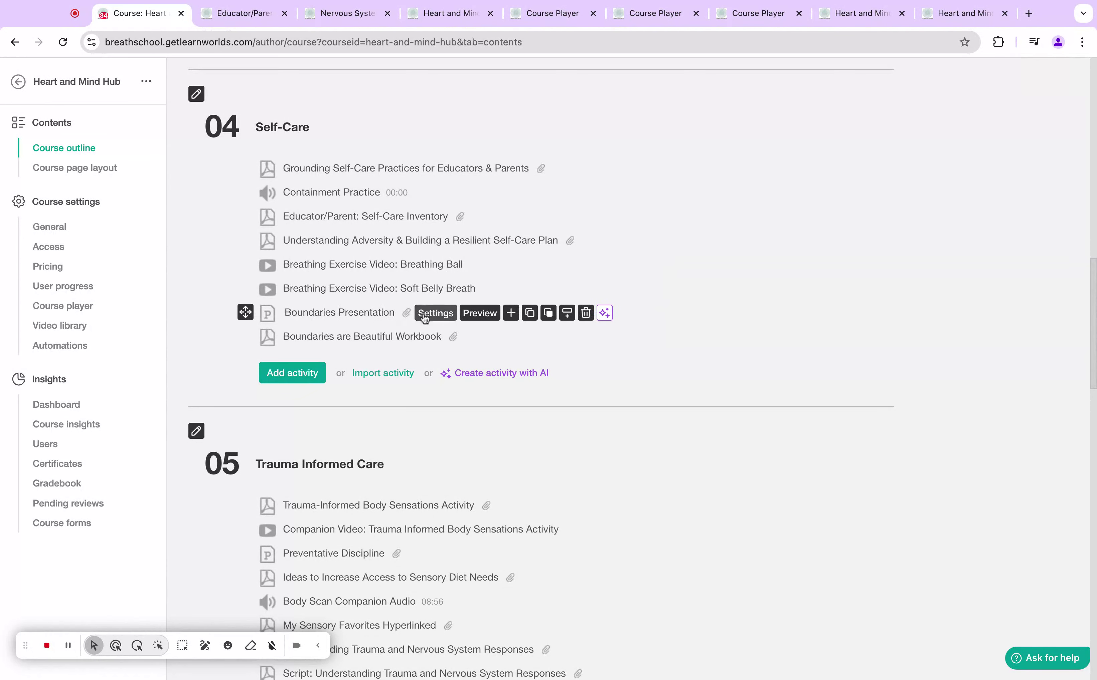
click(479, 313)
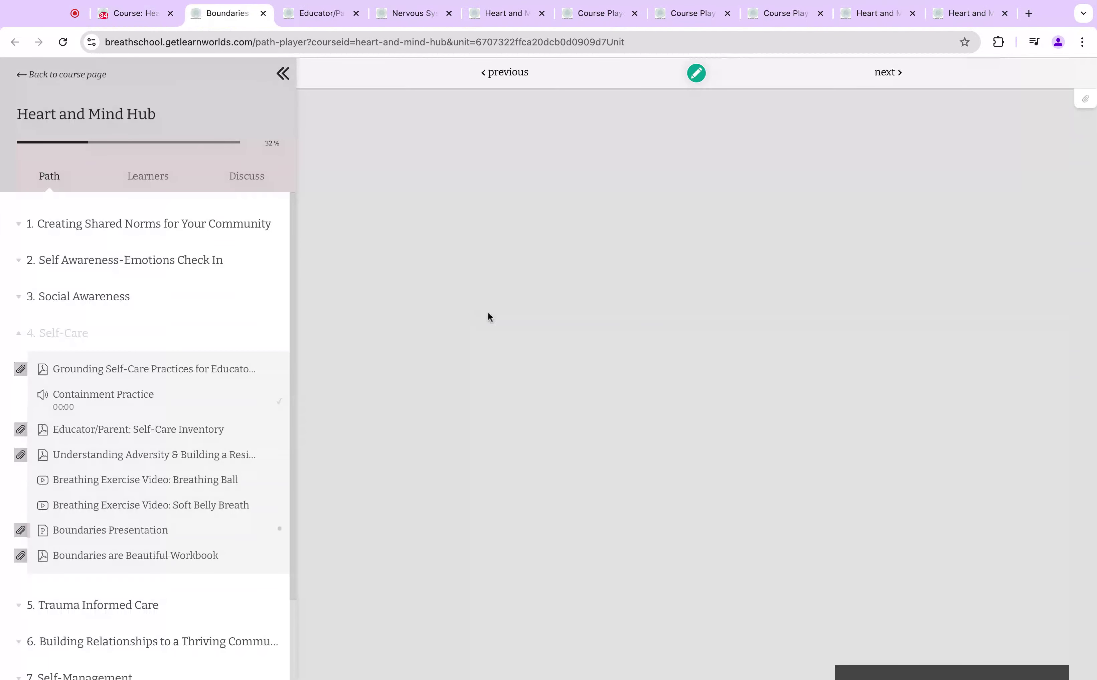
Let the Boundaries Presentation PowerPoint load, then return to the course outline.
click(110, 530)
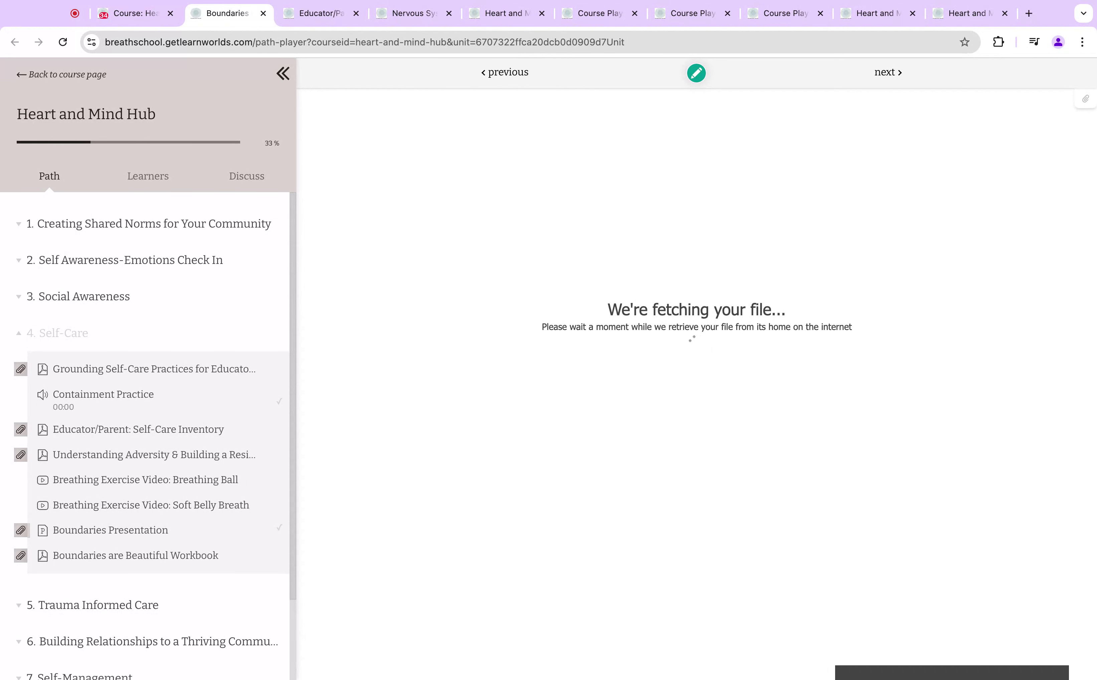
mouse_move(616, 240)
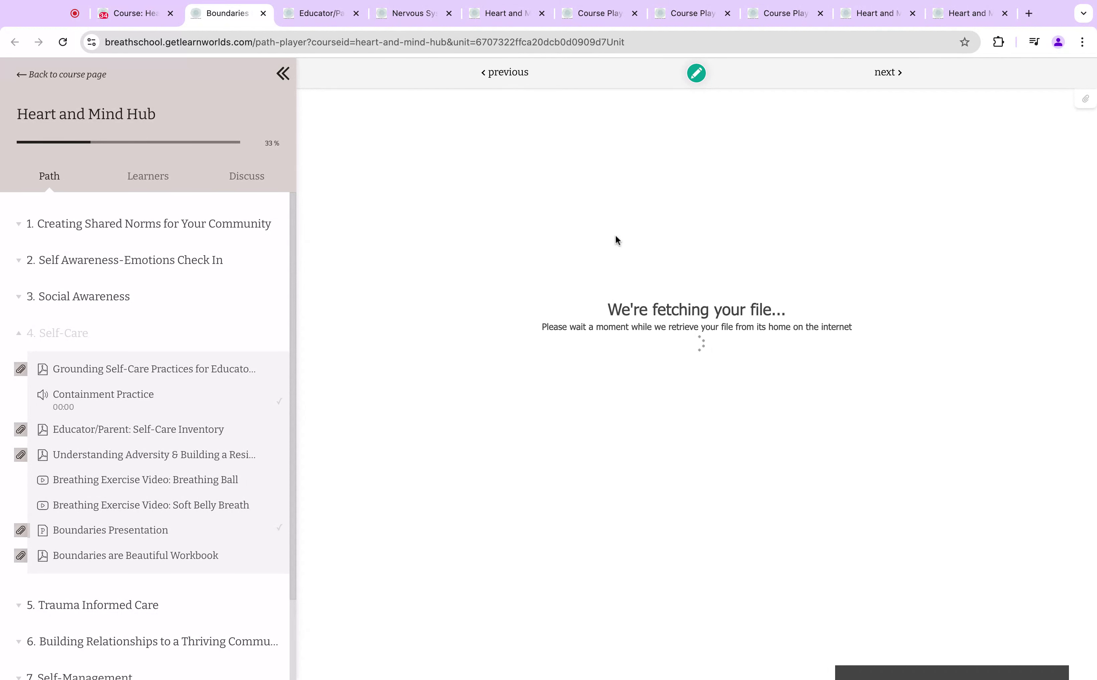
mouse_move(543, 345)
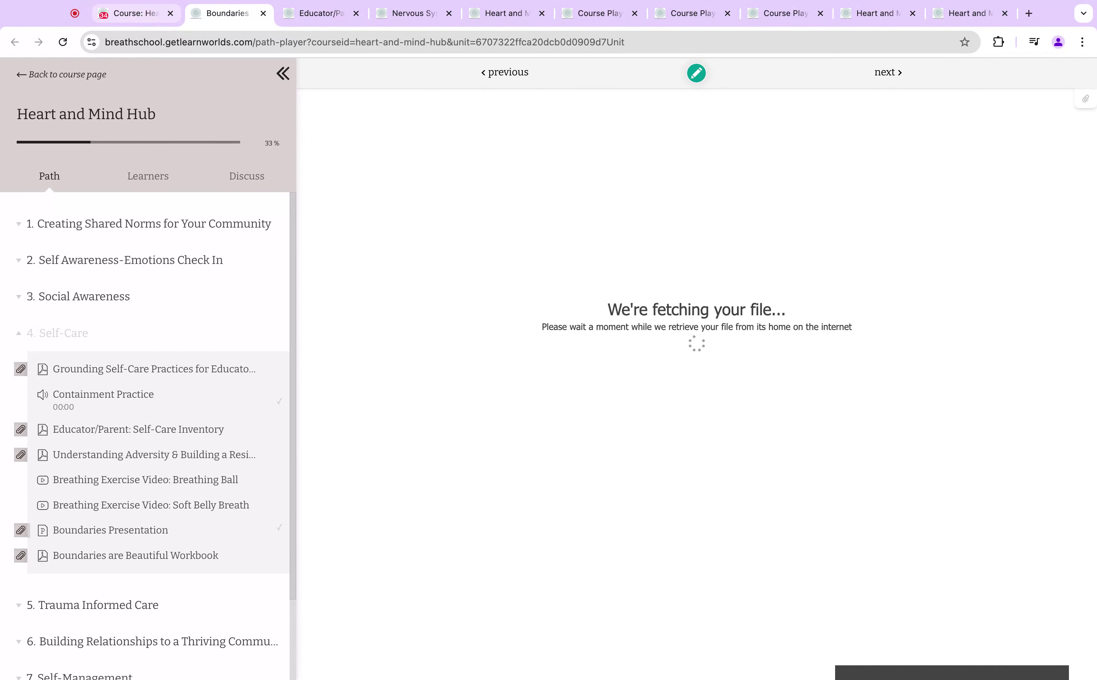
click(136, 14)
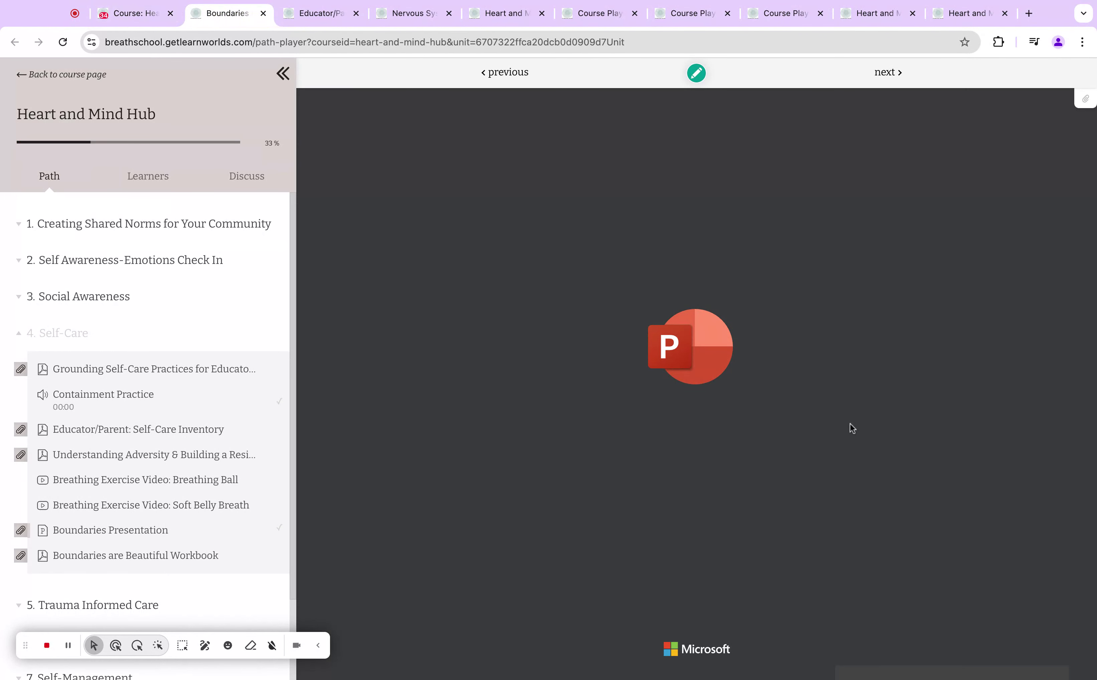
mouse_move(815, 402)
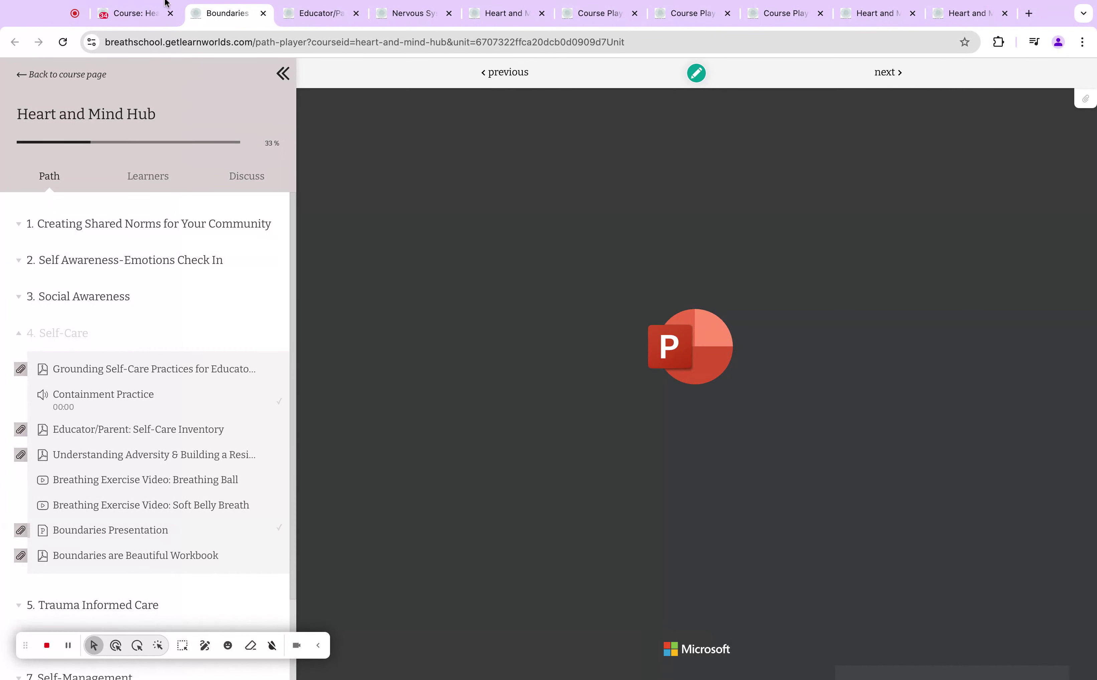
click(138, 14)
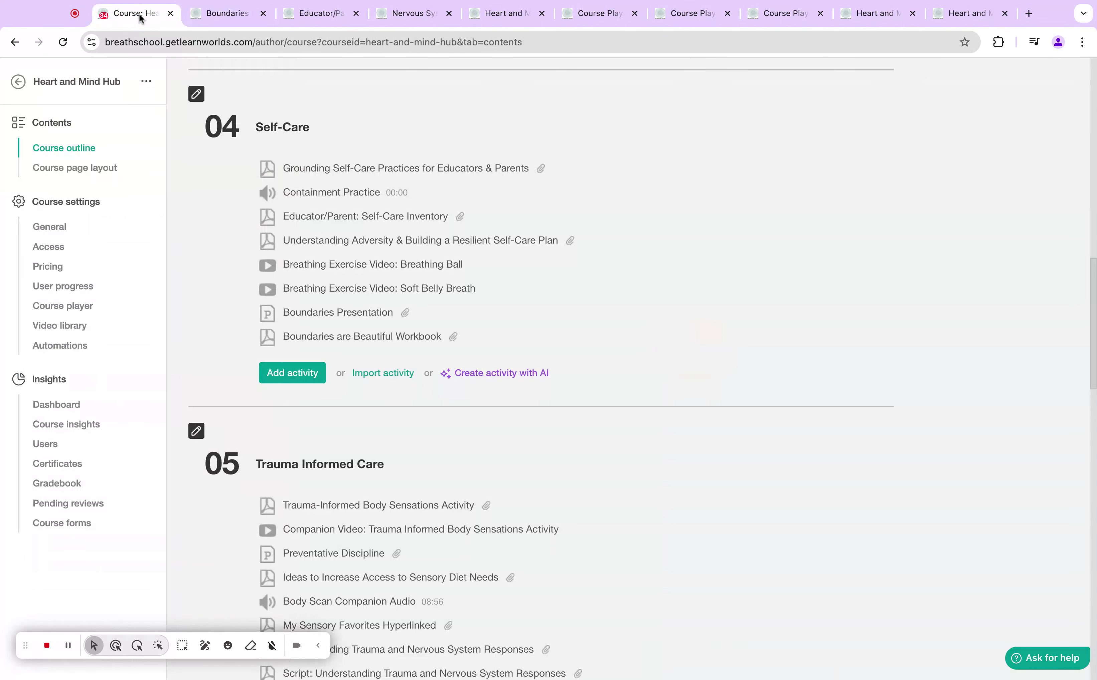
Scroll to module 05 Trauma Informed Care and preview the Trauma-Informed Body Sensations Activity.
scroll(down, 3)
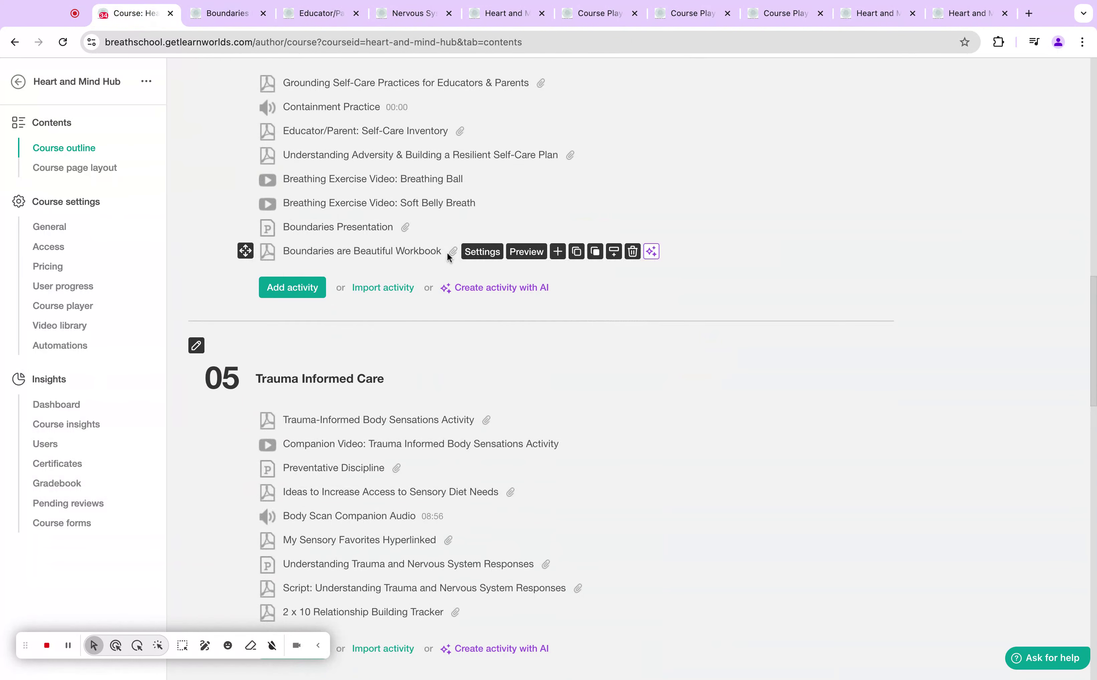
click(526, 252)
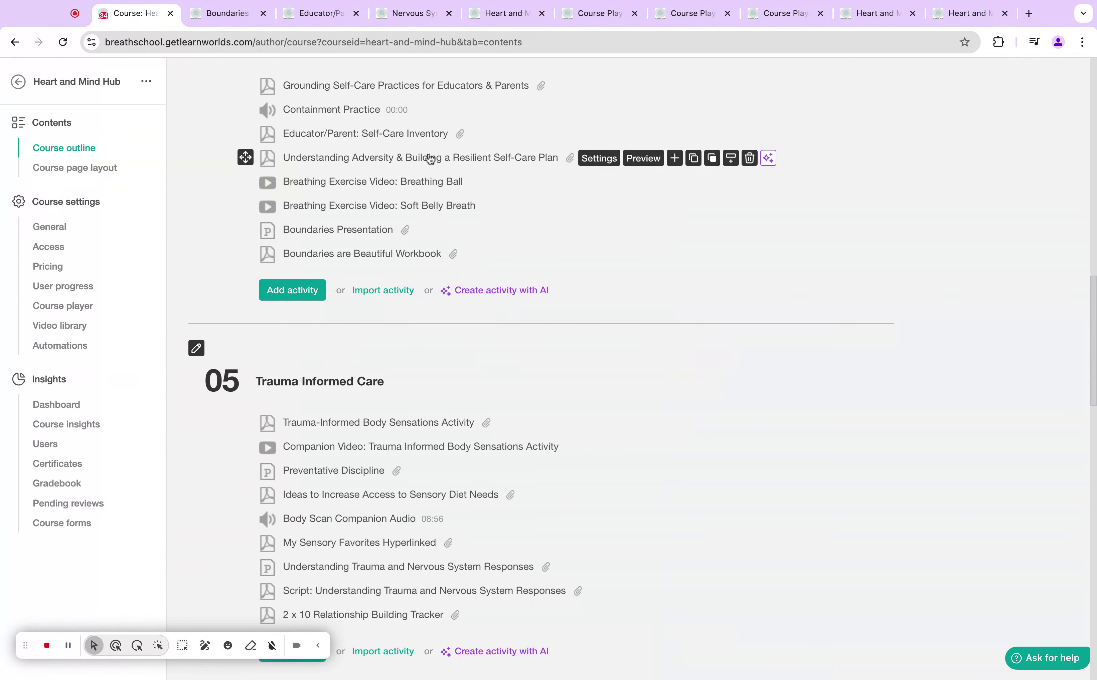
click(643, 158)
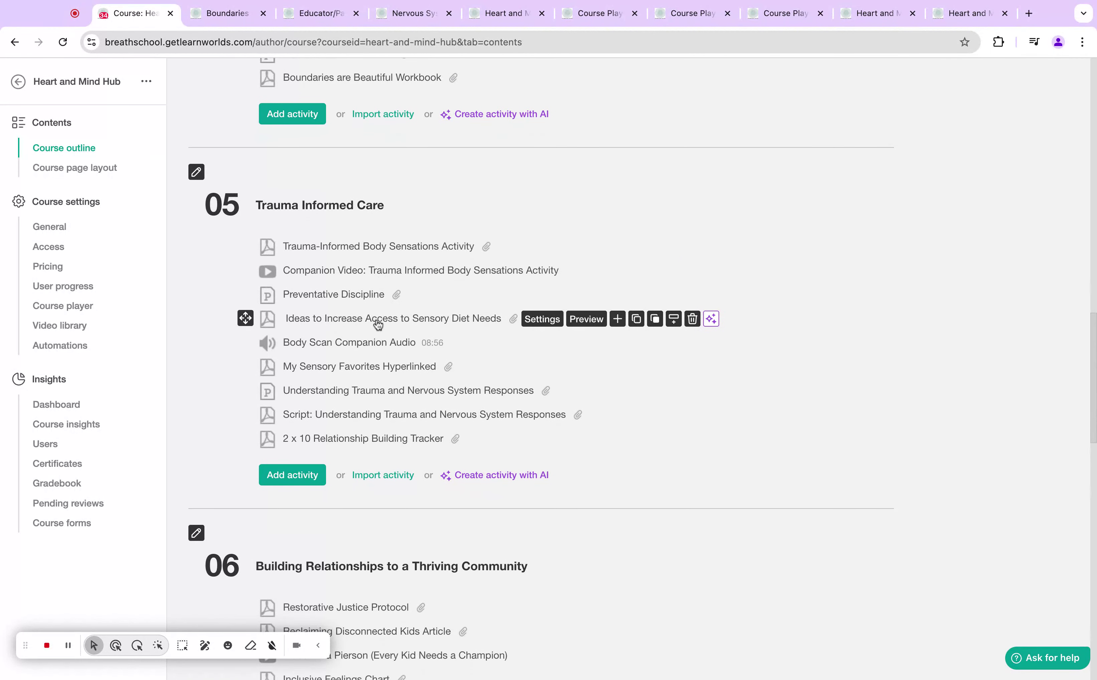
mouse_move(466, 261)
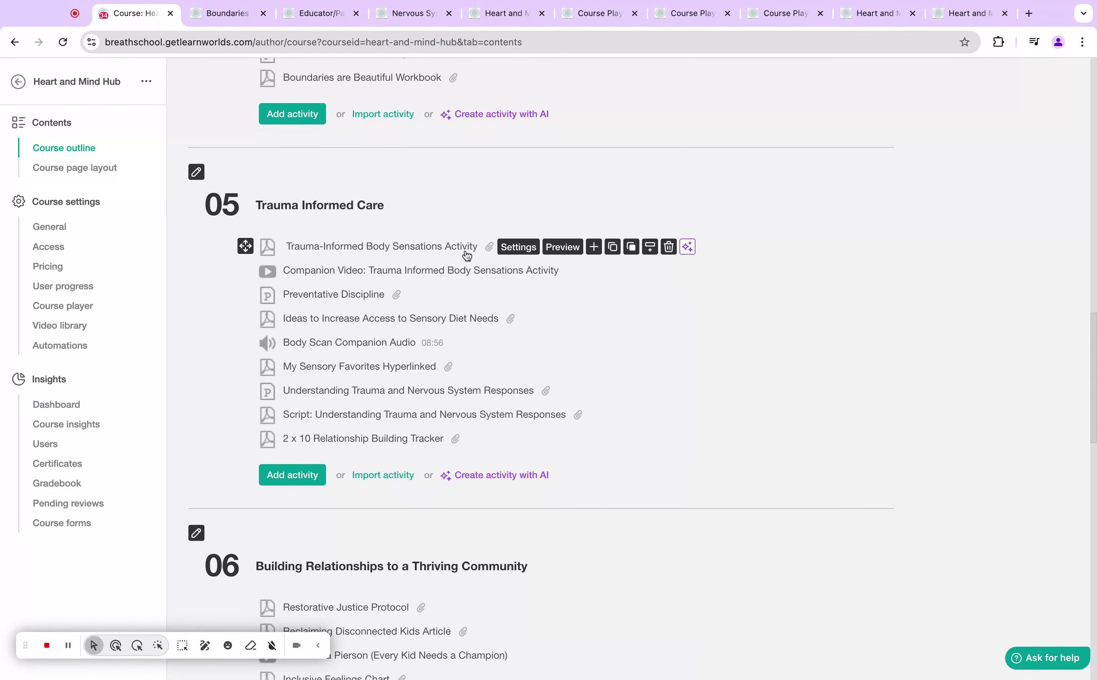
click(563, 247)
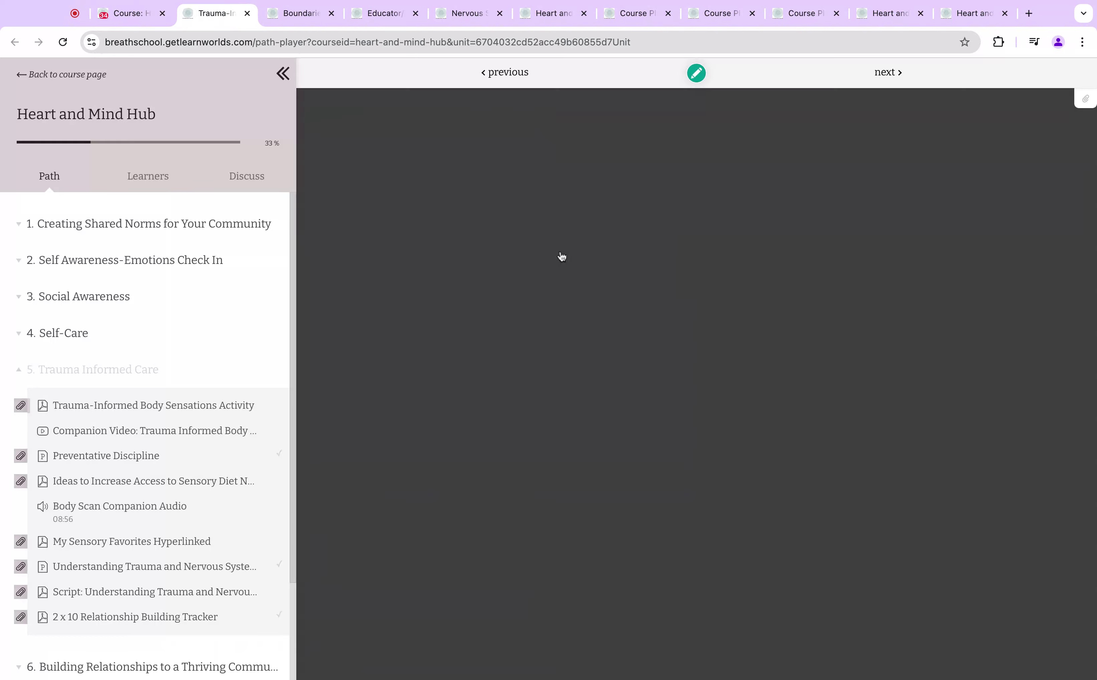
Scroll the Trauma-Informed Body Sensations Activity PDF to its prep work page.
click(154, 406)
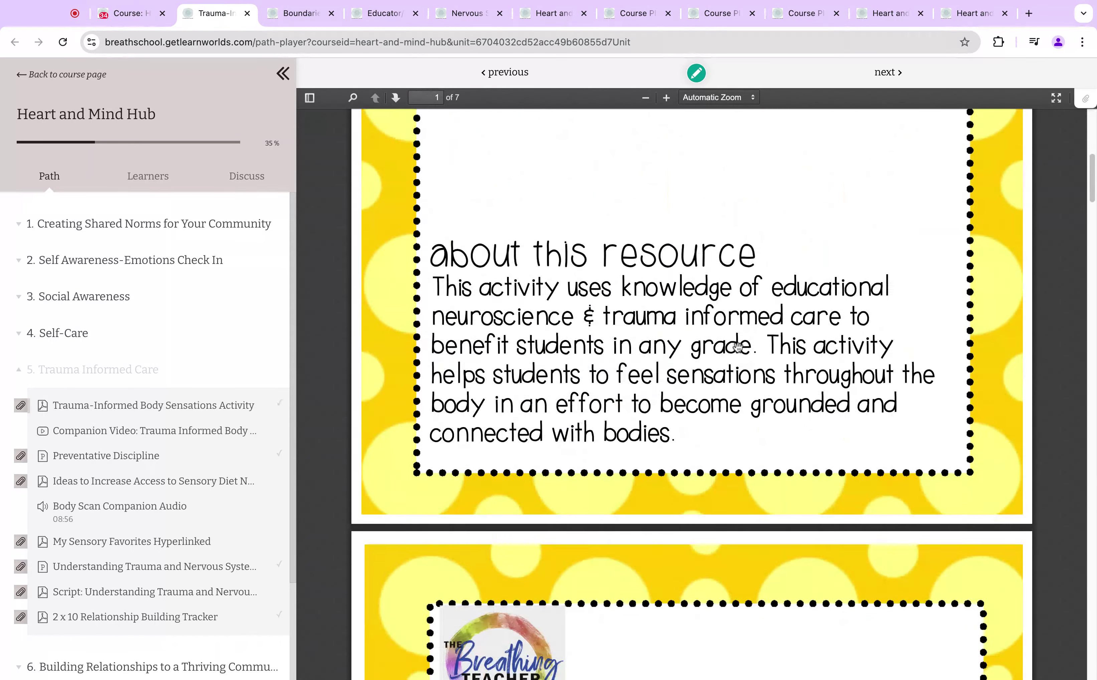
scroll(down, 3)
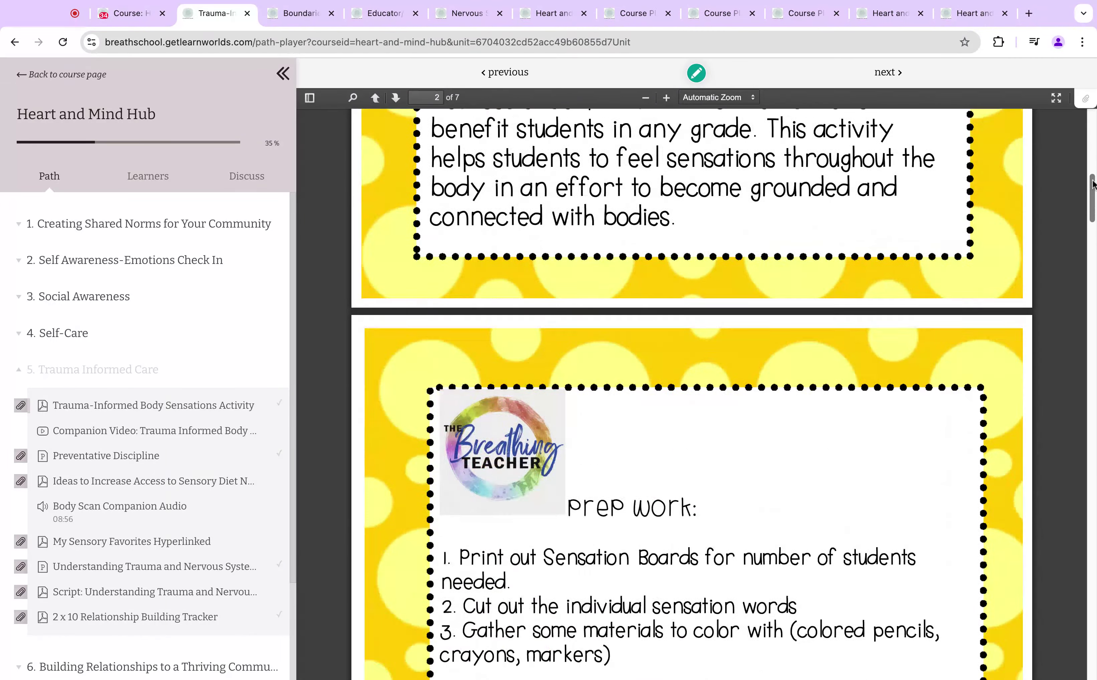
scroll(down, 3)
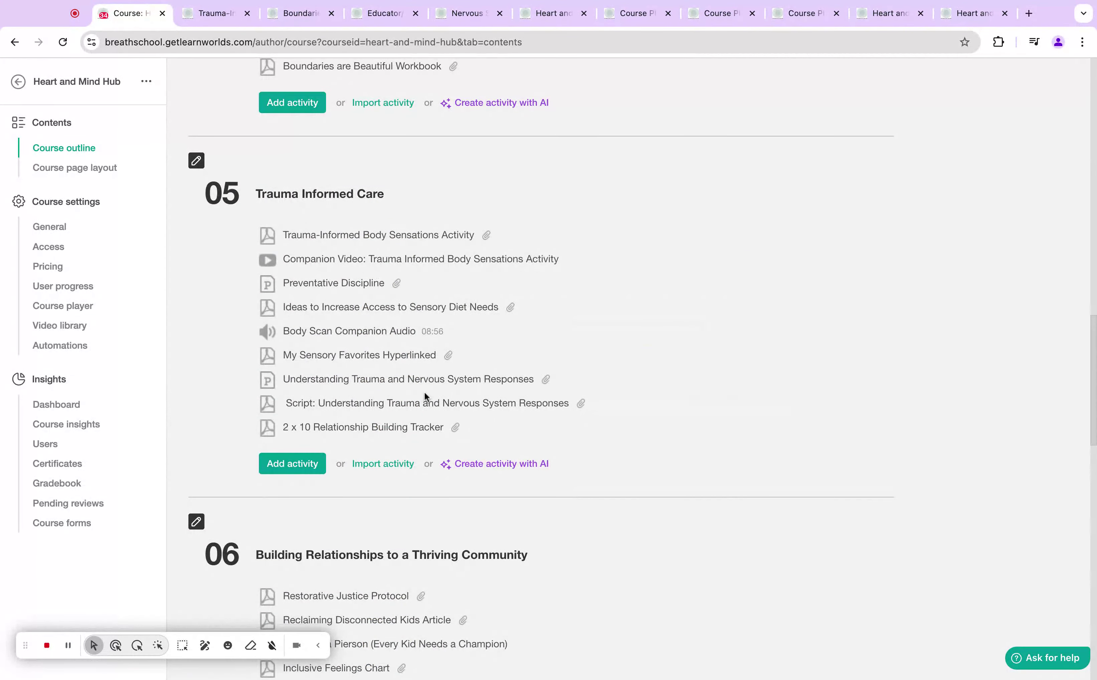
mouse_move(327, 338)
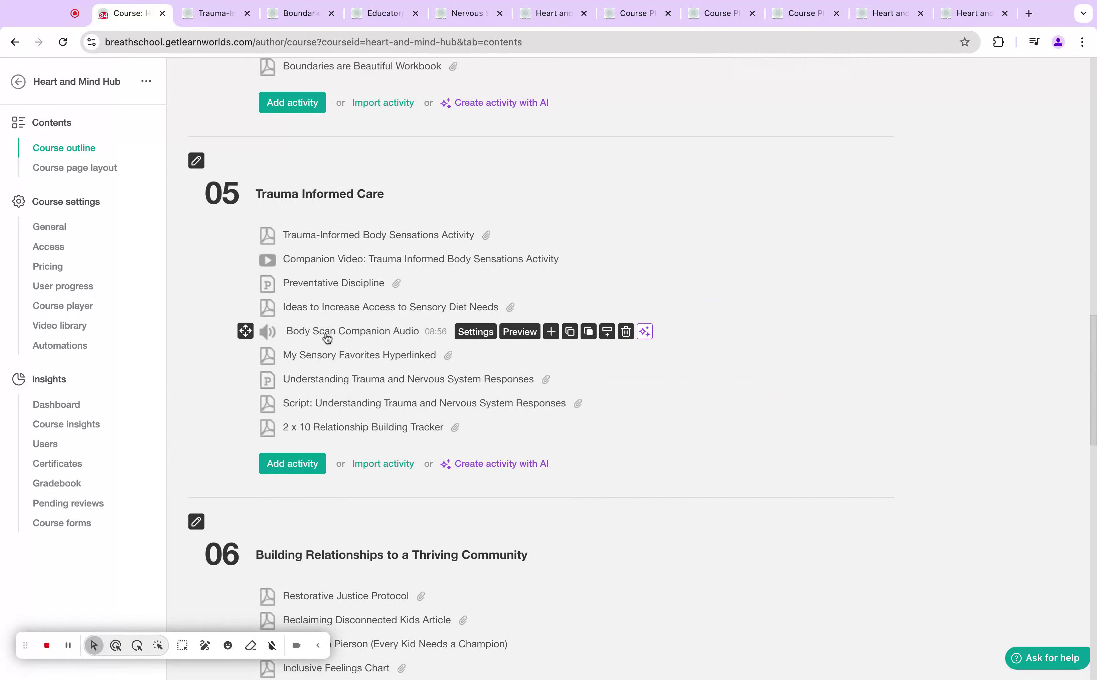
mouse_move(390, 341)
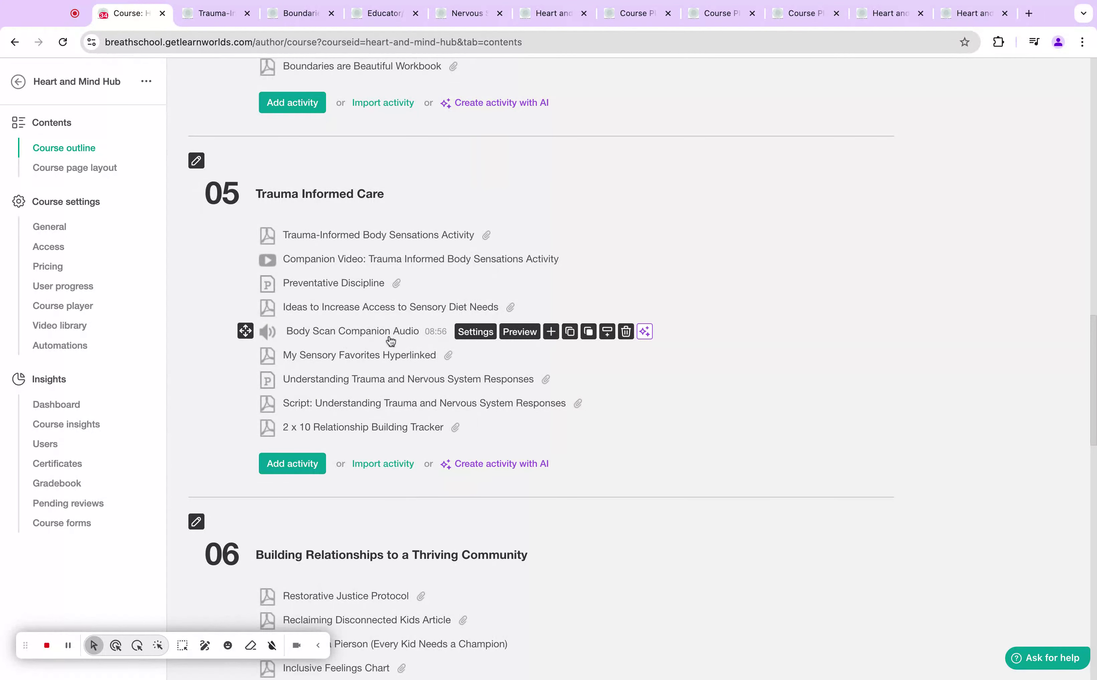
mouse_move(418, 338)
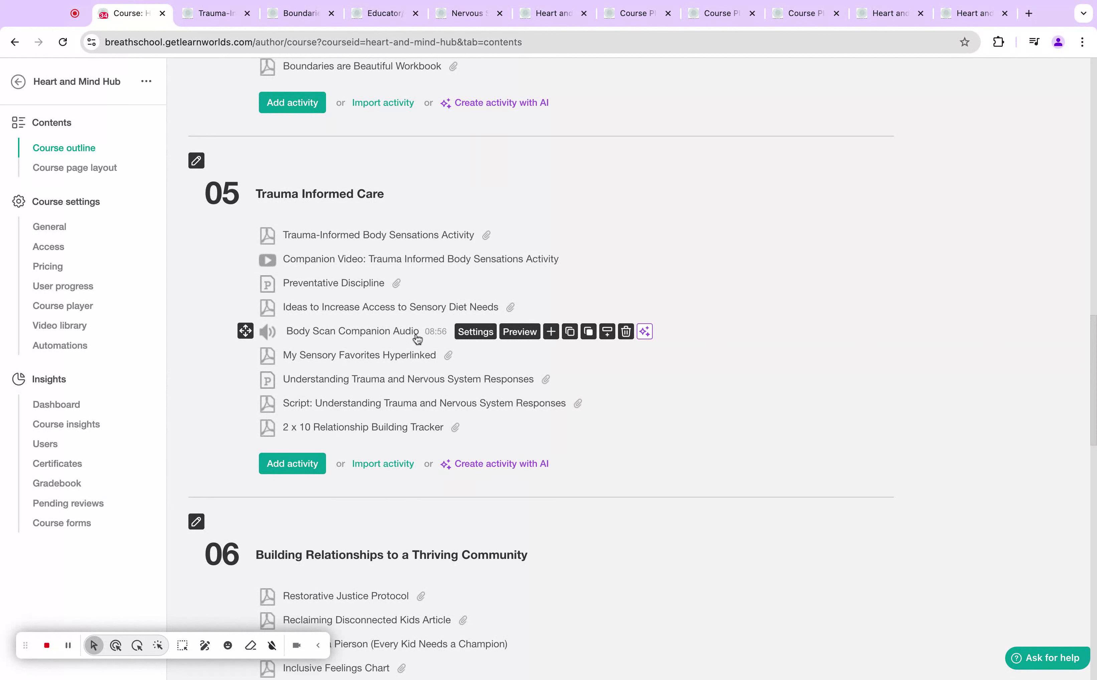
mouse_move(443, 358)
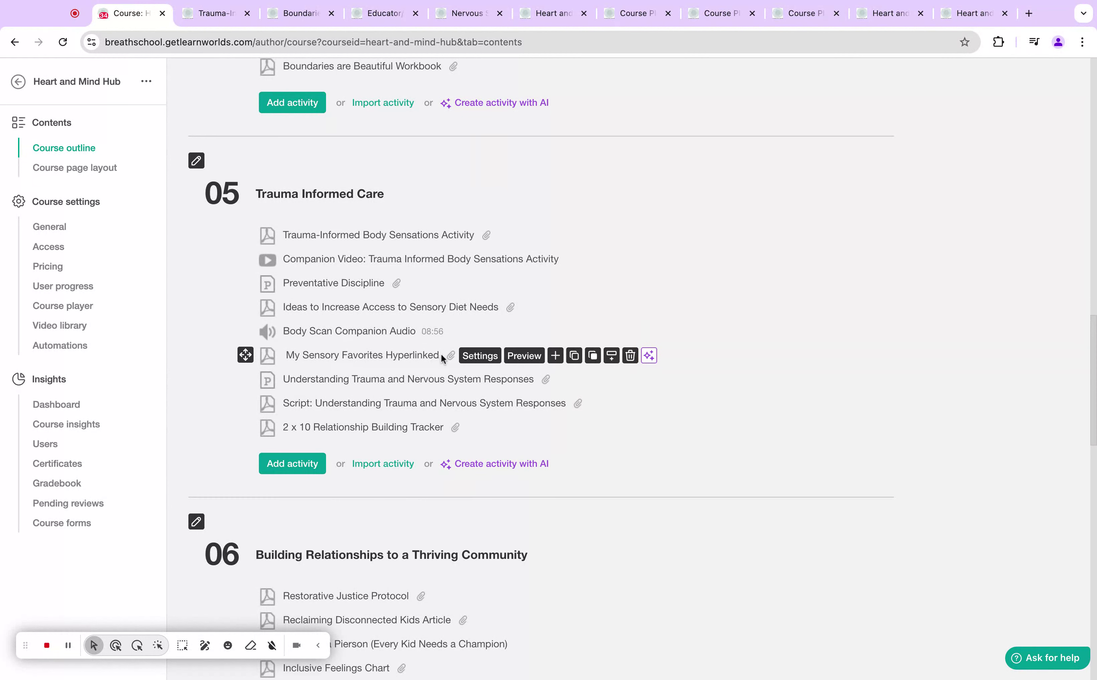
mouse_move(445, 346)
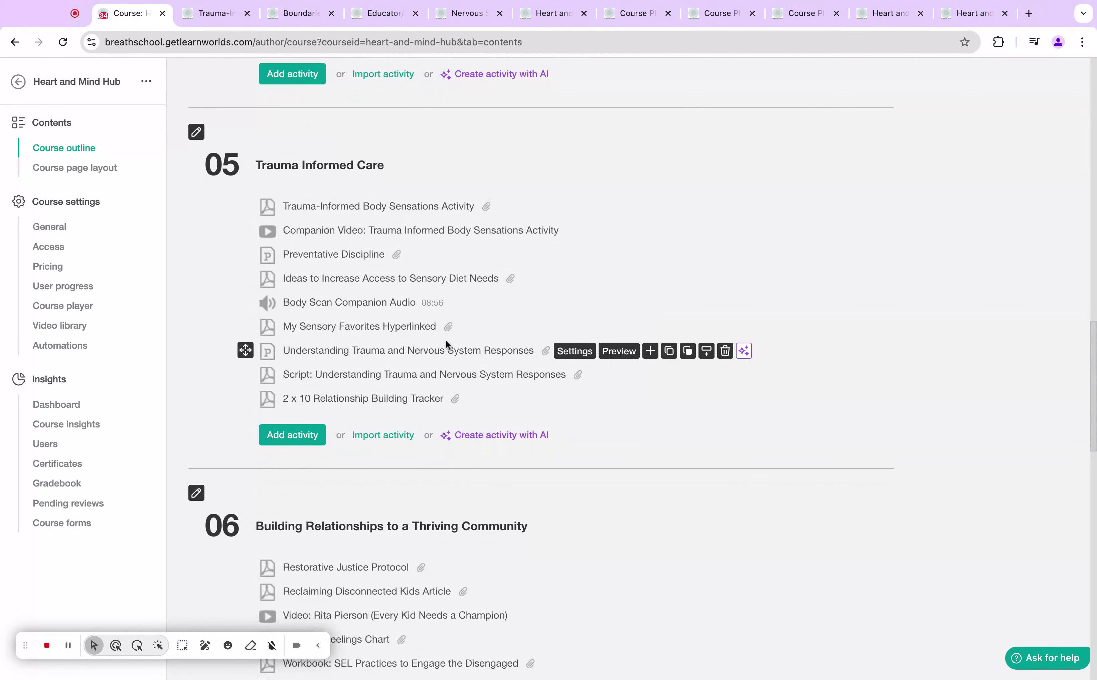
scroll(down, 3)
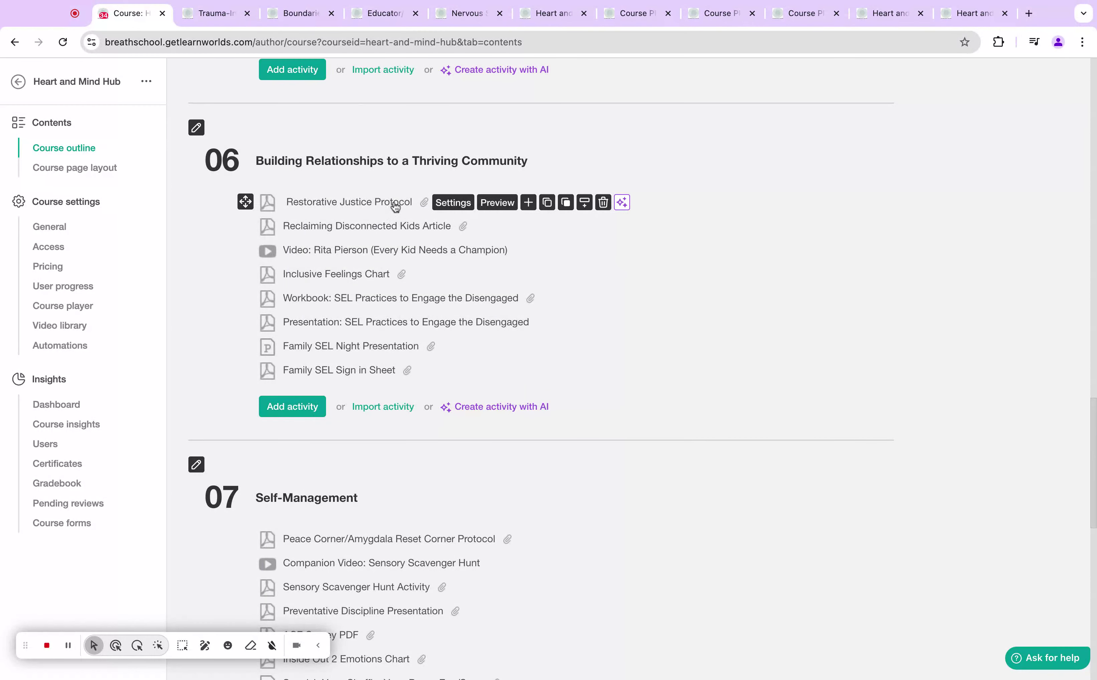
mouse_move(355, 280)
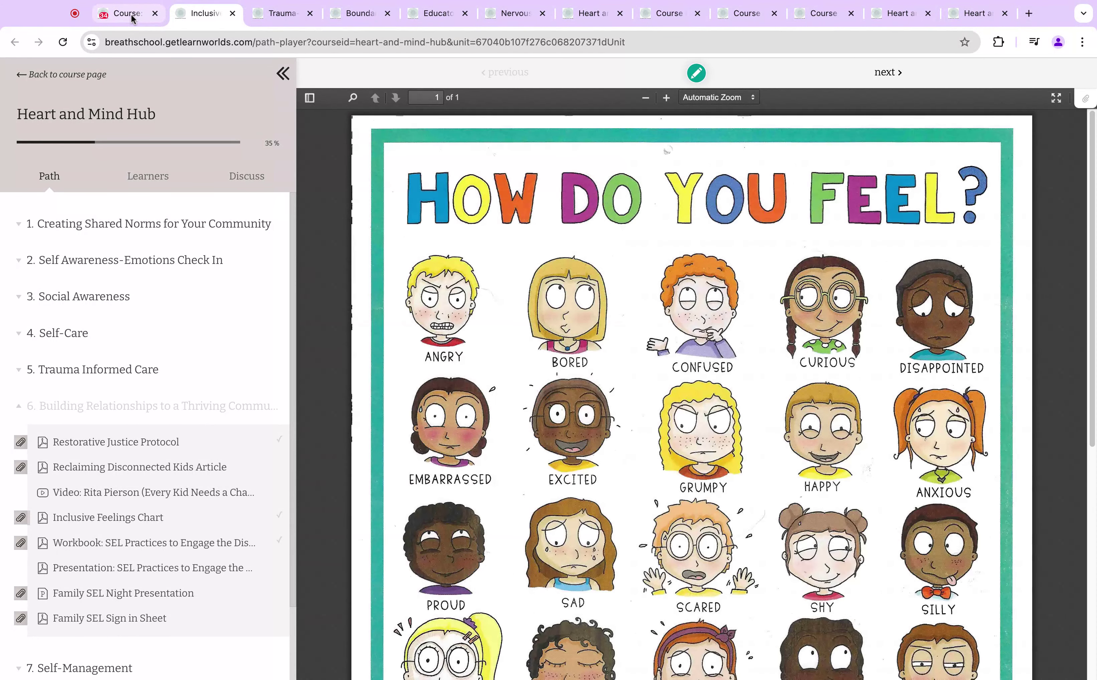
Scroll through the Inclusive Feelings Chart poster preview in the player tab.
scroll(down, 3)
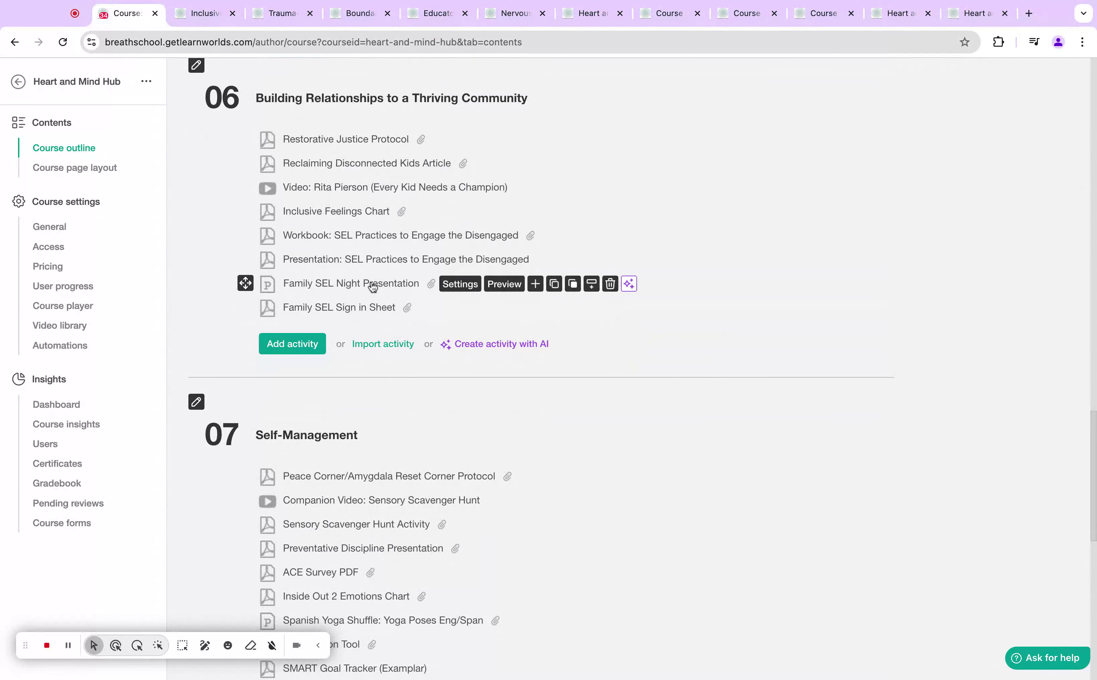
scroll(down, 3)
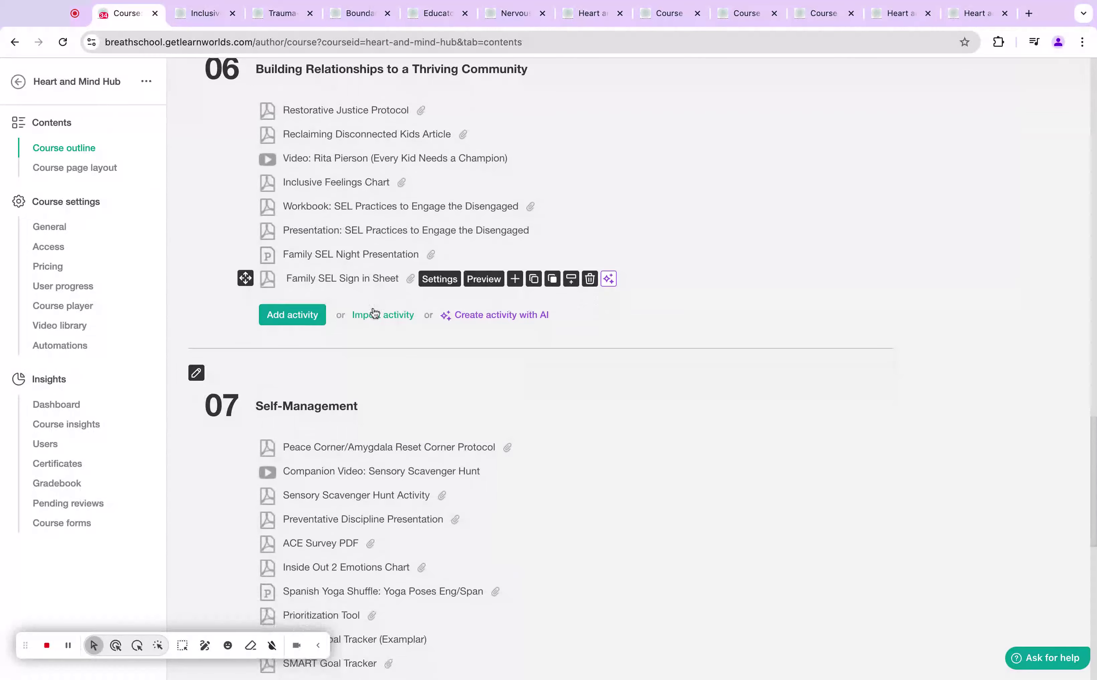
scroll(down, 3)
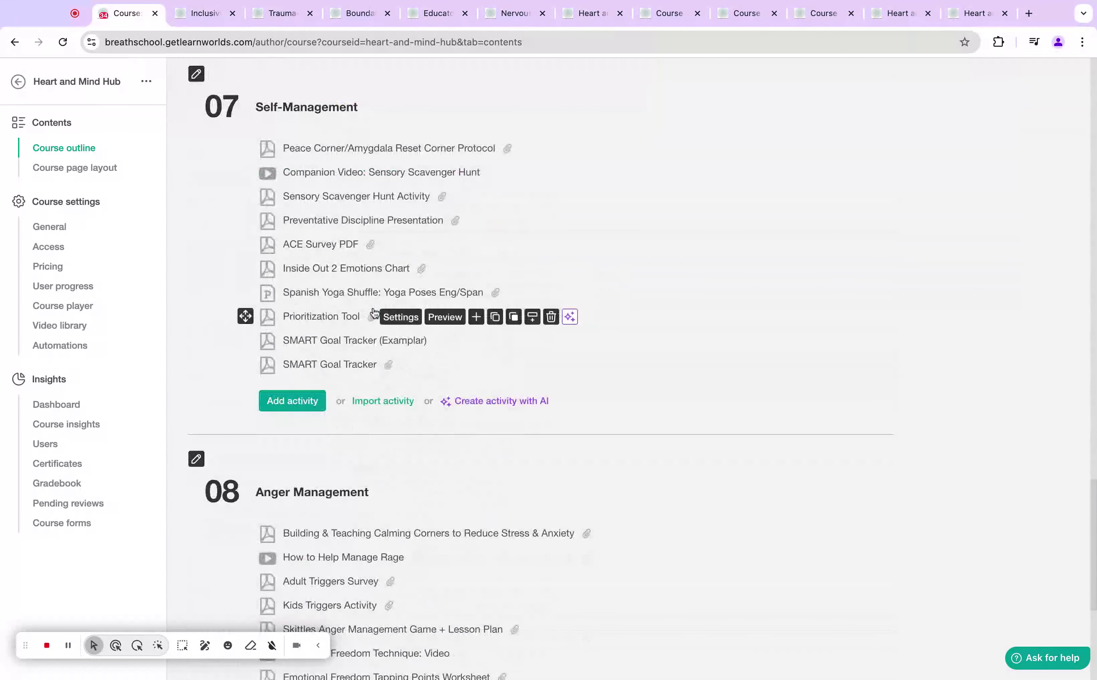
mouse_move(929, 416)
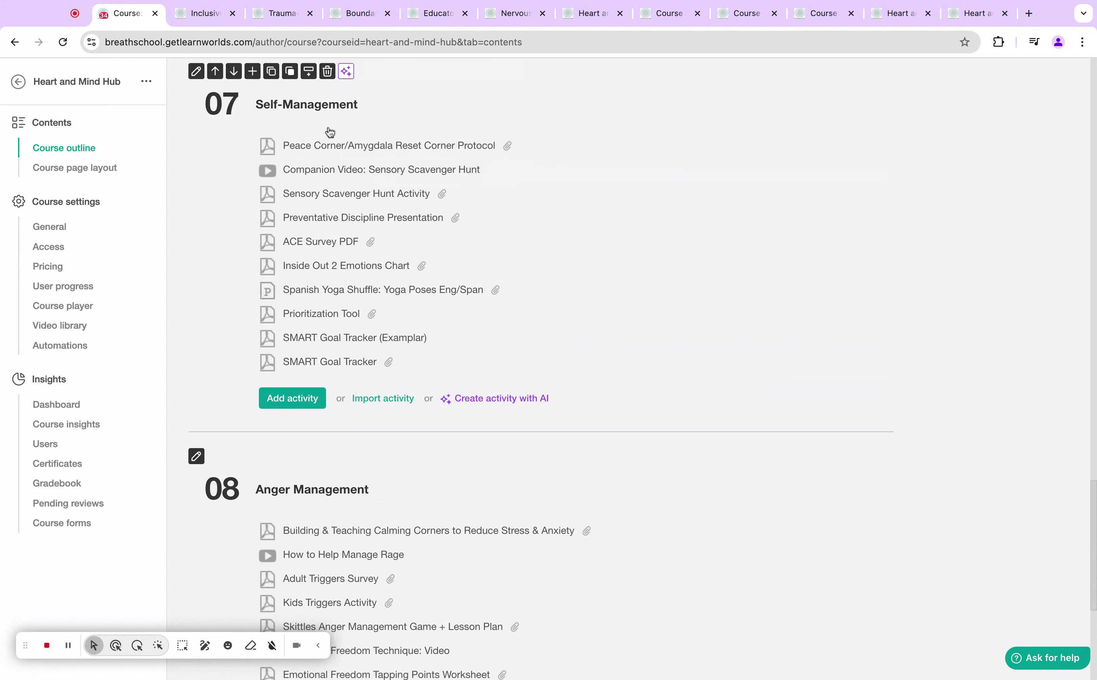
mouse_move(346, 154)
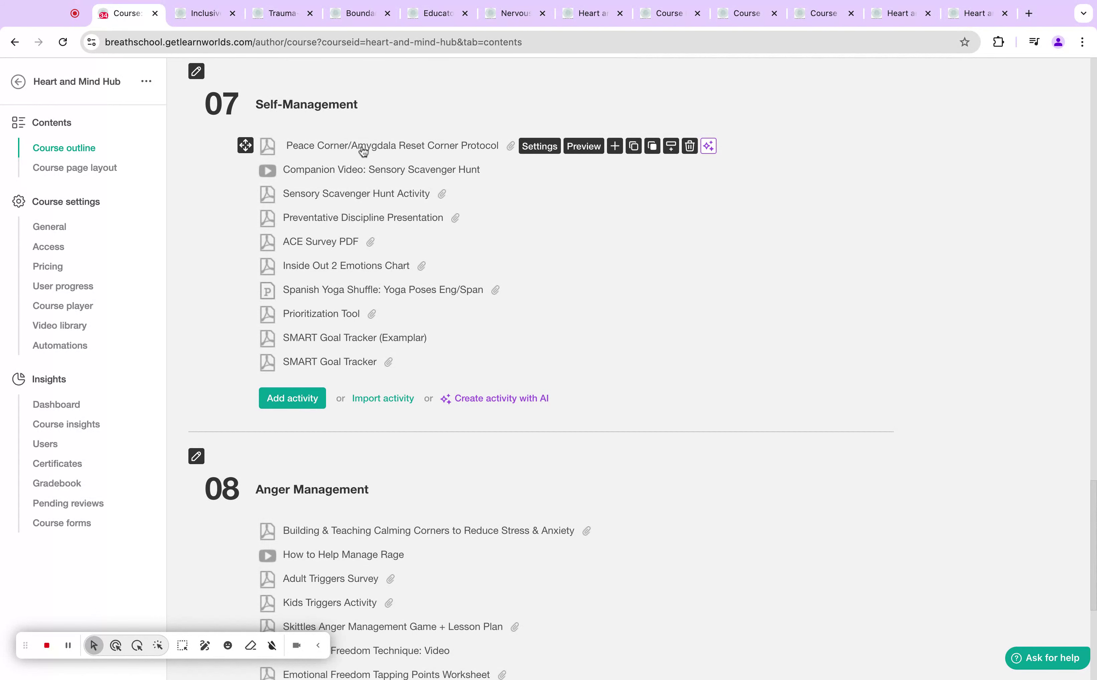
mouse_move(390, 177)
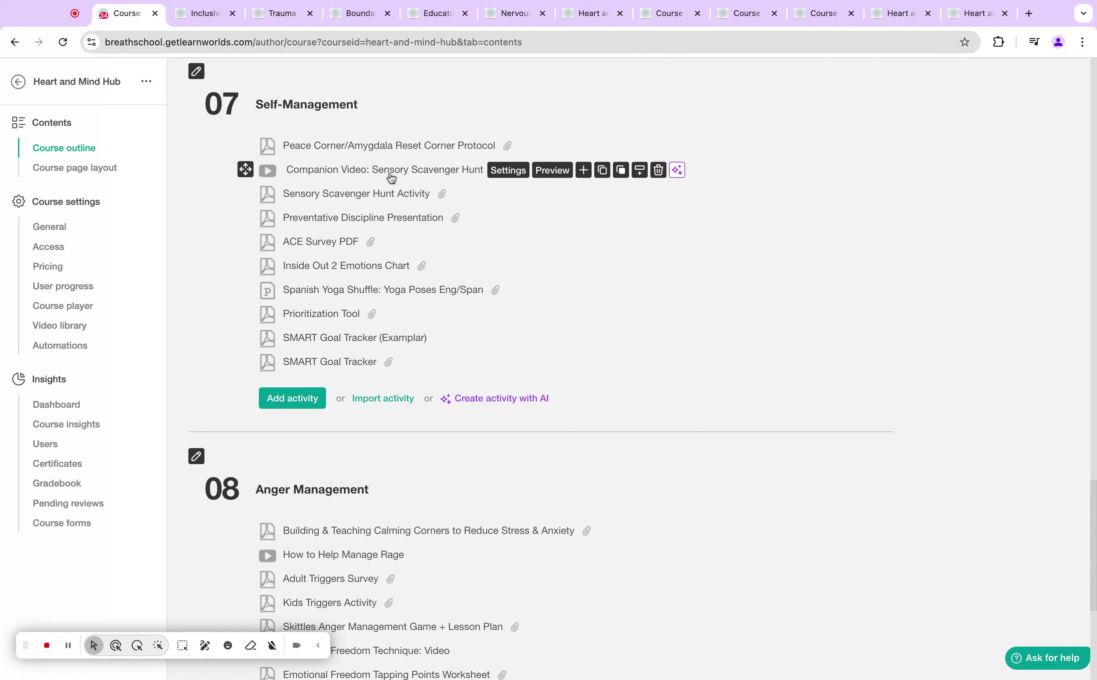
mouse_move(446, 180)
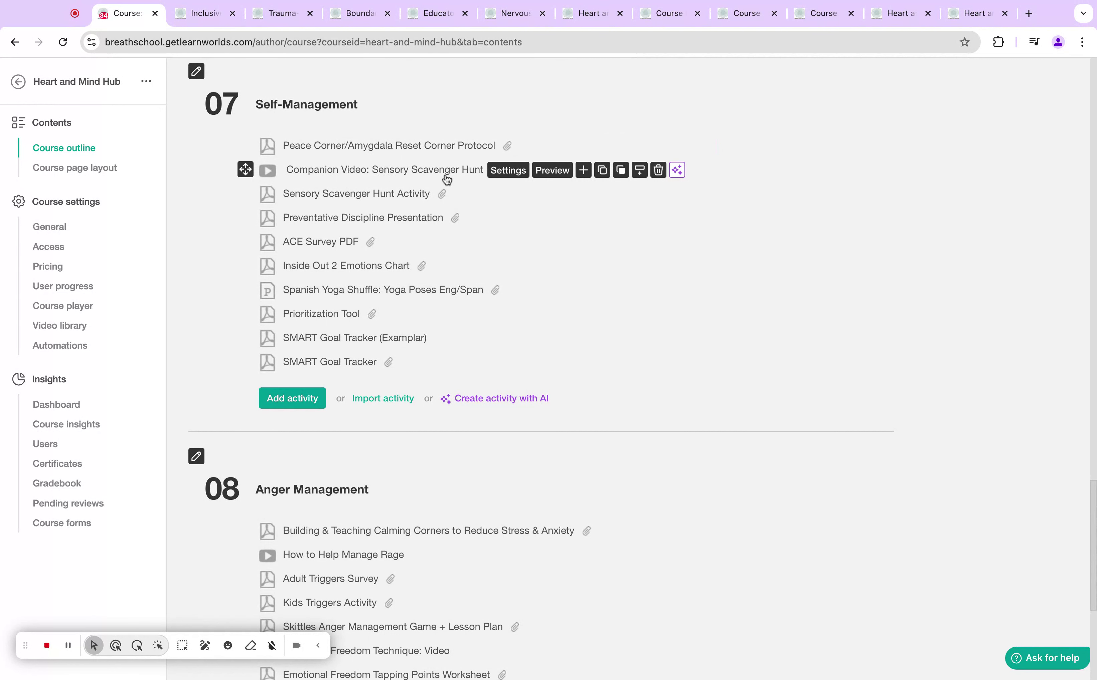
mouse_move(447, 179)
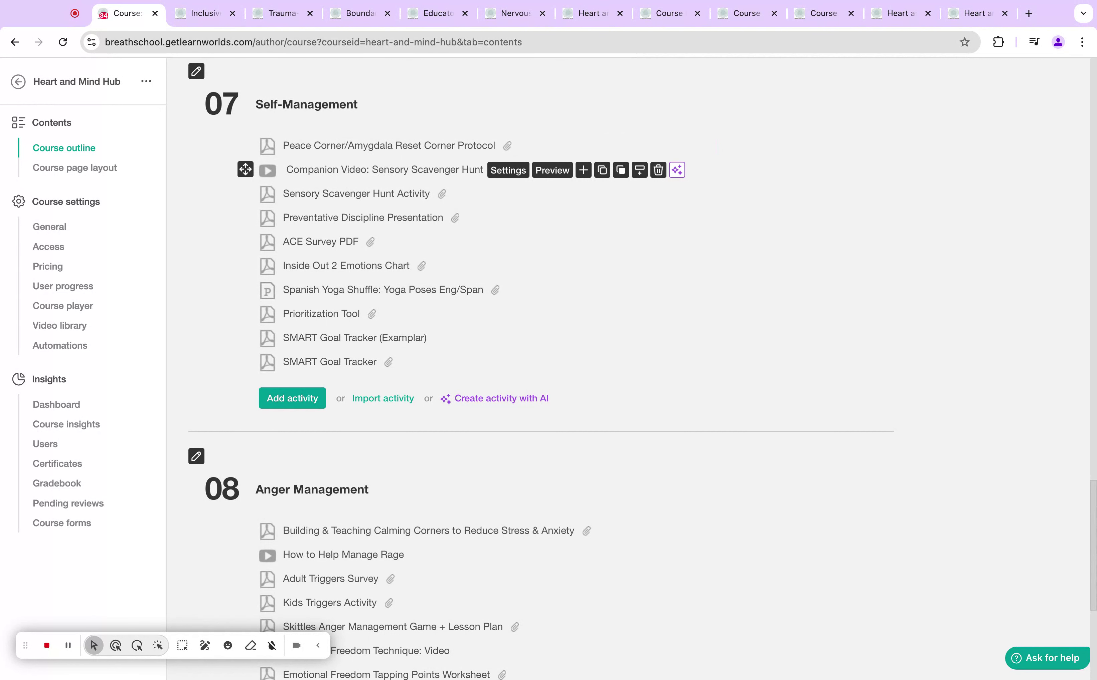
mouse_move(425, 224)
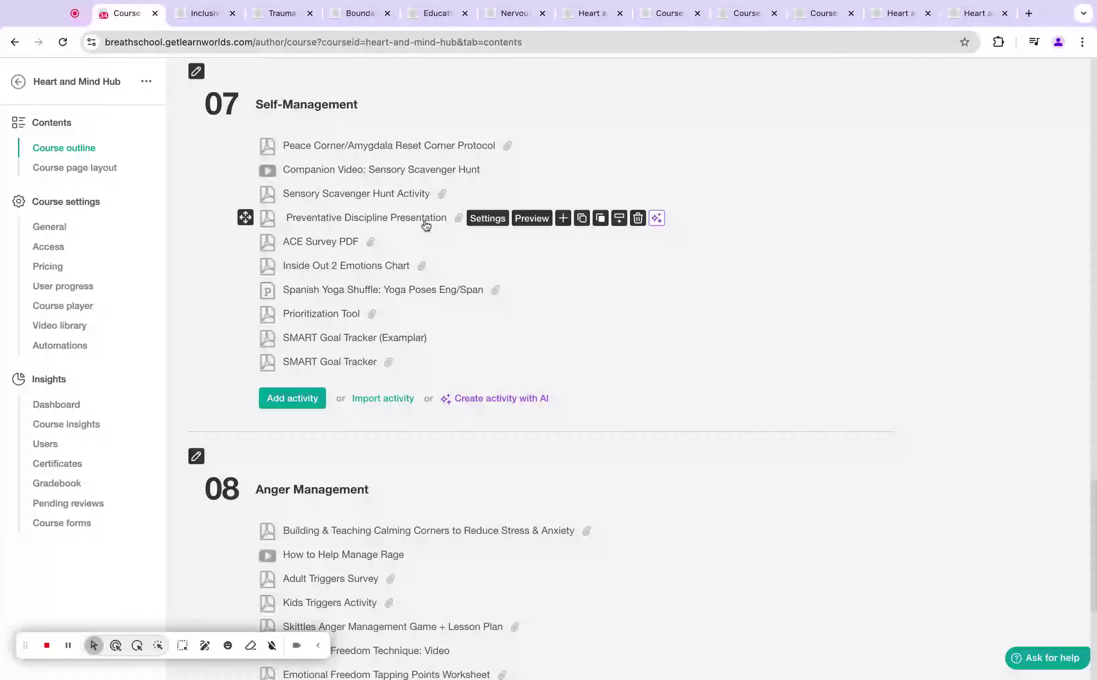
Preview the Preventative Discipline Presentation in a player tab, then return to section 07.
click(532, 218)
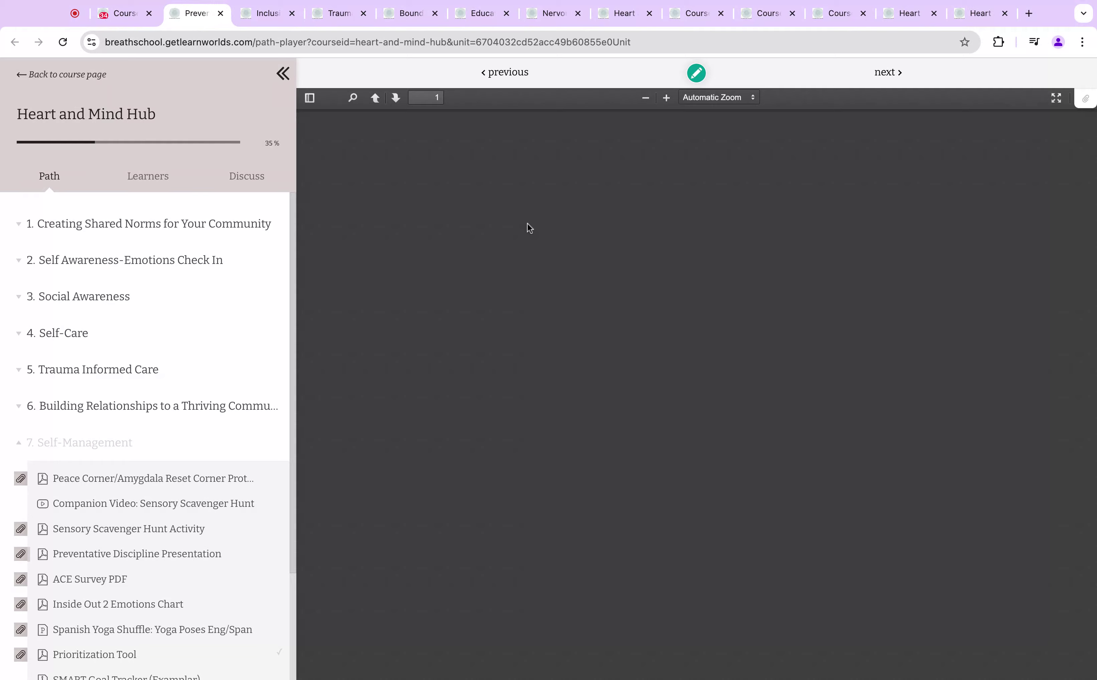
click(138, 554)
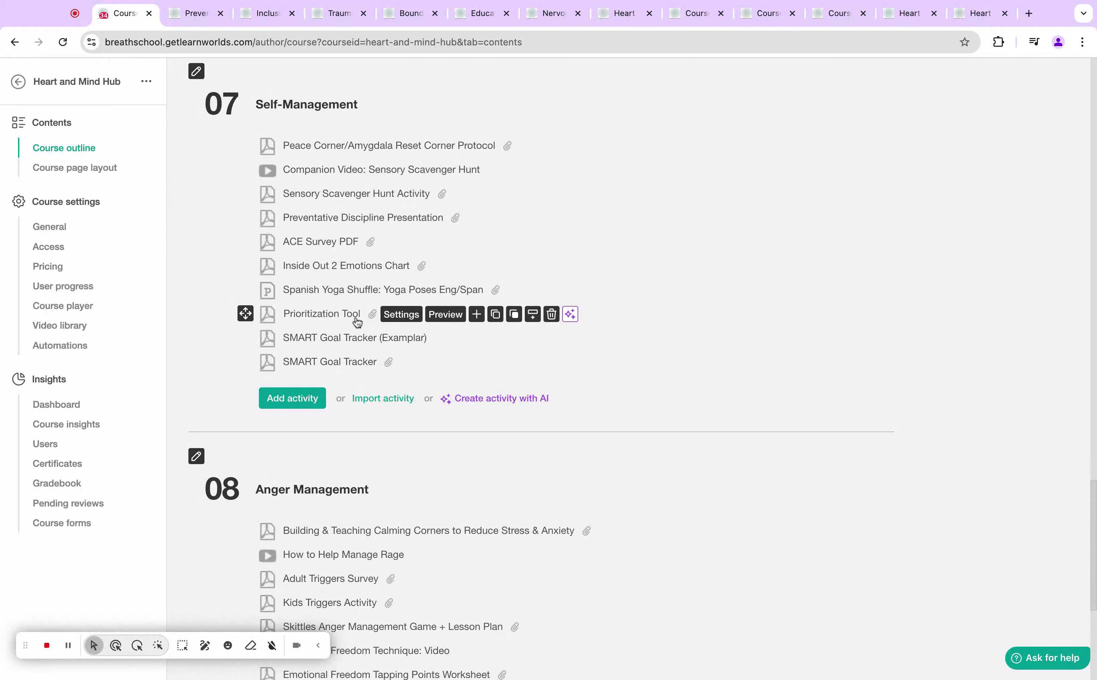
mouse_move(348, 362)
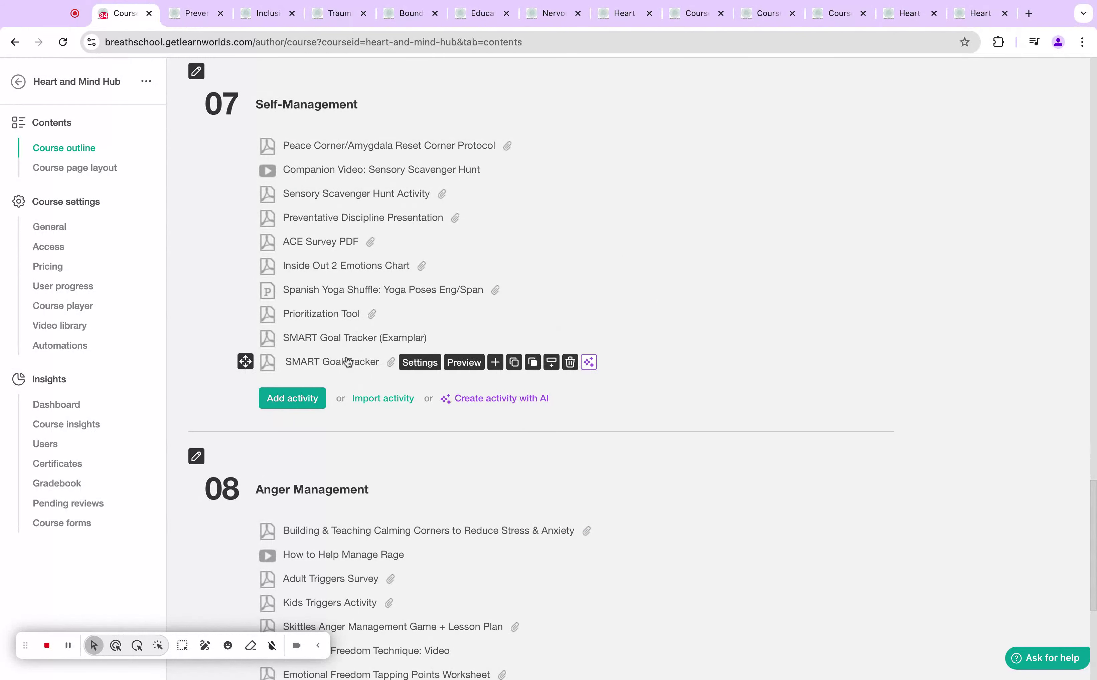
Scroll to module 8 and preview the Skittles Anger Management Game + Lesson Plan.
scroll(down, 3)
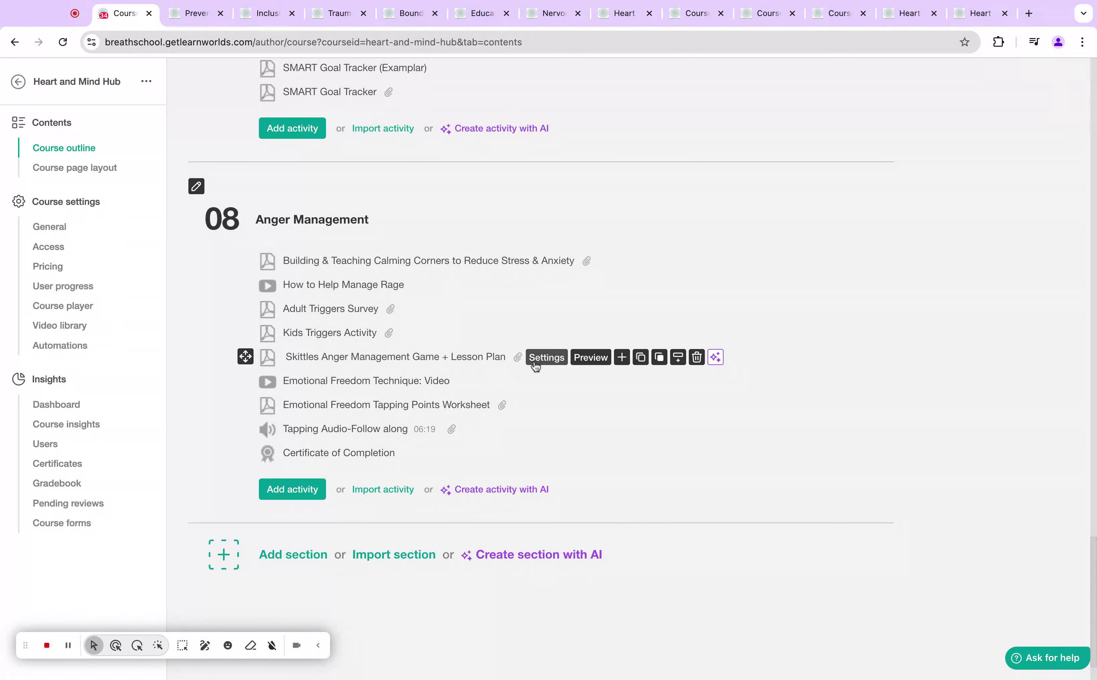
click(591, 357)
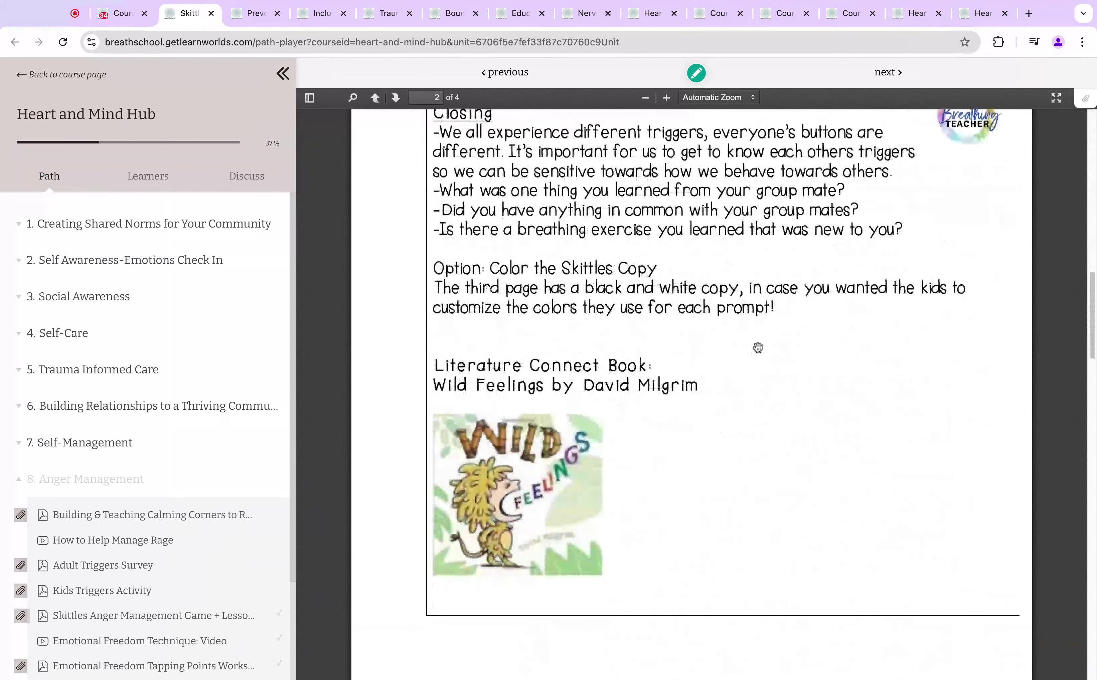
Scroll the Skittles lesson plan to its Anger Game prompts page, then return to section 08.
click(395, 97)
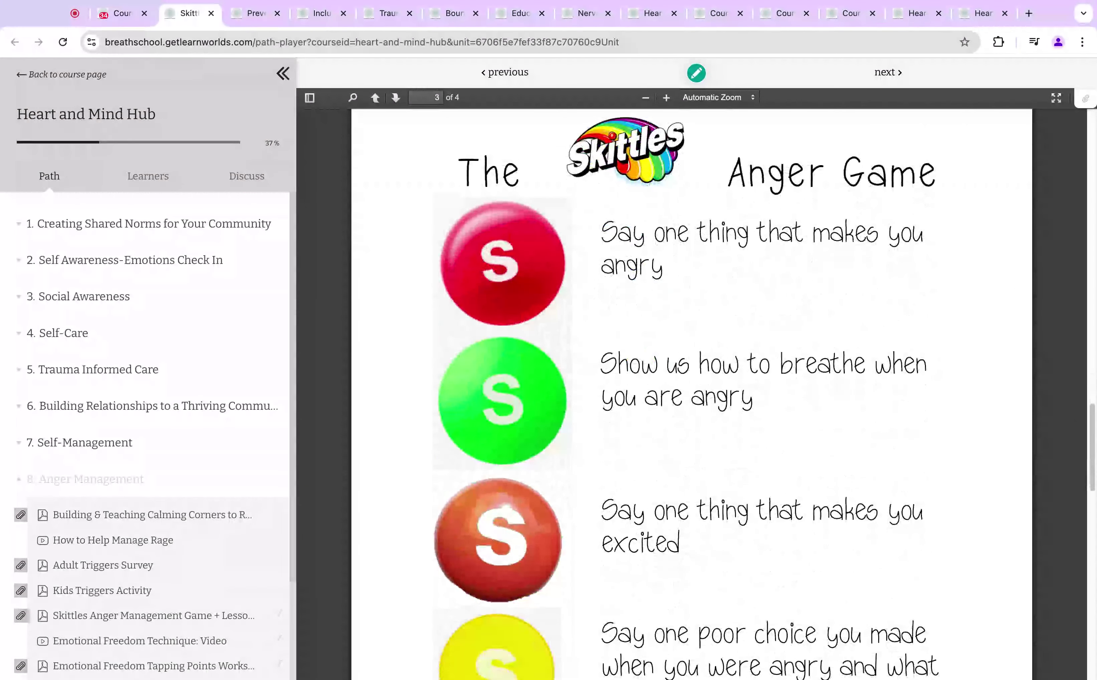
scroll(down, 3)
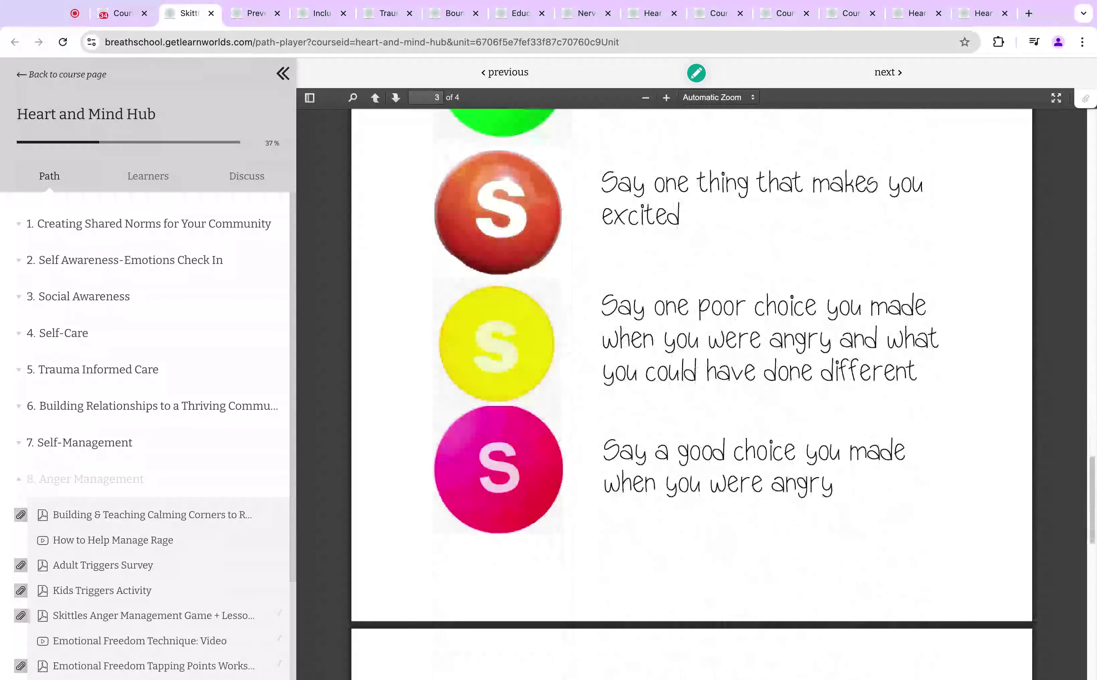
click(120, 14)
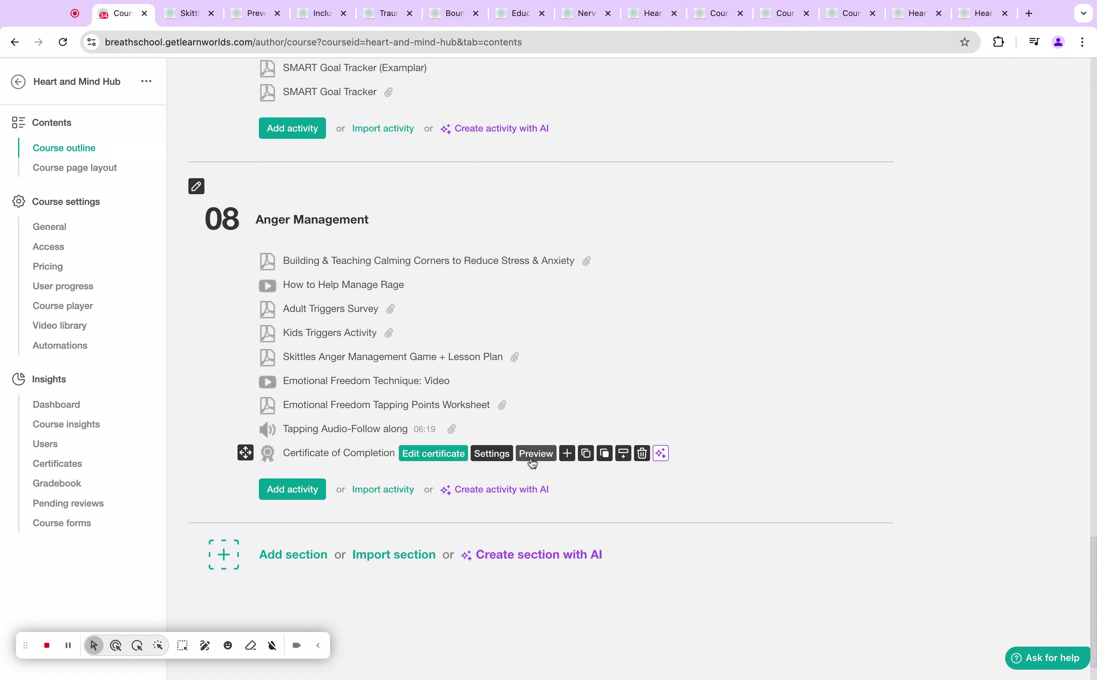
mouse_move(426, 382)
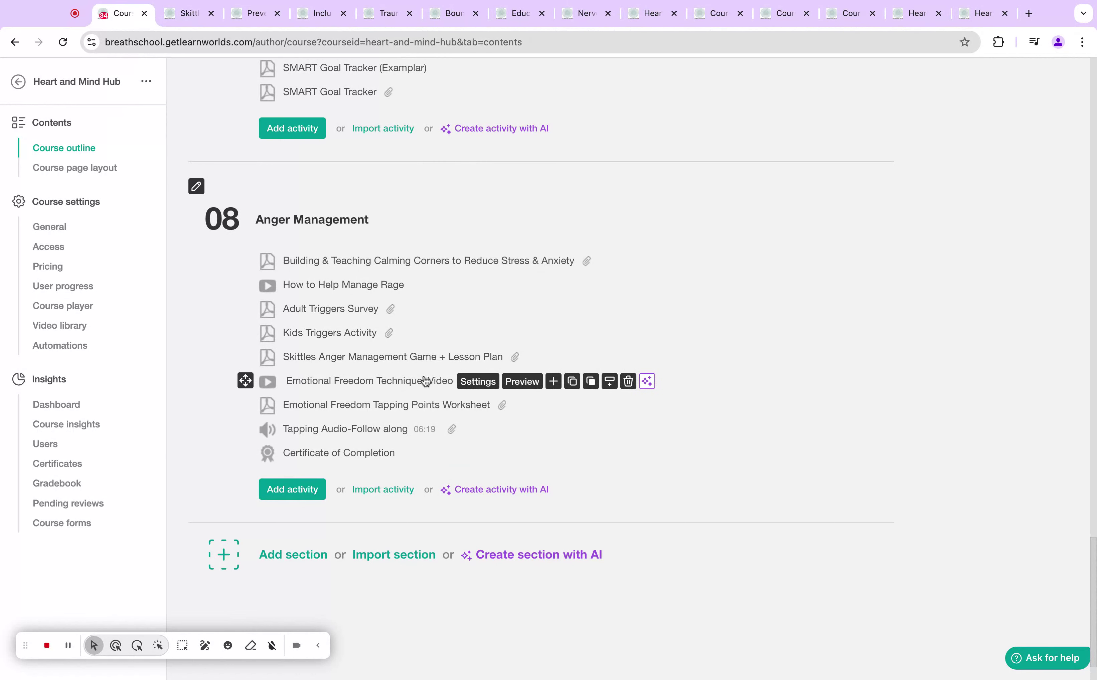
mouse_move(949, 465)
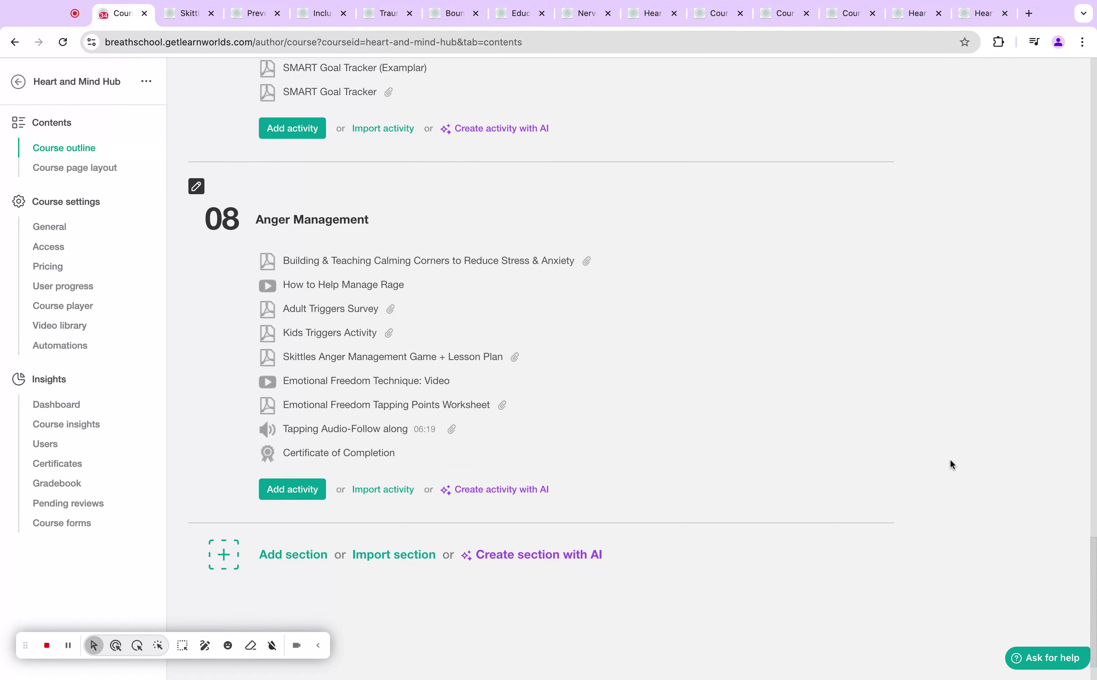
scroll(up, 3)
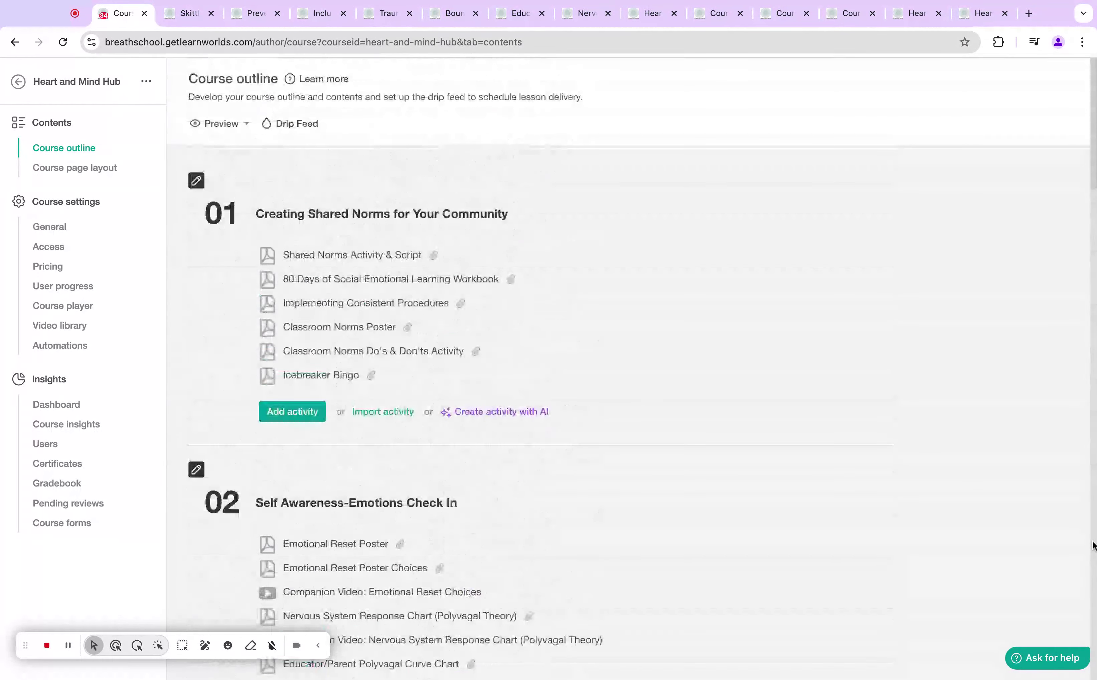